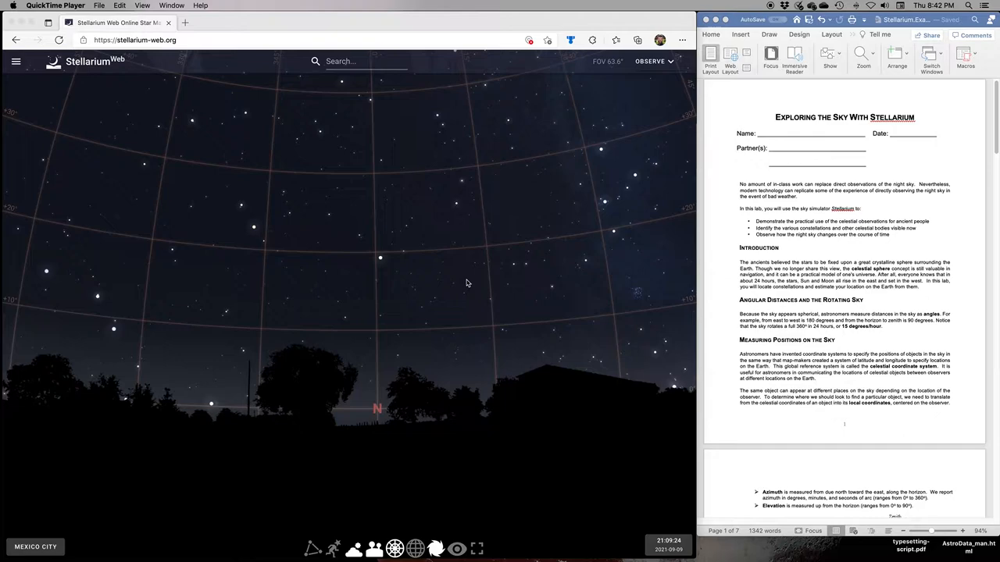
mouse_move(630, 544)
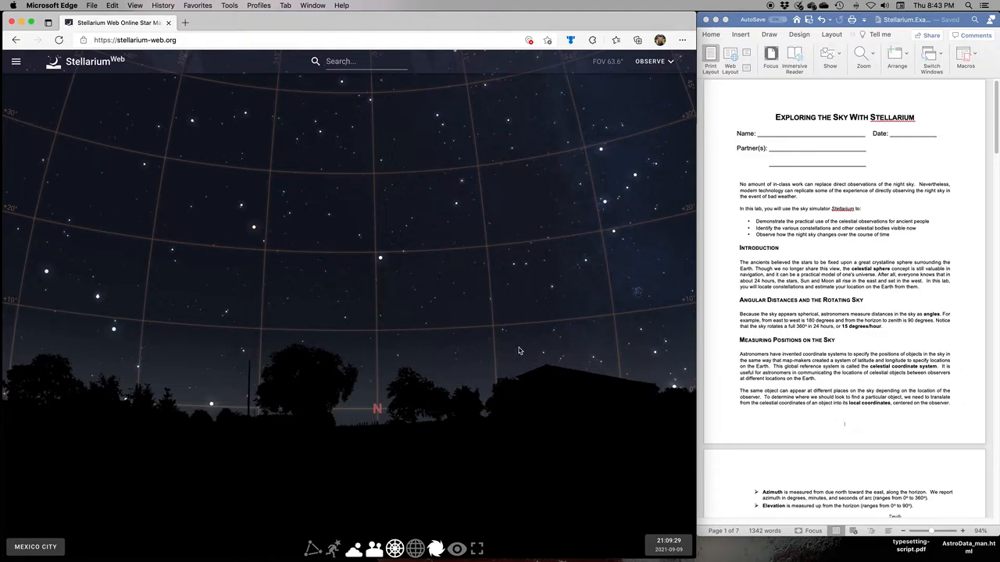
mouse_move(873, 217)
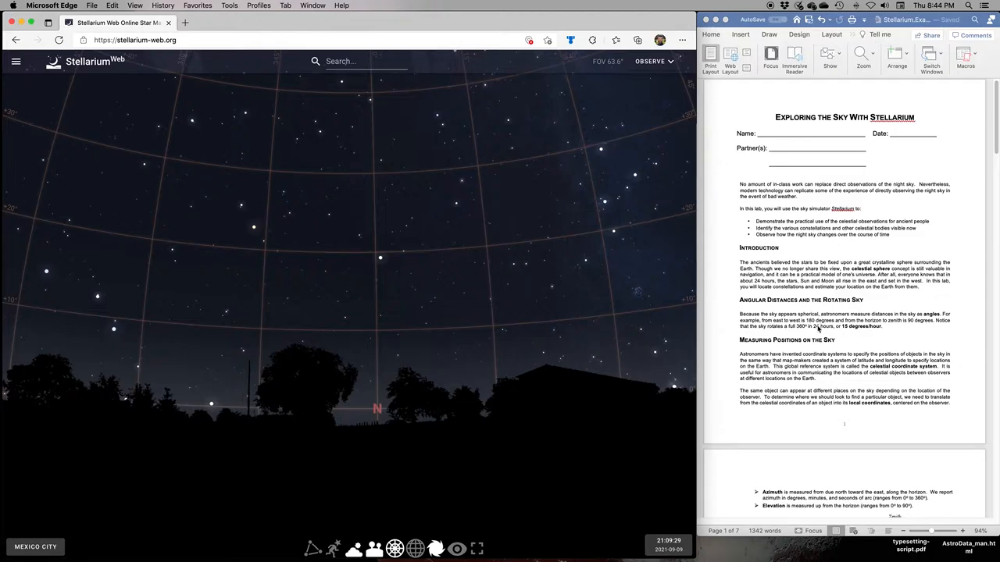
- Scroll the handout down to the Polaris questions on page 3
scroll(down, 3)
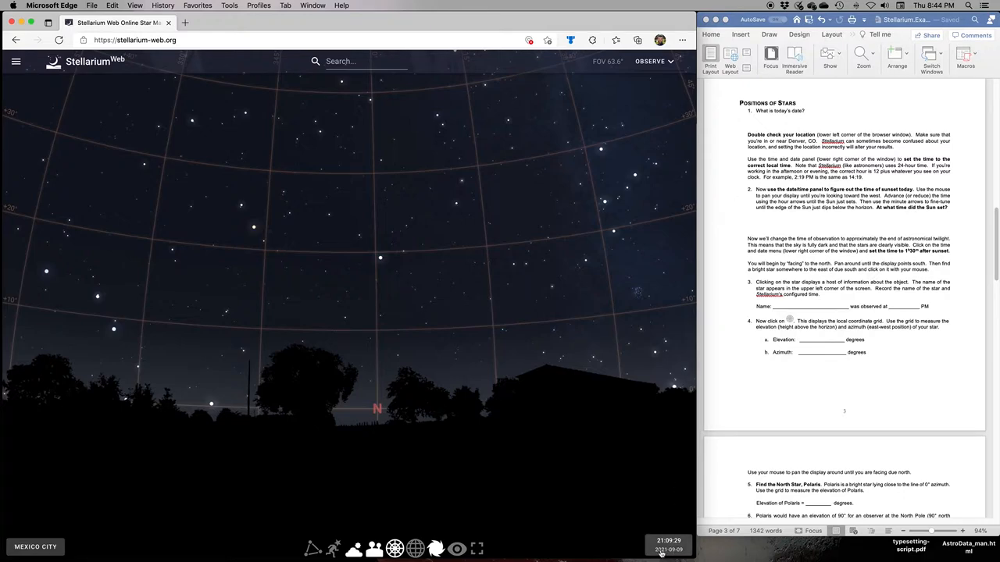
mouse_move(665, 553)
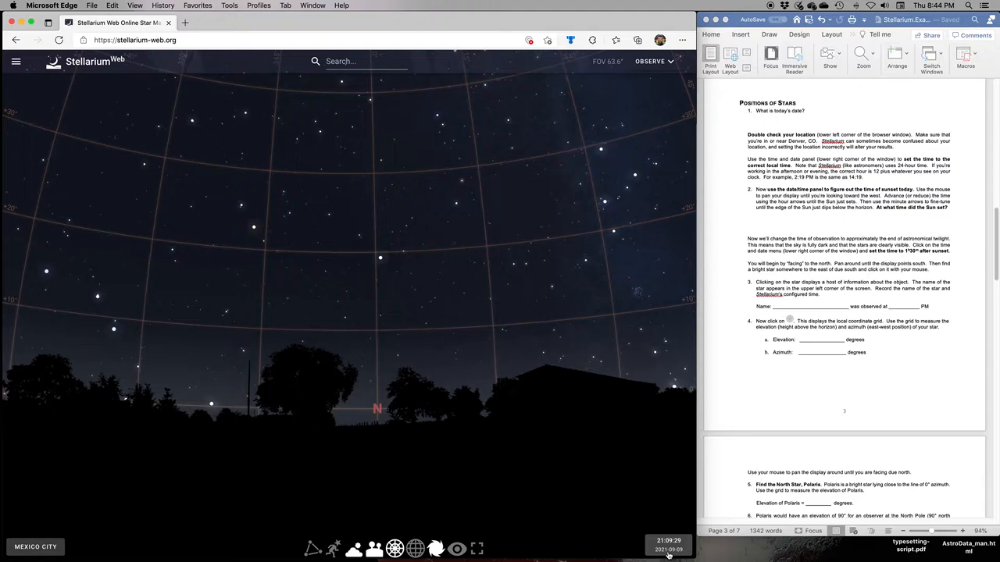
mouse_move(820, 226)
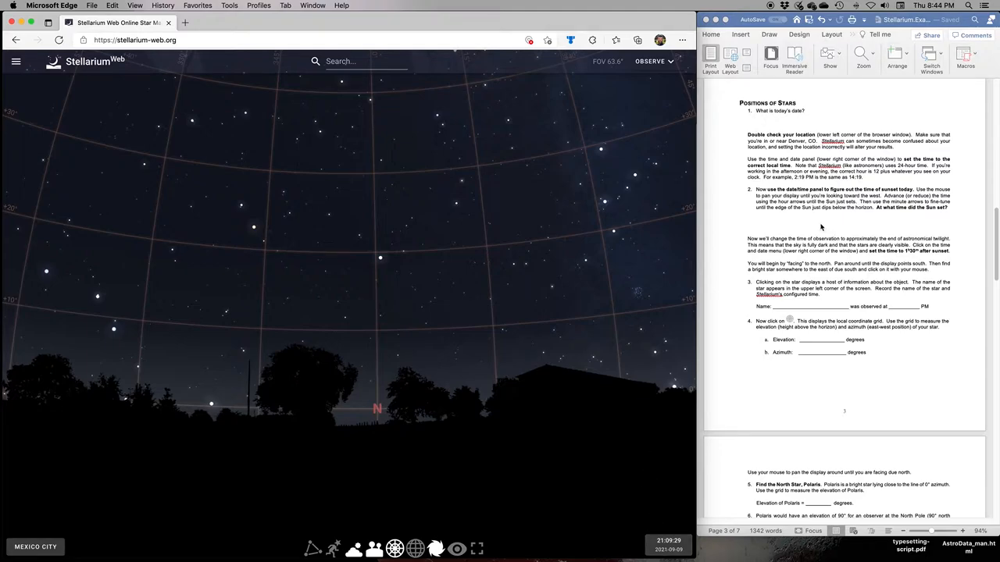
scroll(down, 3)
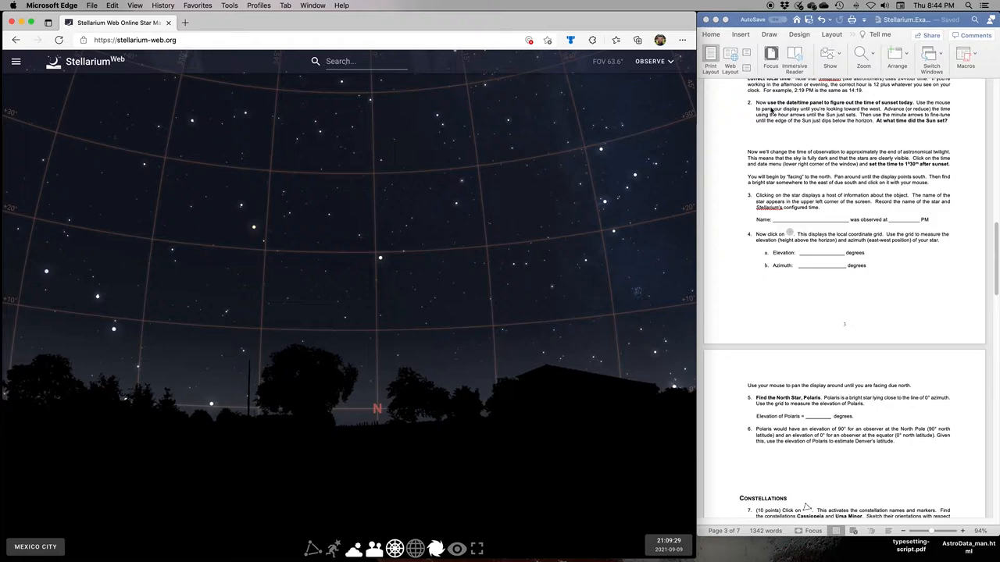
mouse_move(466, 334)
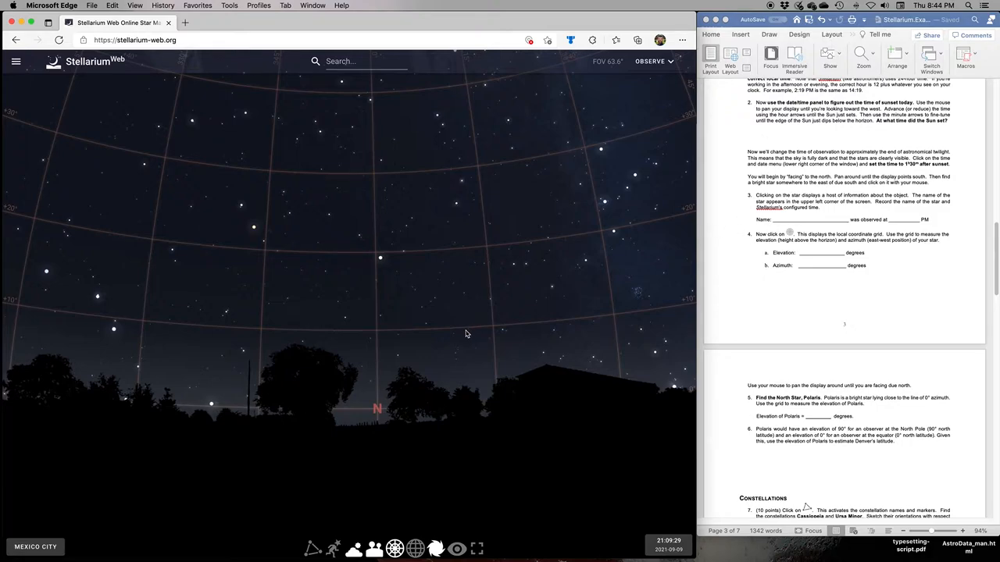
- Drag the Stellarium sky to face west
drag(465, 334, 383, 412)
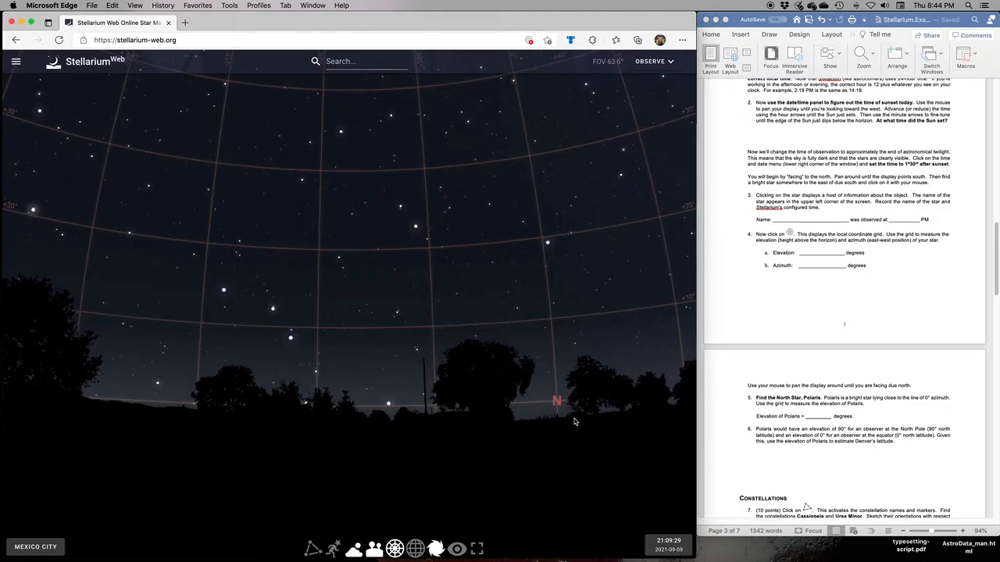
mouse_move(126, 394)
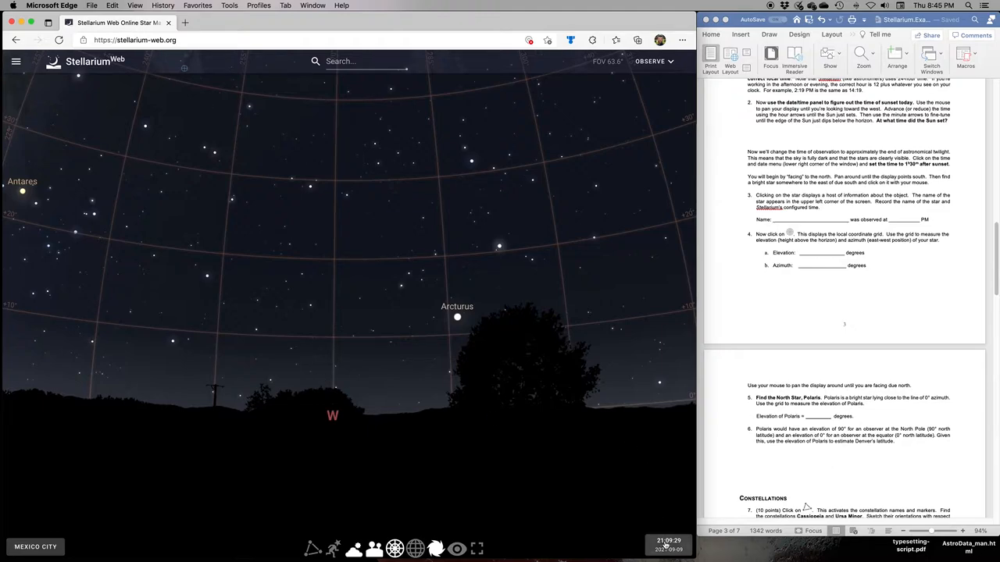
- Open the Stellarium date and time panel and set the hour to 18
click(668, 545)
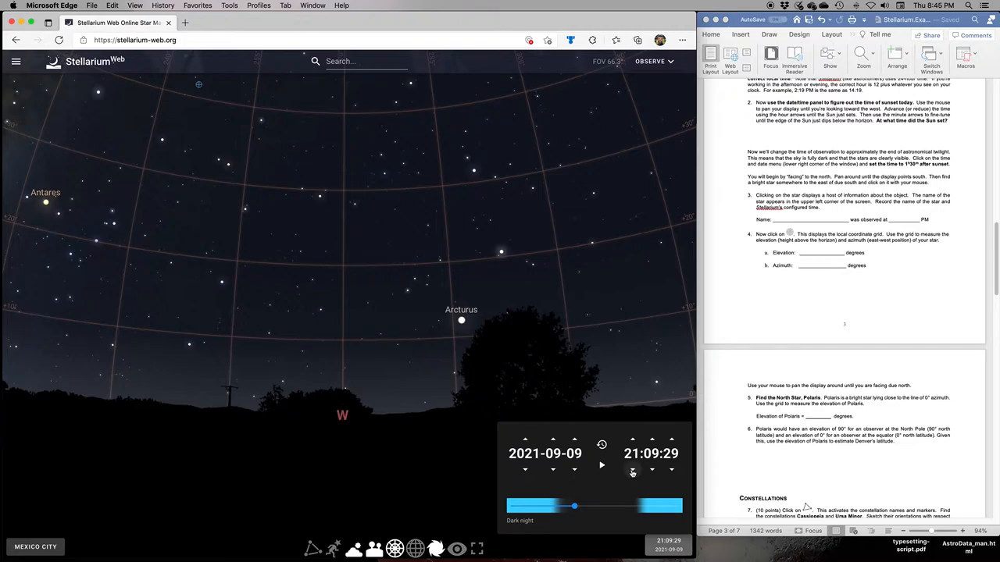
click(632, 472)
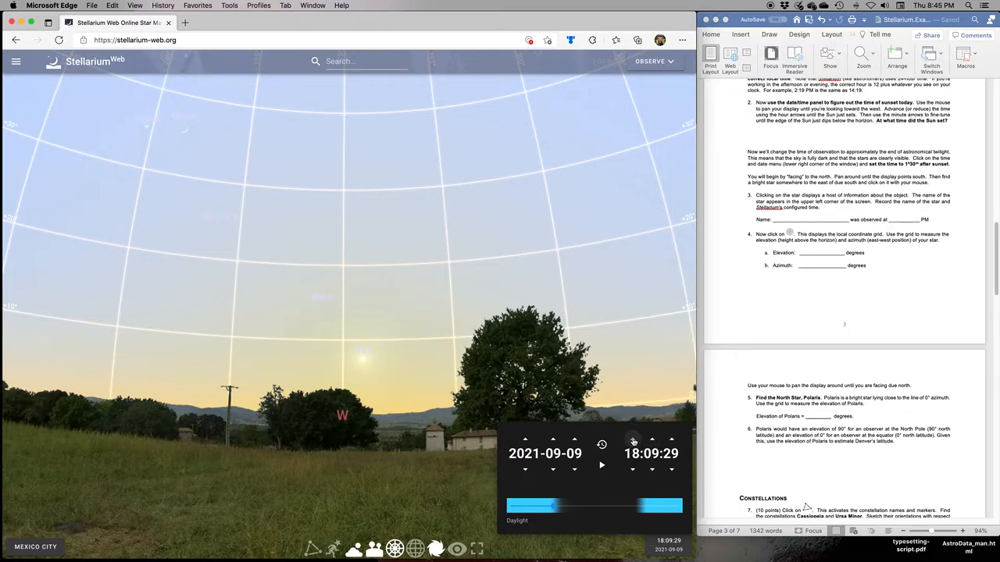
click(632, 439)
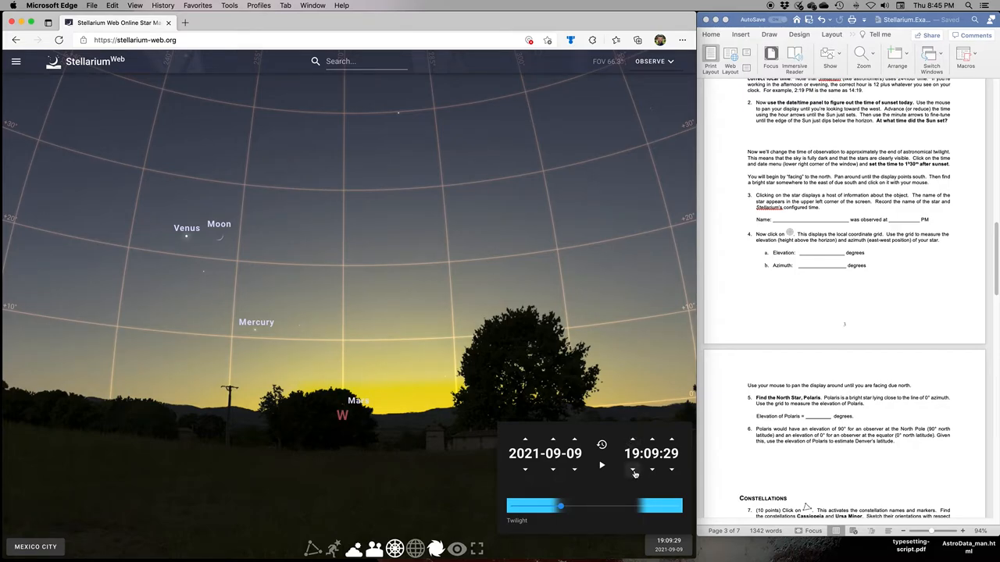
click(633, 473)
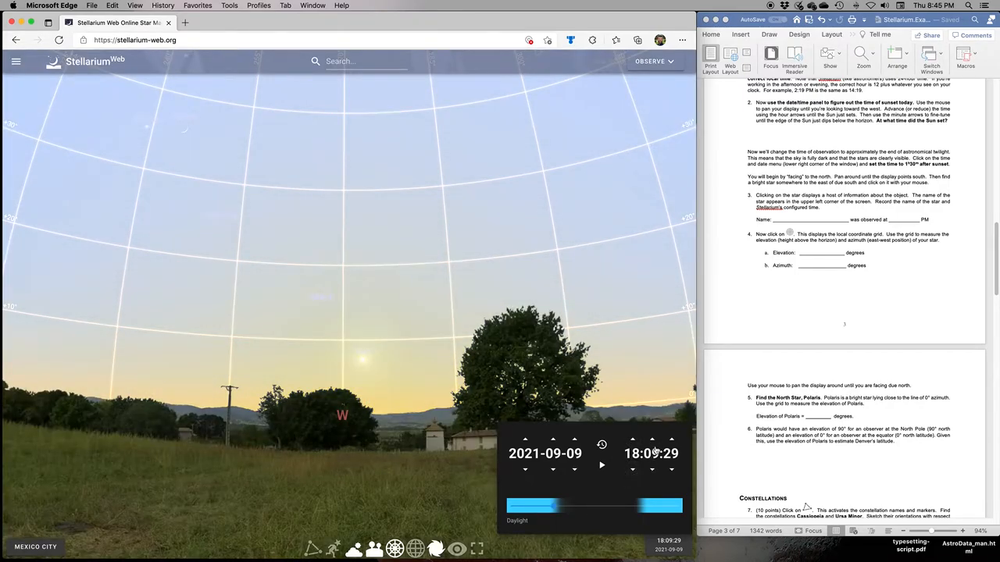
- Advance the minutes until the Sun sets at 18:45
click(653, 440)
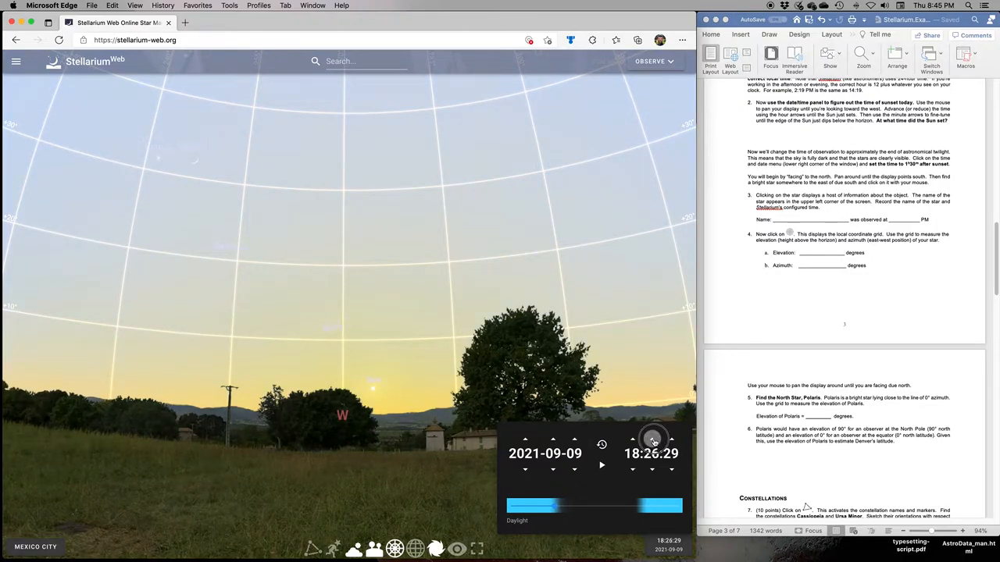
click(652, 441)
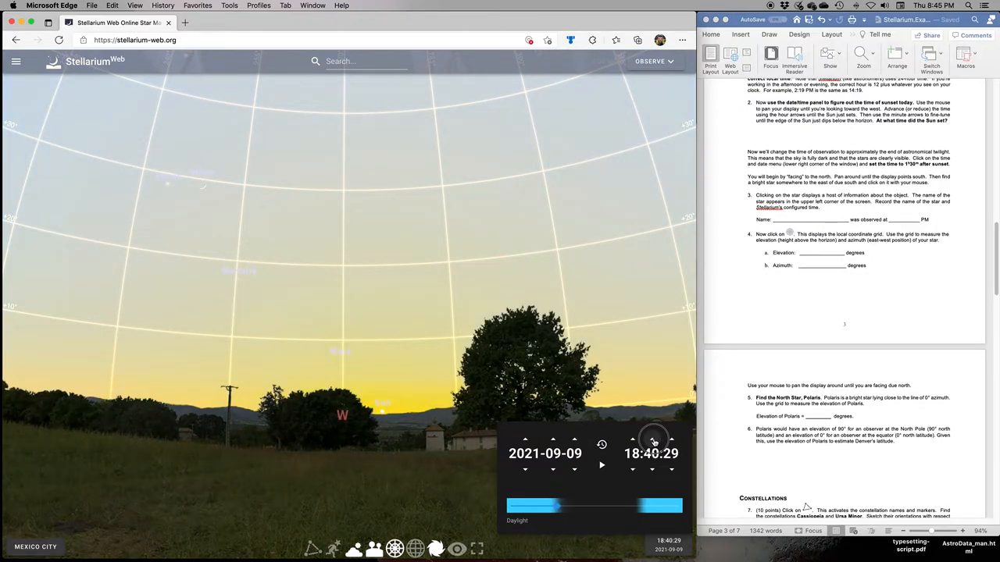
click(652, 440)
text(6:45 PM)
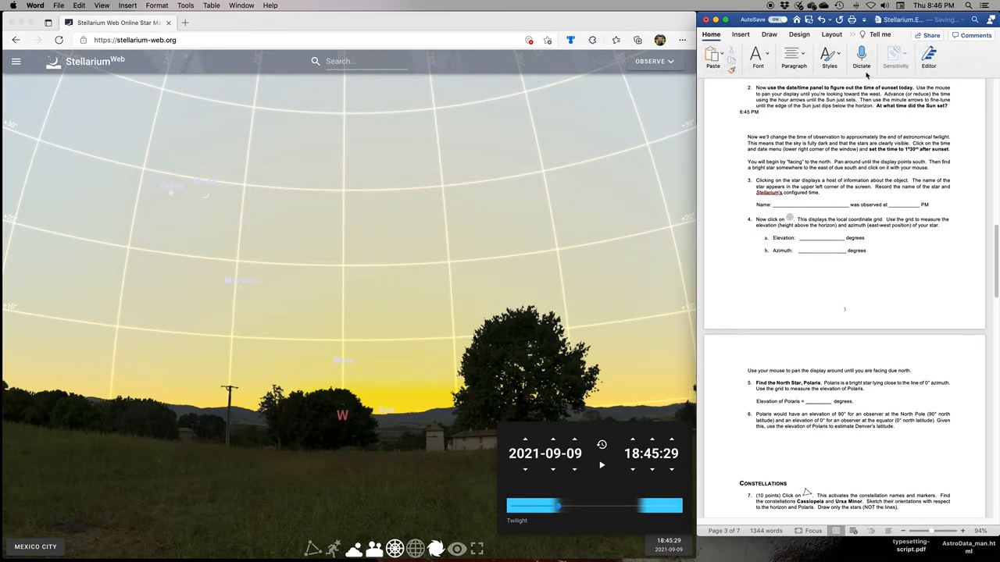
- Align the 6:45 PM sunset answer under question 2
click(812, 65)
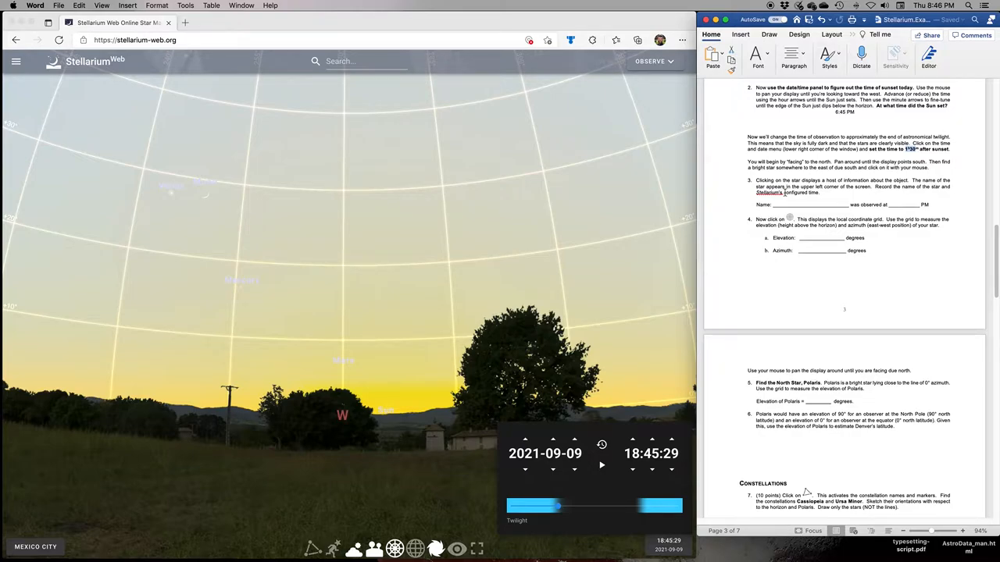
mouse_move(637, 441)
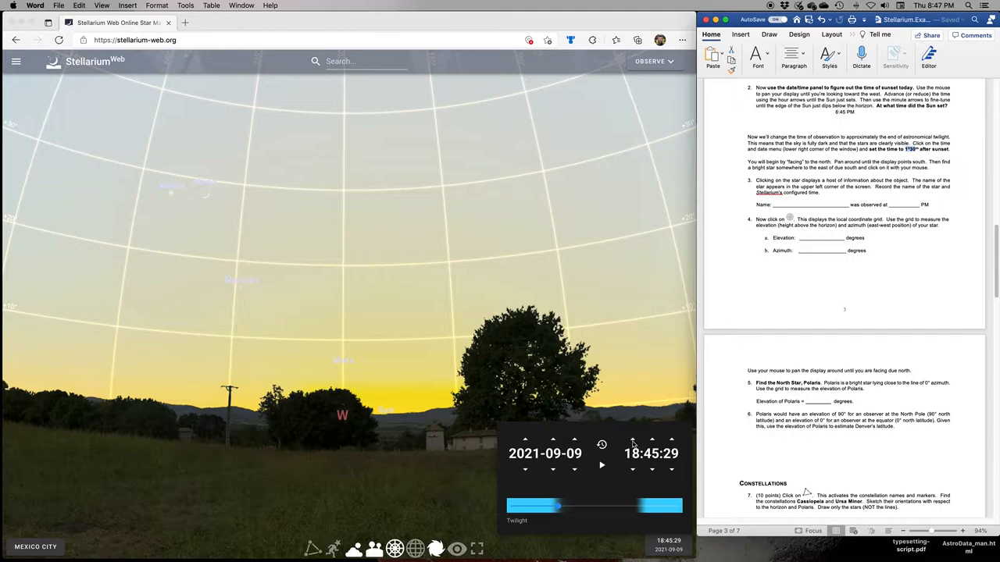
- Advance the Stellarium clock to 20:15 using the hour and minute arrows
click(632, 439)
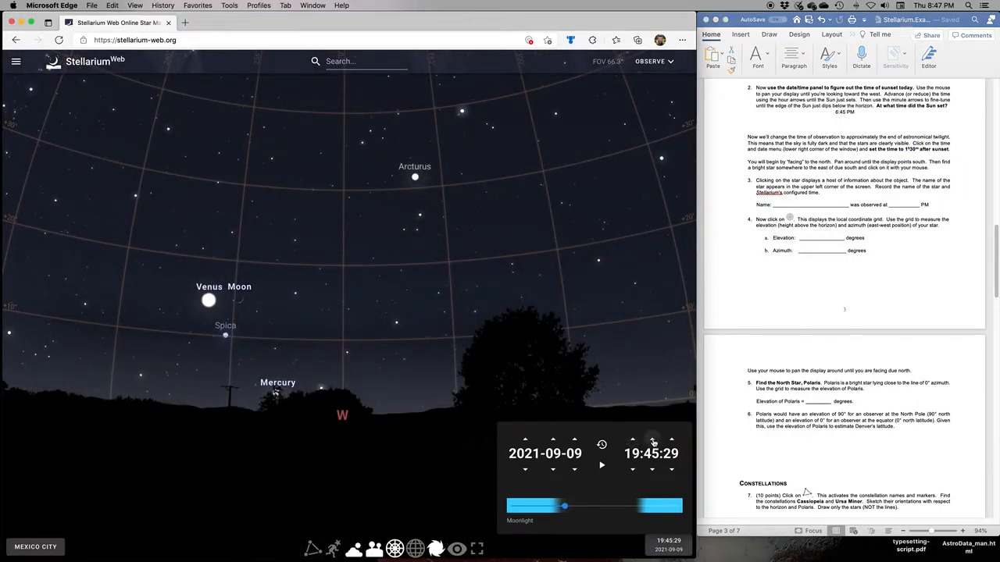
click(652, 439)
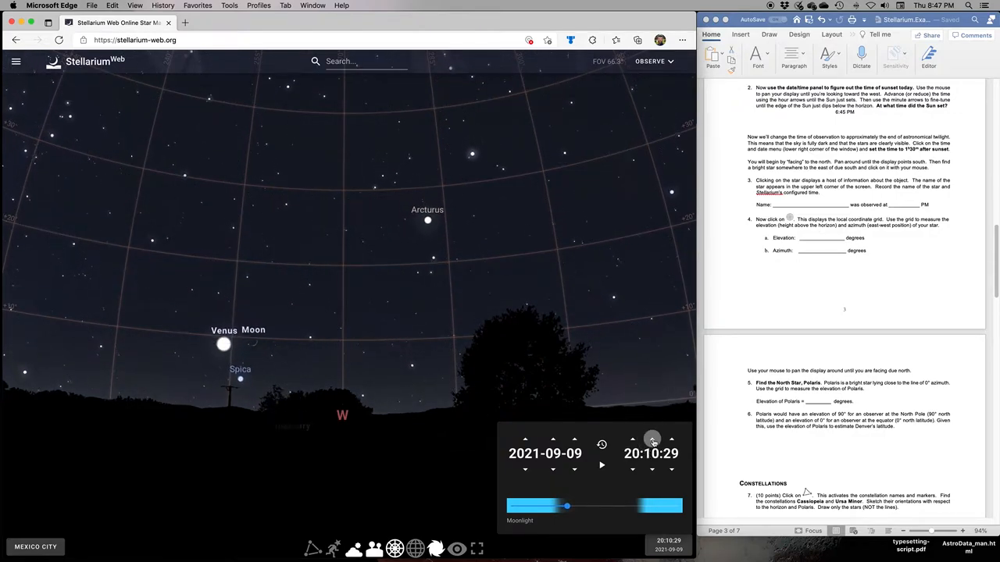
click(653, 439)
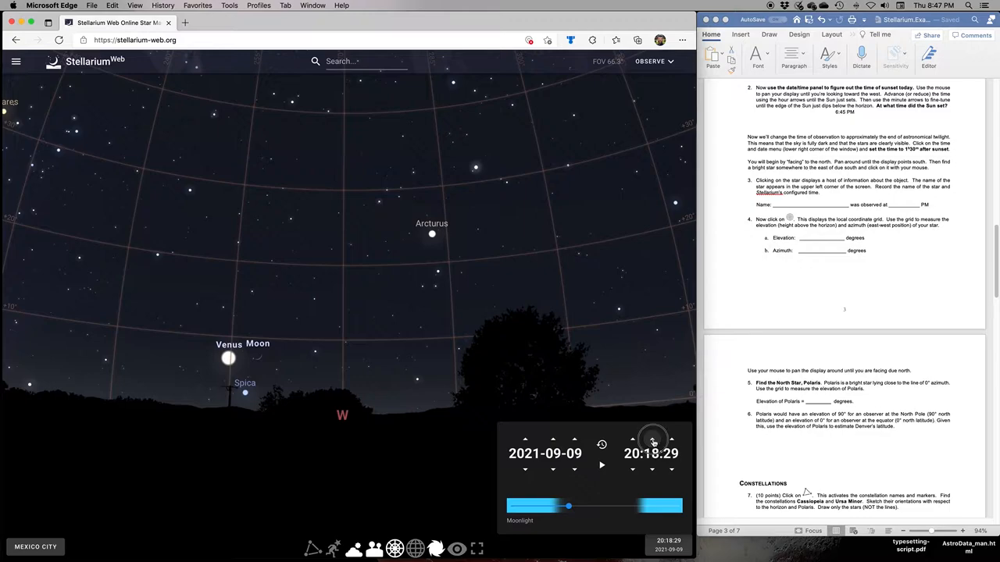
click(653, 468)
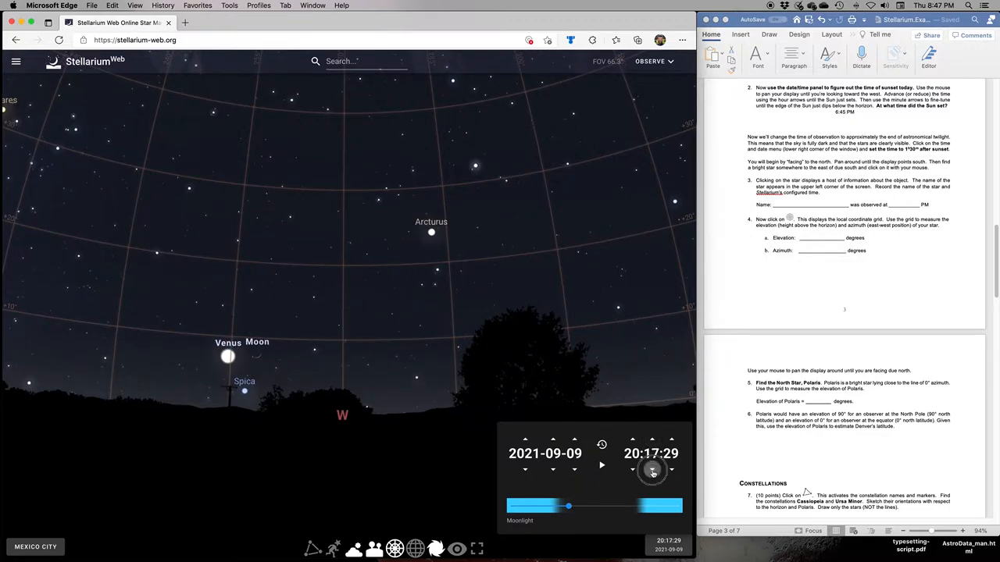
click(652, 468)
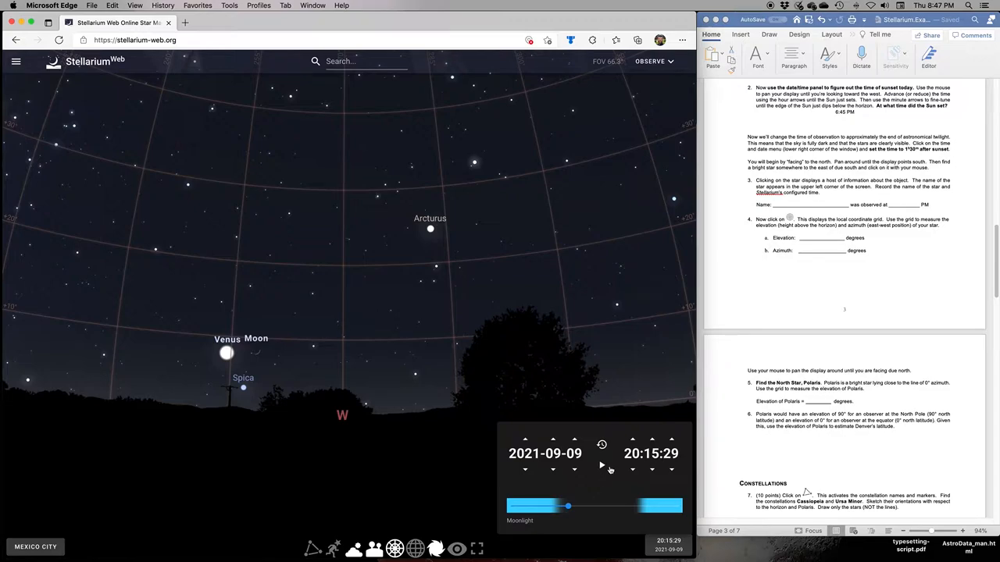
mouse_move(602, 466)
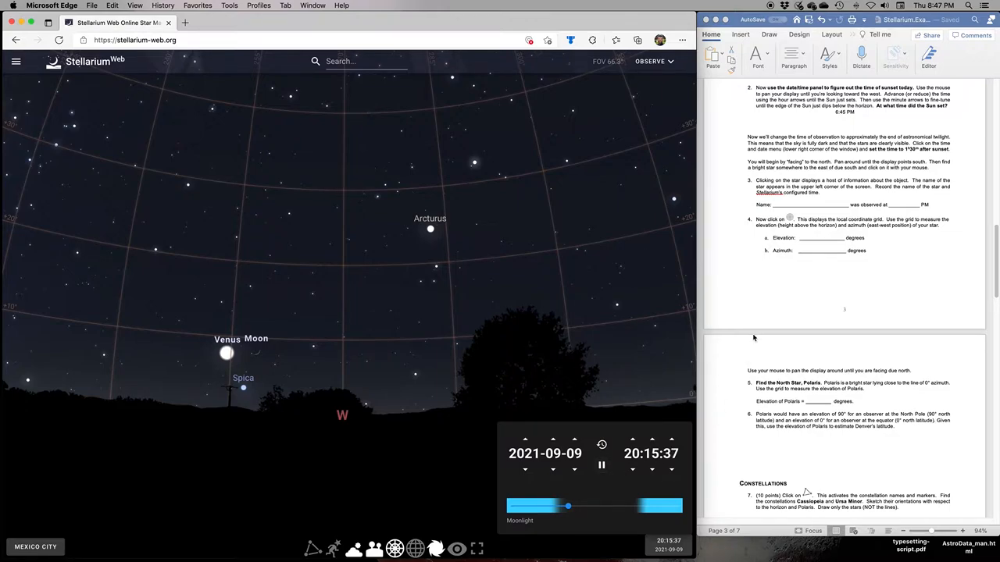
mouse_move(178, 298)
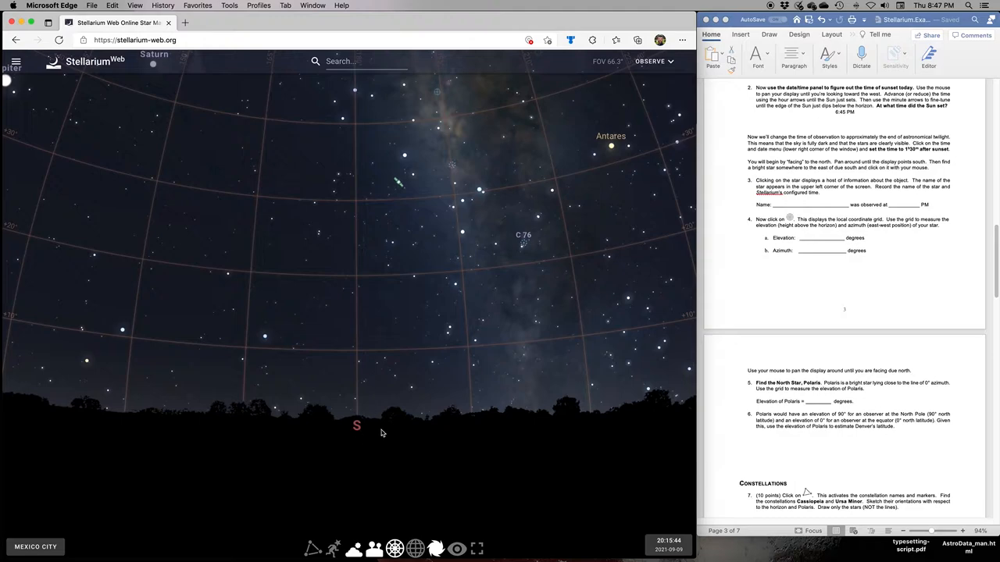
mouse_move(365, 416)
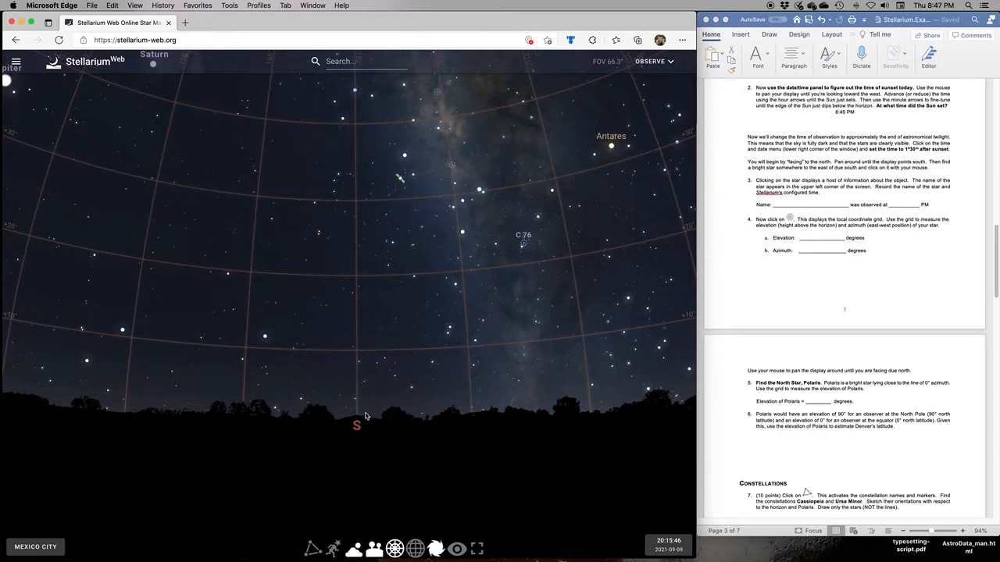
mouse_move(375, 271)
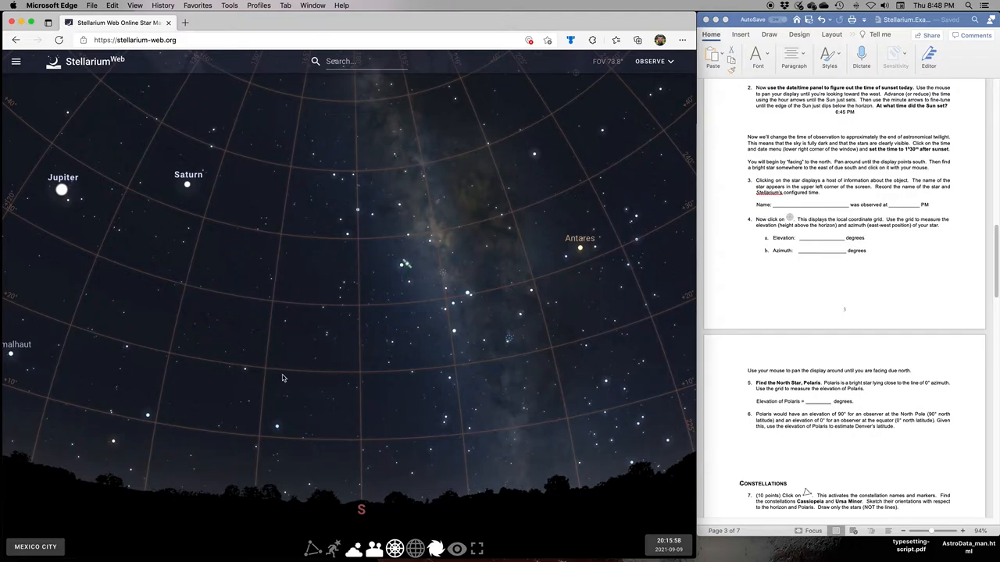
mouse_move(275, 430)
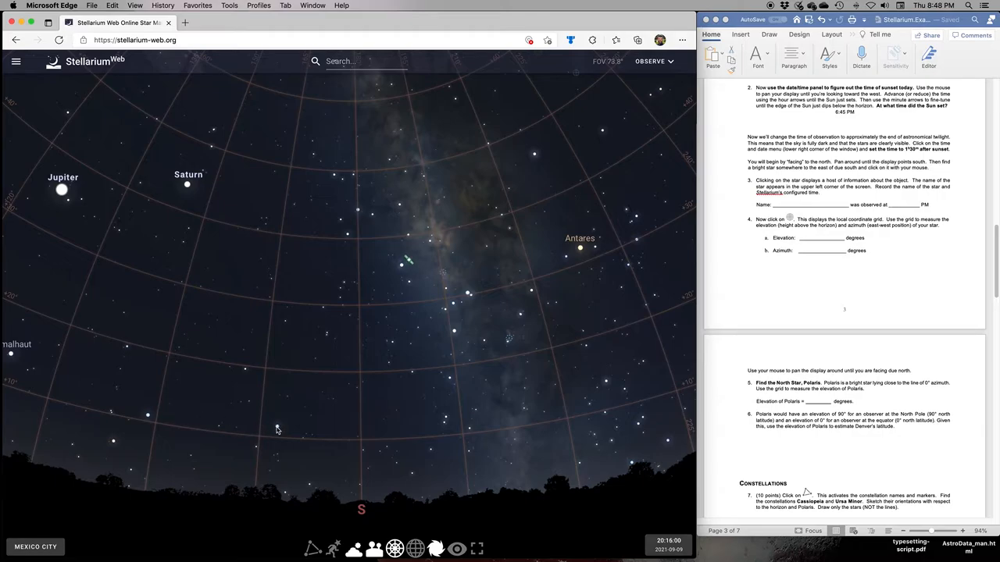
- Select the bright star Peacock, east of due south
click(276, 427)
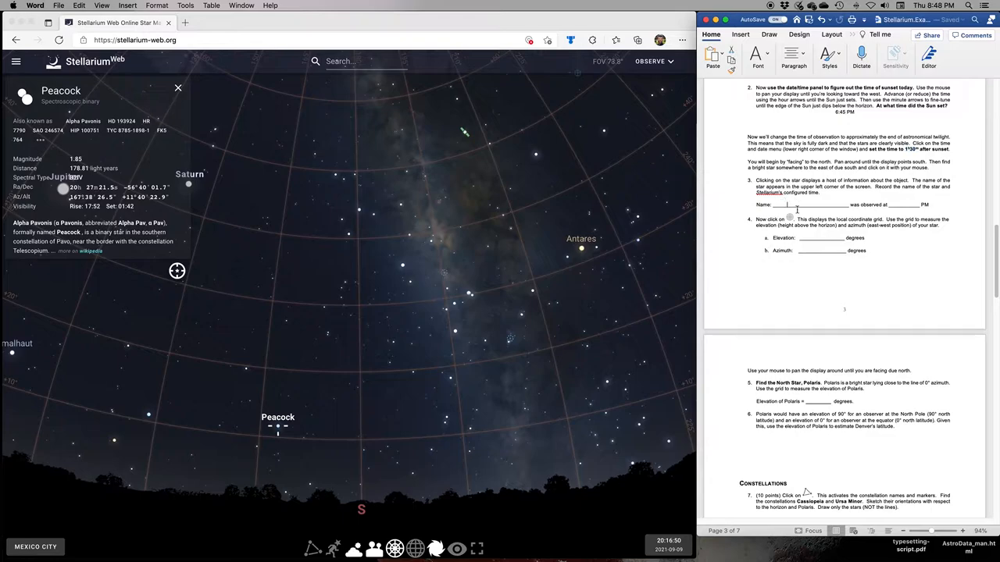
- Enter Peacock as the star name and 9 as the observation time in question 3
text(Peacock)
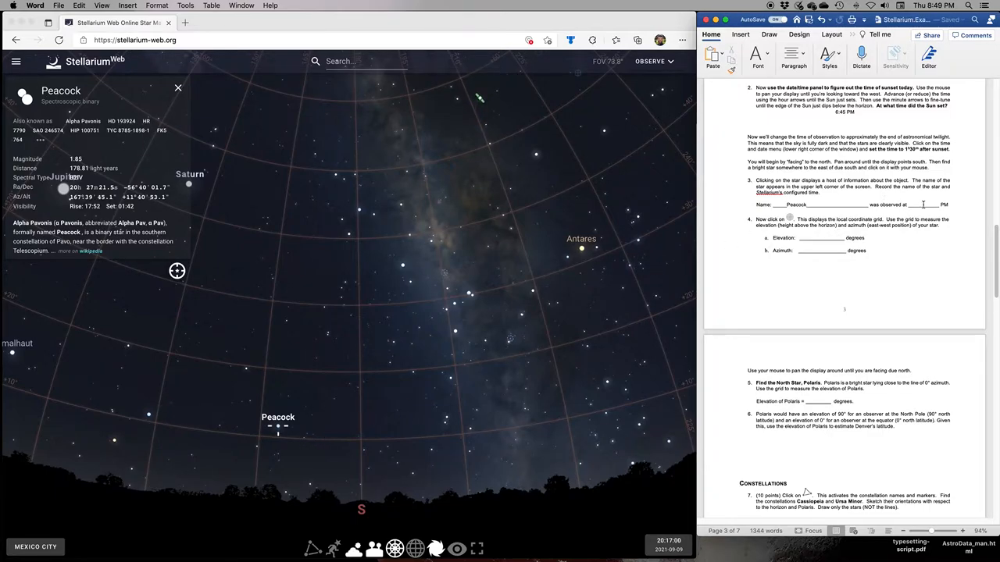
text(9:17)
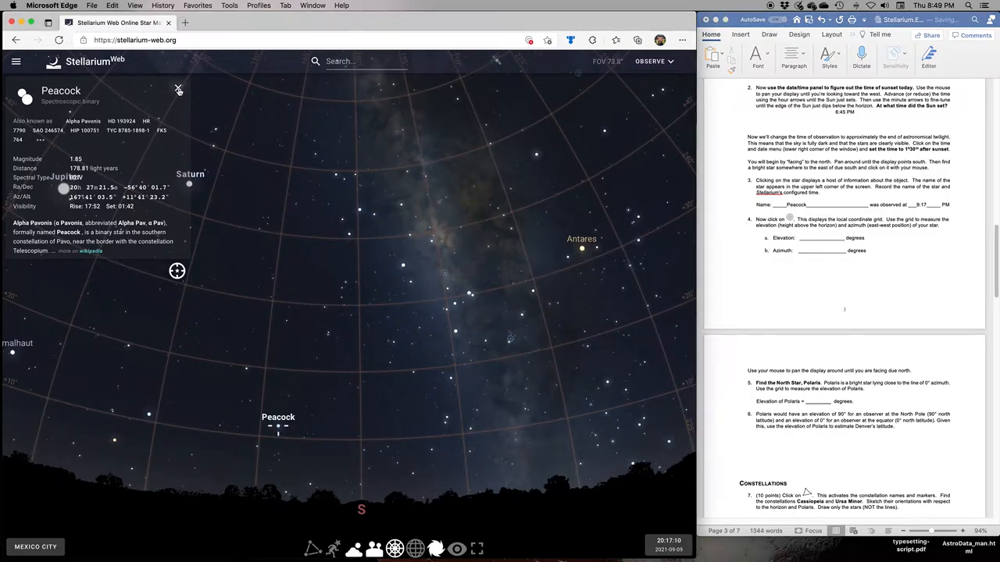
- Close the Peacock info panel and hide the azimuthal grid
click(178, 88)
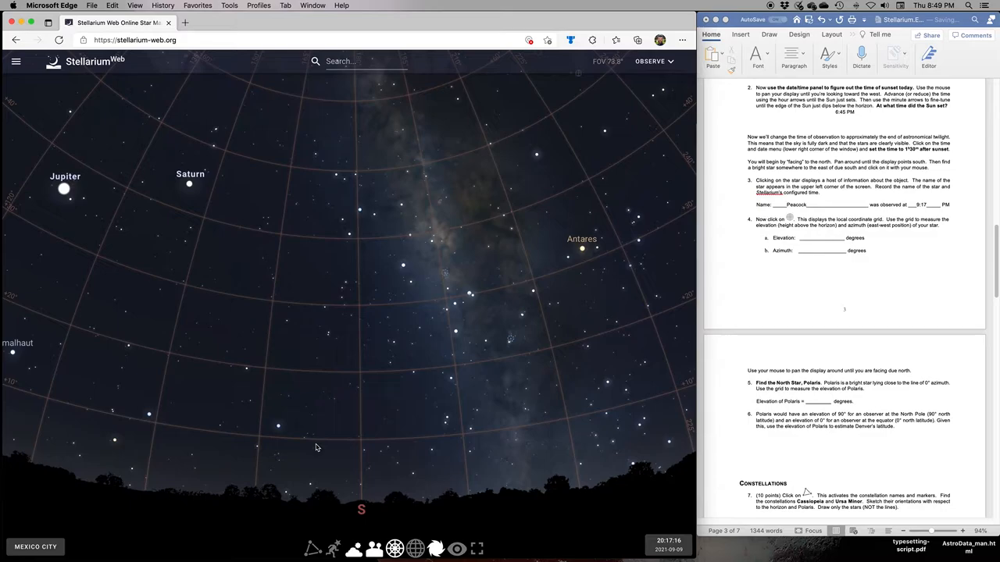
mouse_move(278, 430)
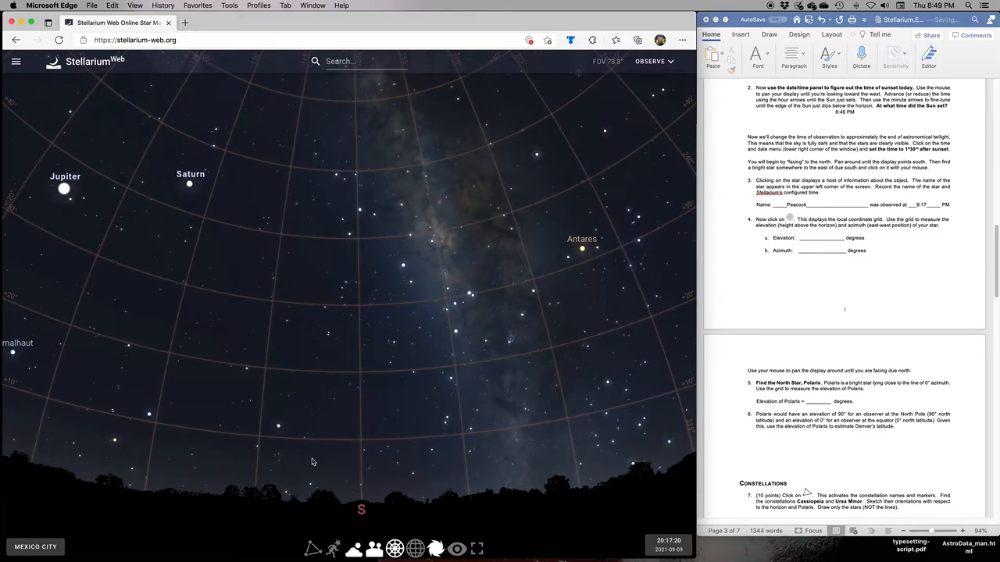
click(394, 548)
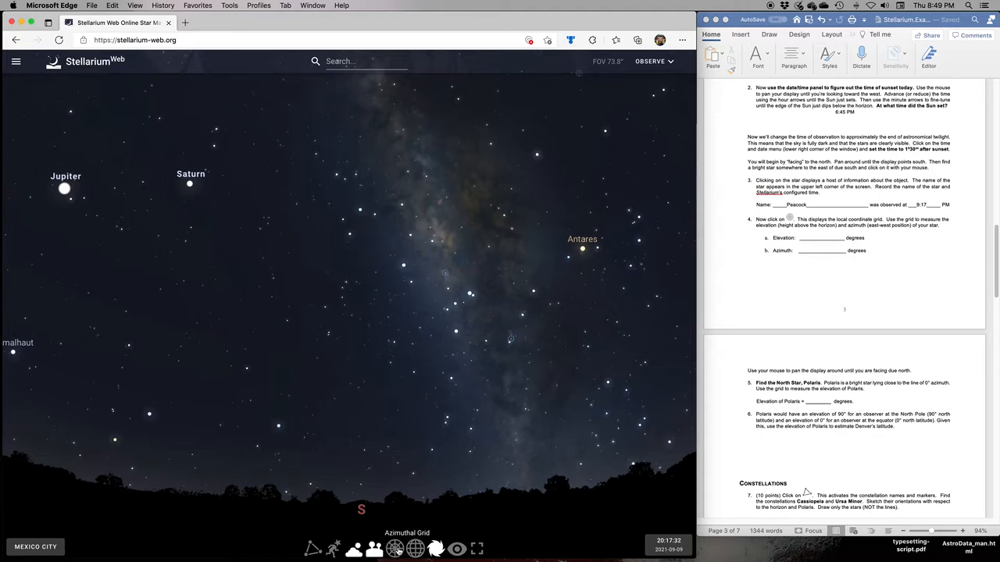
- Toggle the azimuthal grid button until the grid shows again
click(394, 549)
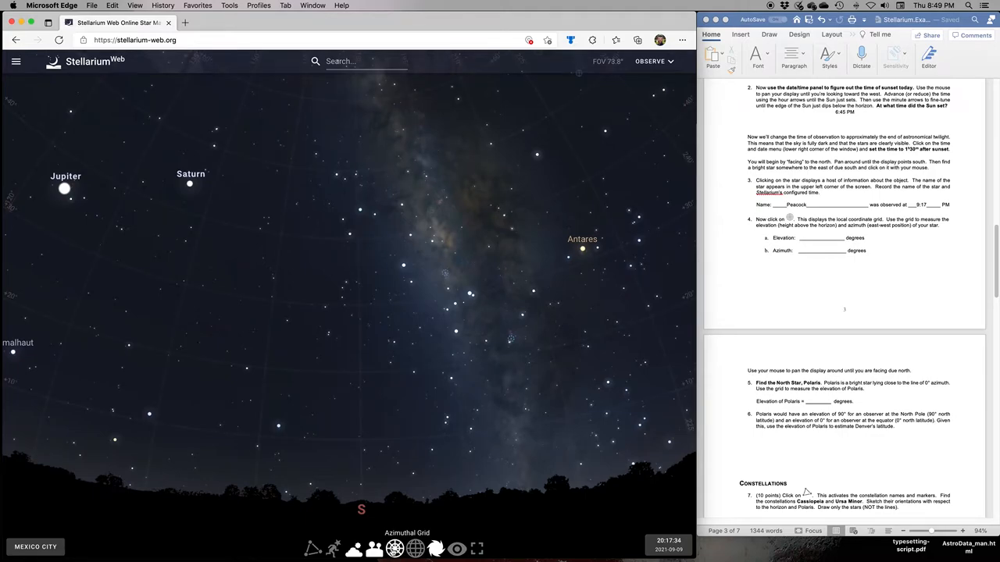
click(394, 549)
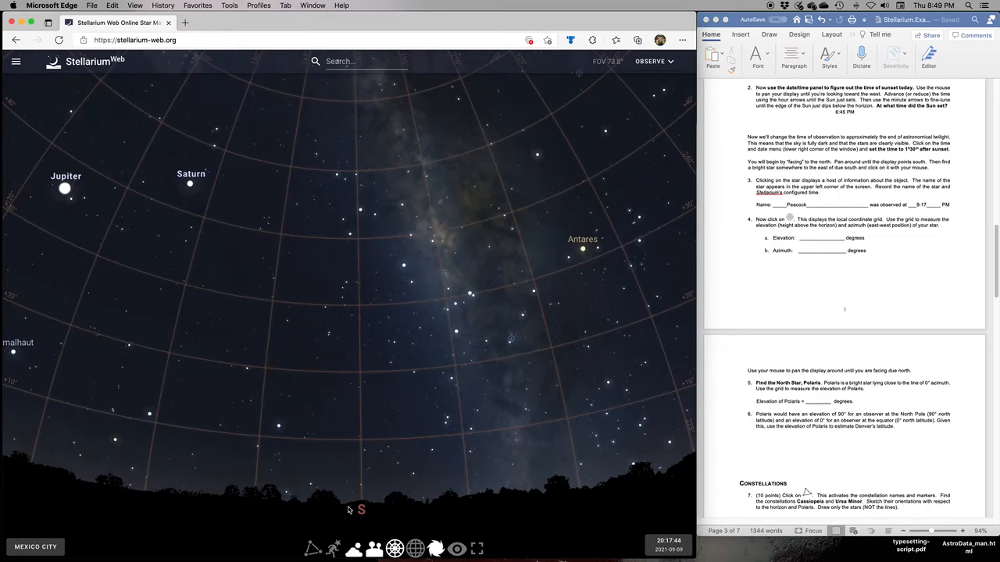
mouse_move(318, 506)
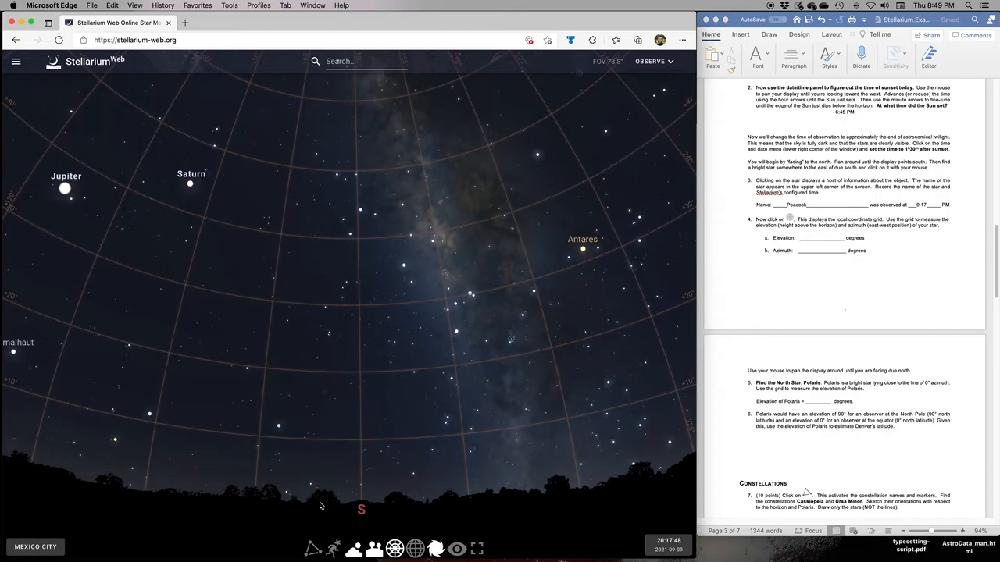
mouse_move(176, 499)
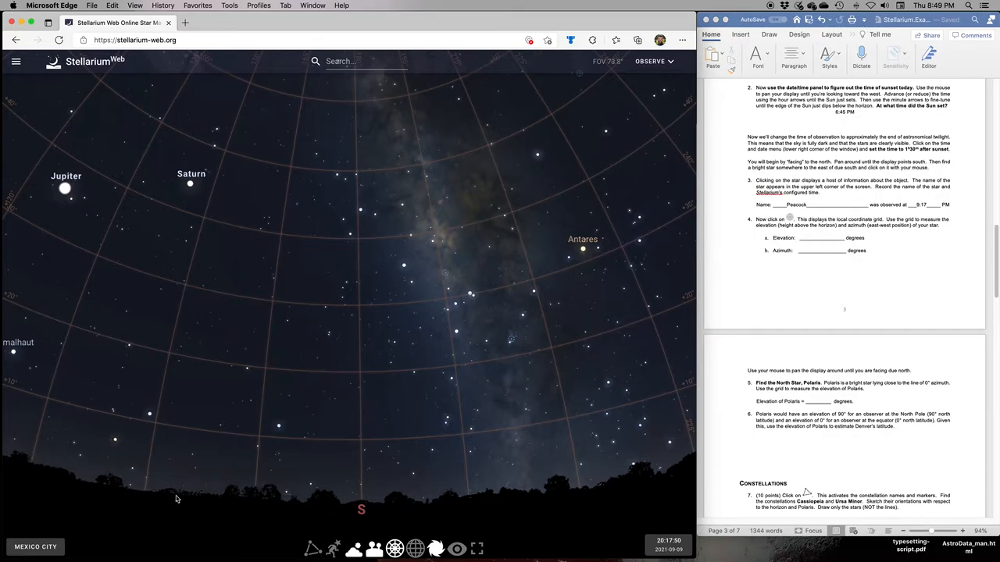
mouse_move(291, 514)
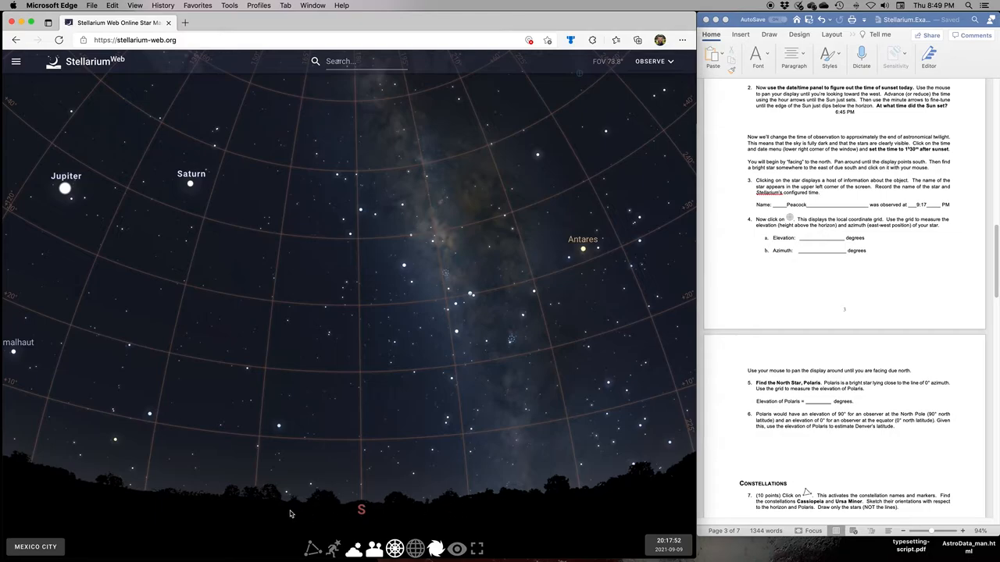
mouse_move(271, 496)
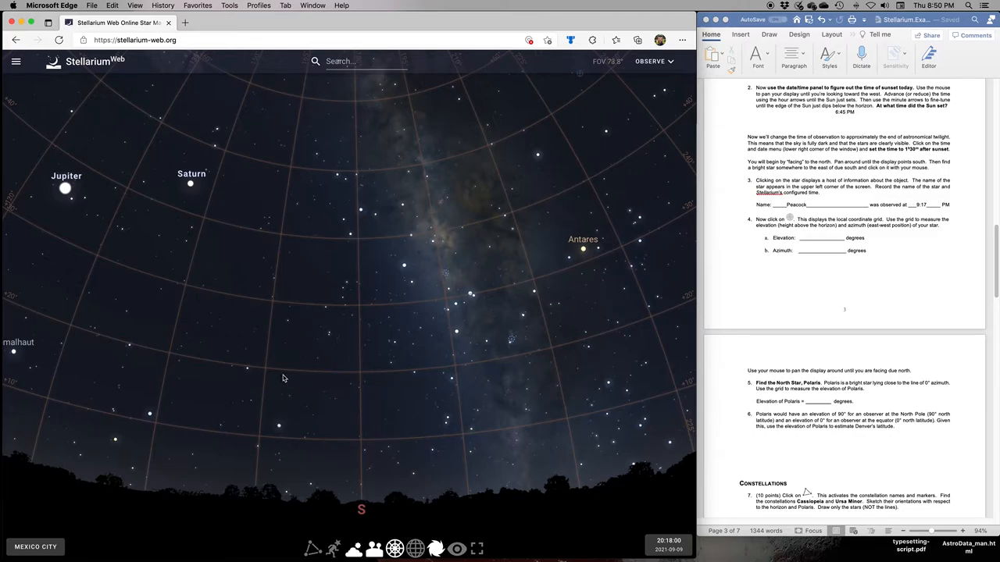
mouse_move(177, 426)
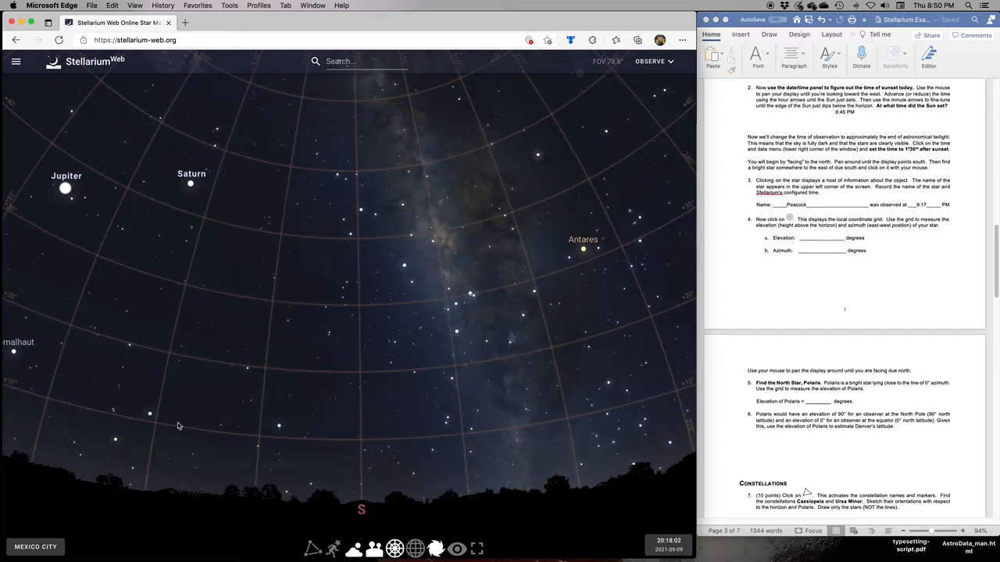
mouse_move(231, 436)
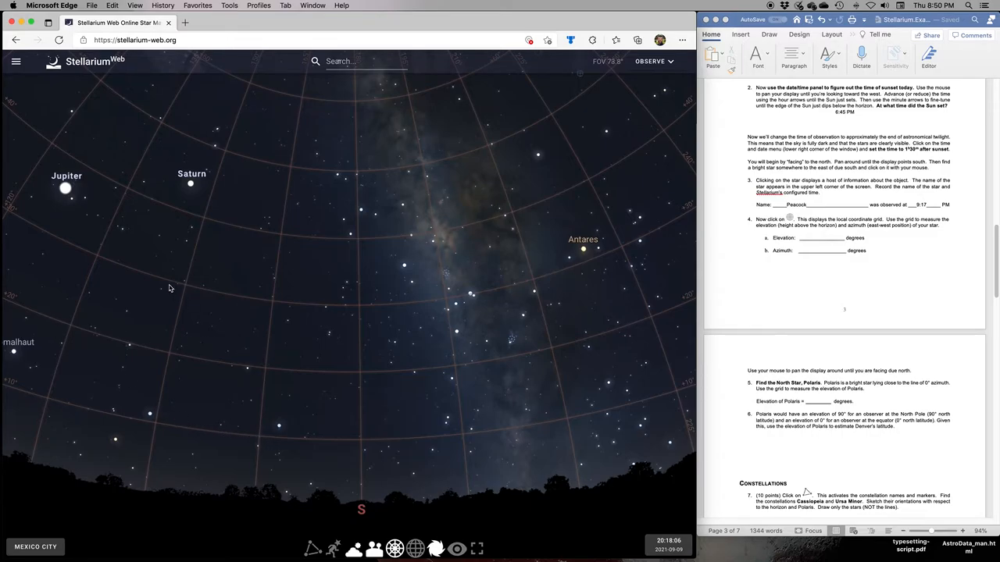
mouse_move(293, 307)
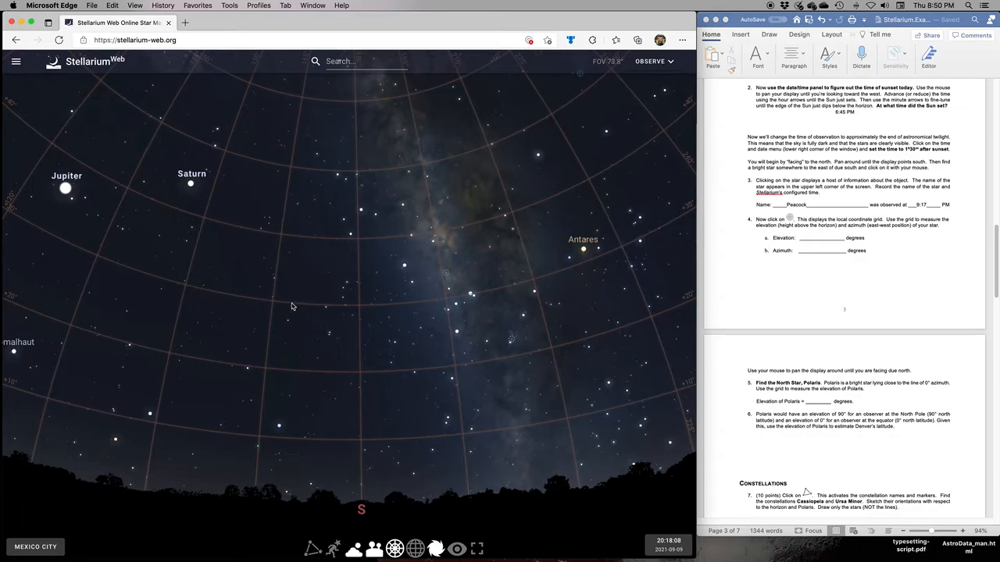
mouse_move(280, 439)
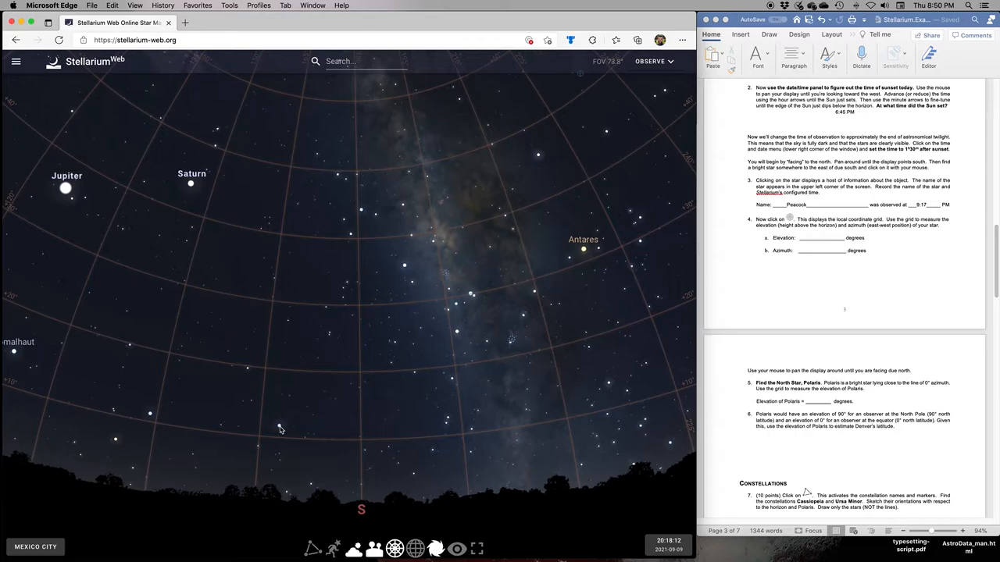
mouse_move(277, 404)
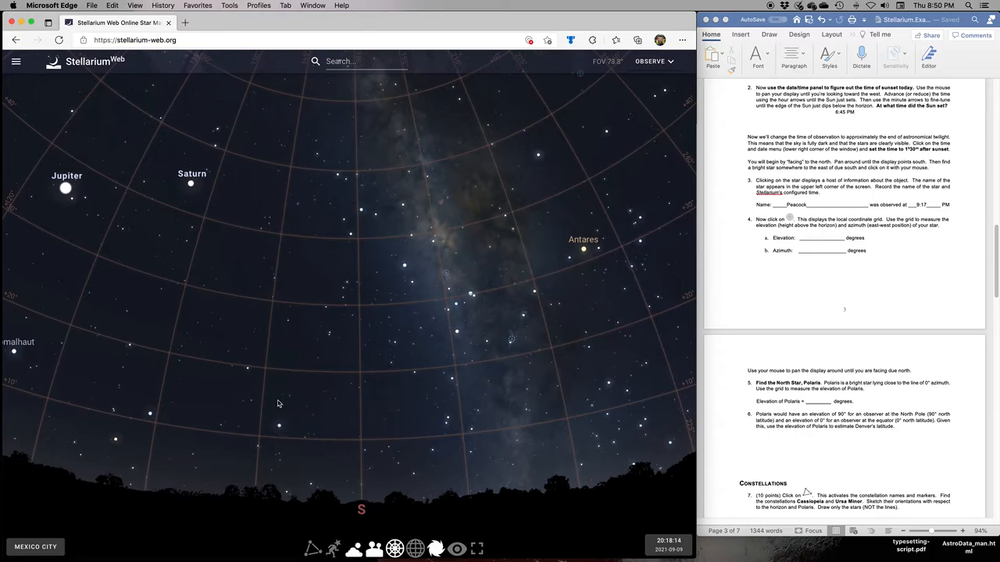
mouse_move(281, 430)
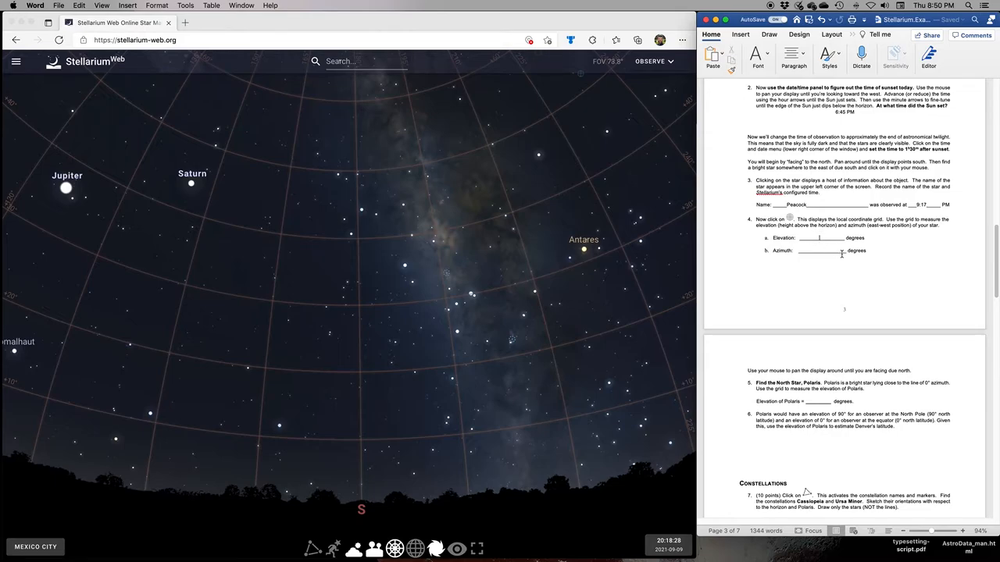
- Enter 13 degrees as the star's elevation in question 4a
text(13)
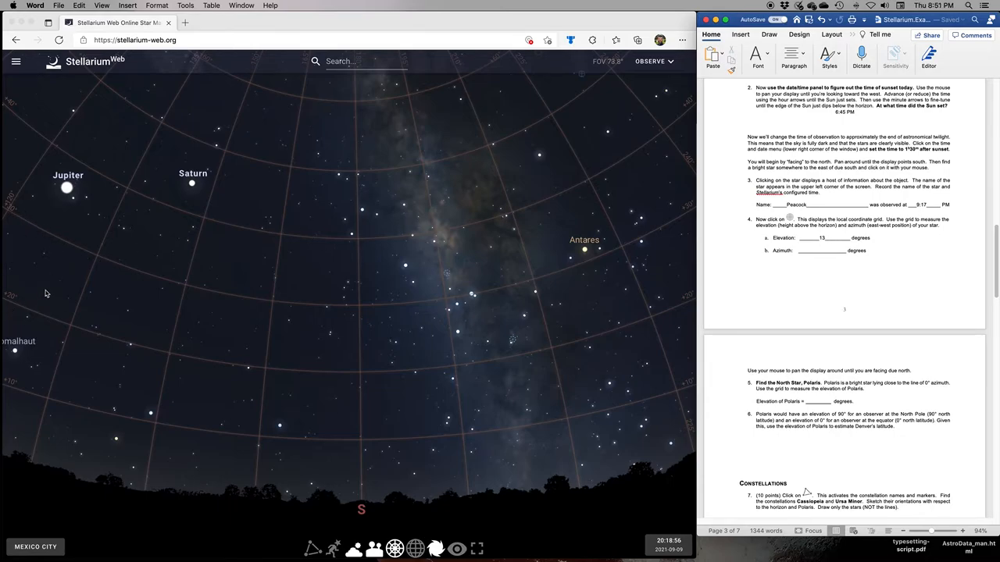
mouse_move(6, 332)
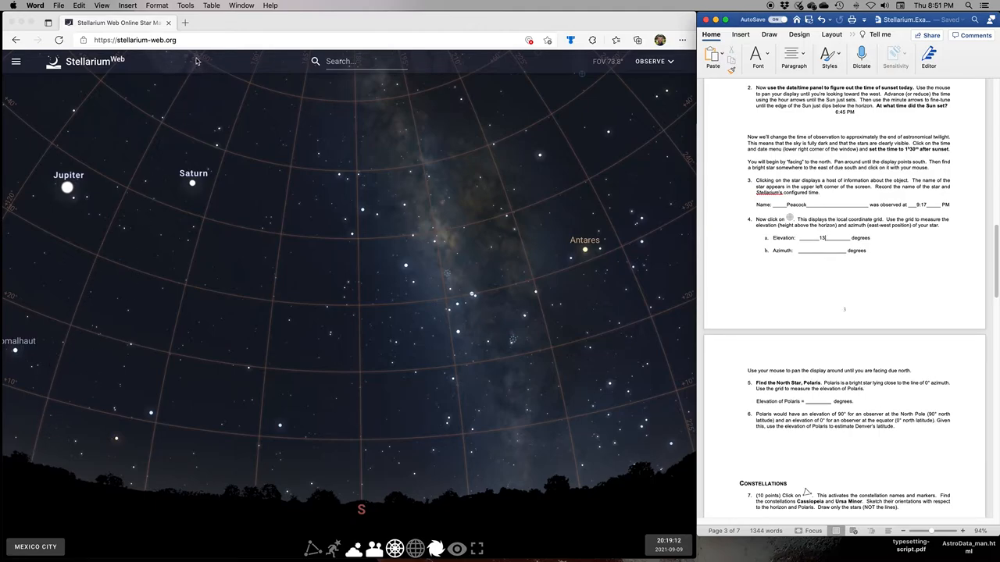
mouse_move(86, 313)
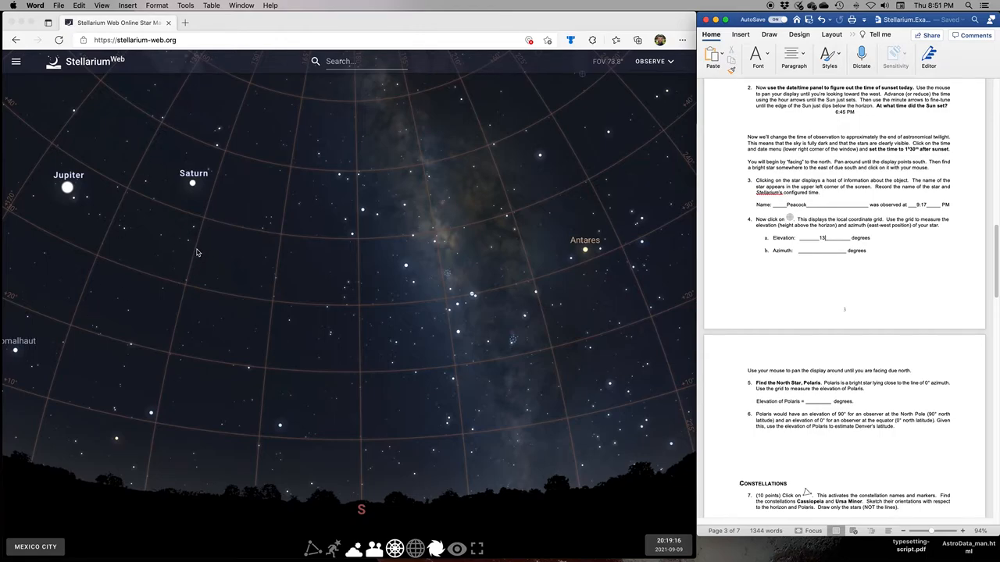
mouse_move(279, 264)
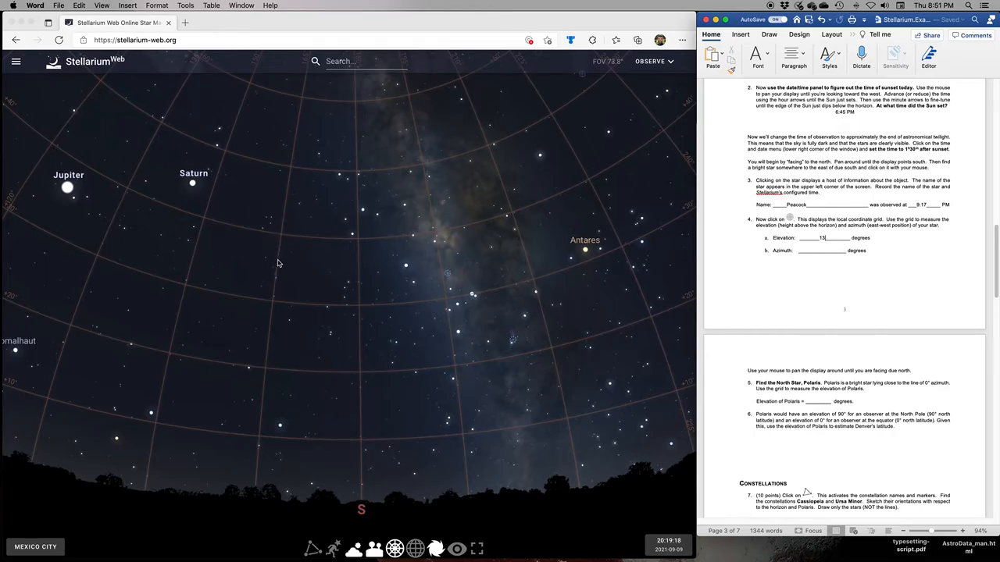
mouse_move(355, 391)
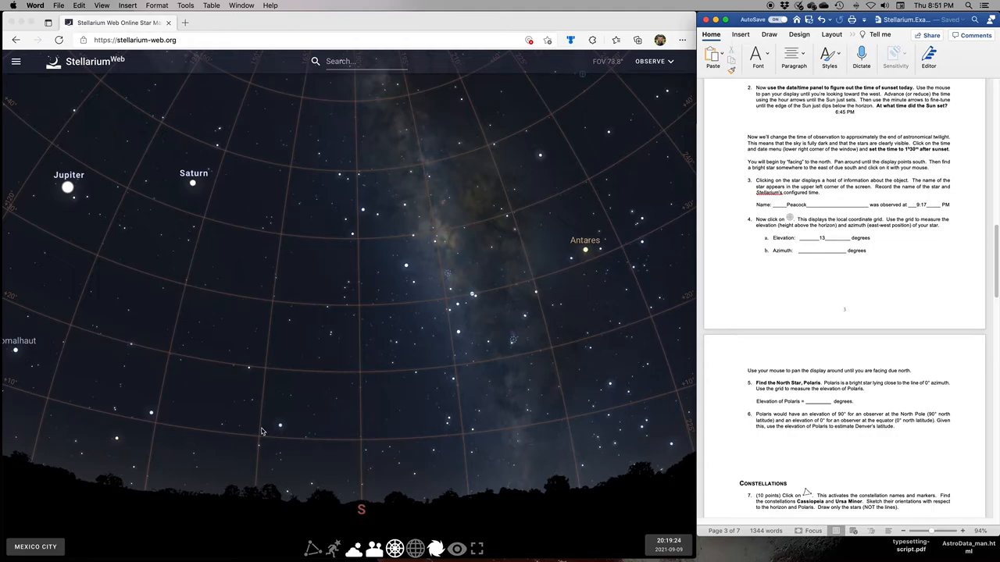
mouse_move(364, 422)
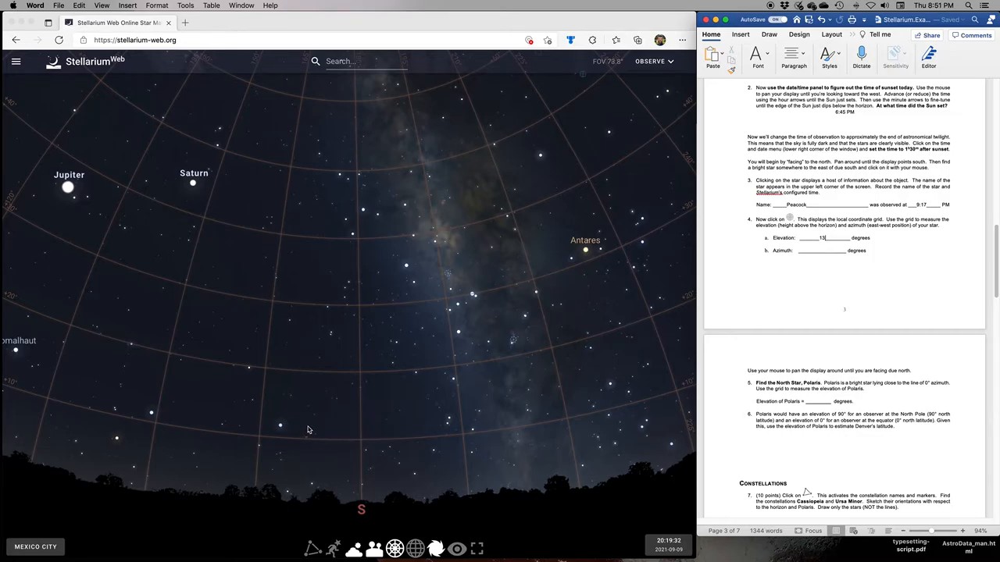
mouse_move(281, 430)
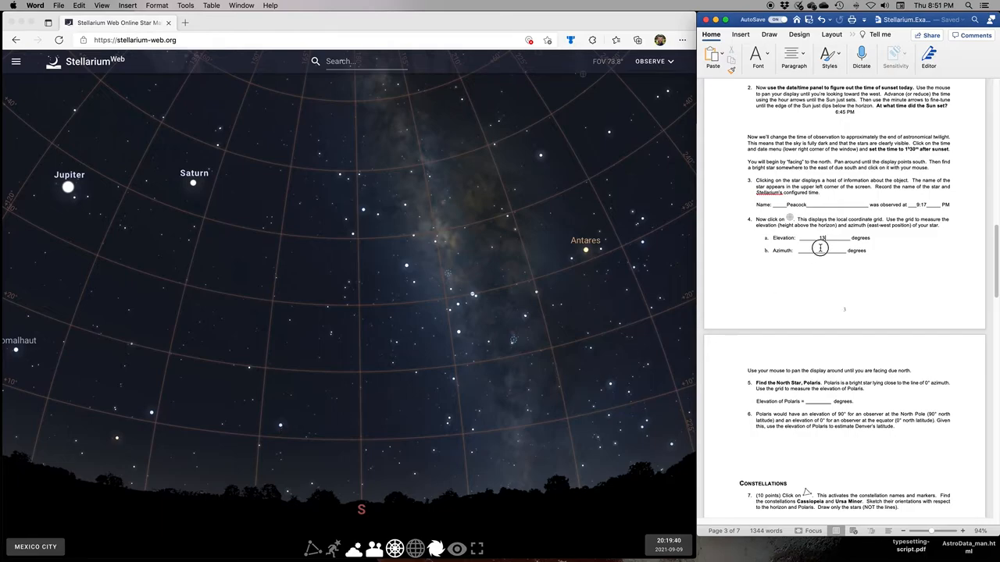
- Enter 168 degrees as the star's azimuth in question 4b
text(168)
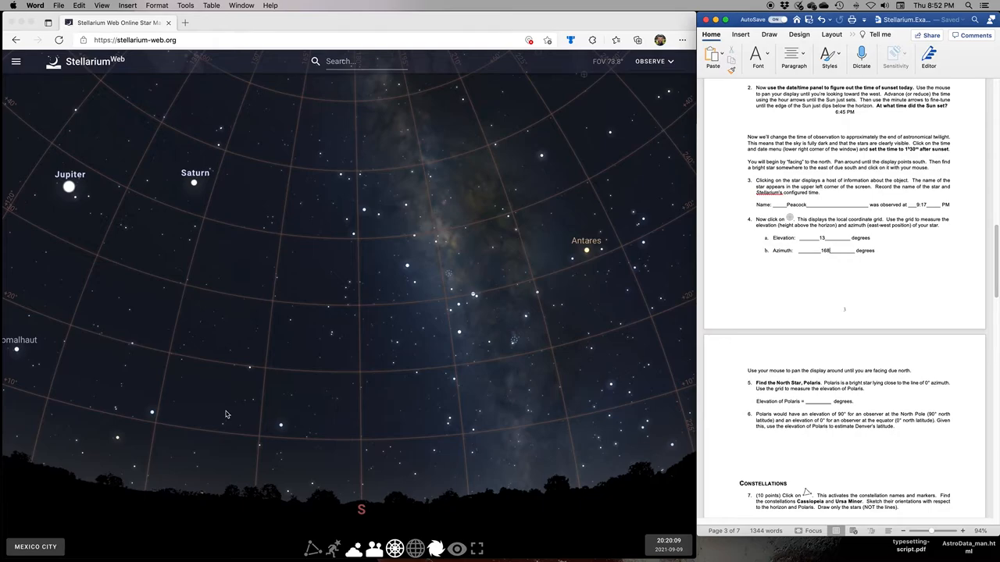
scroll(down, 3)
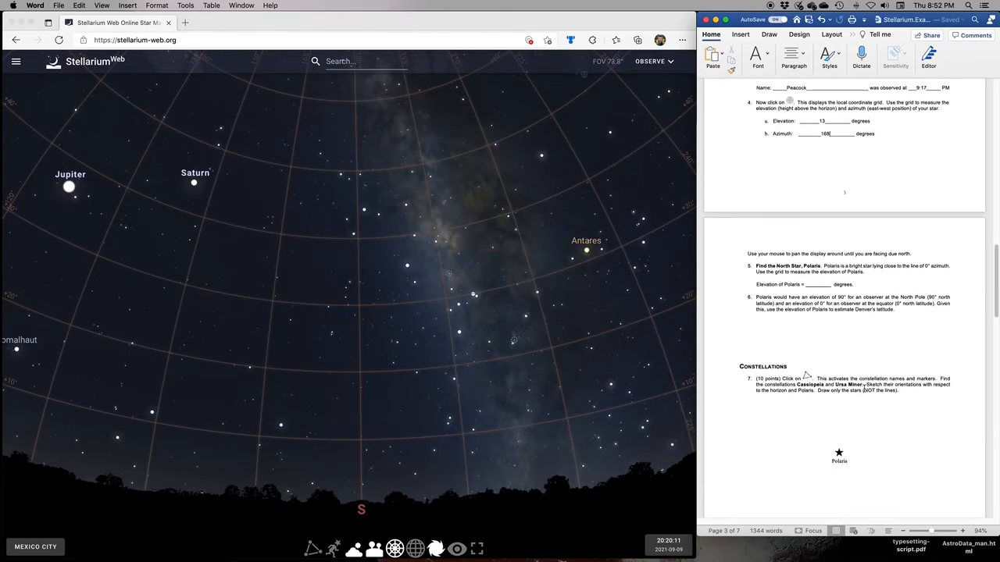
scroll(down, 3)
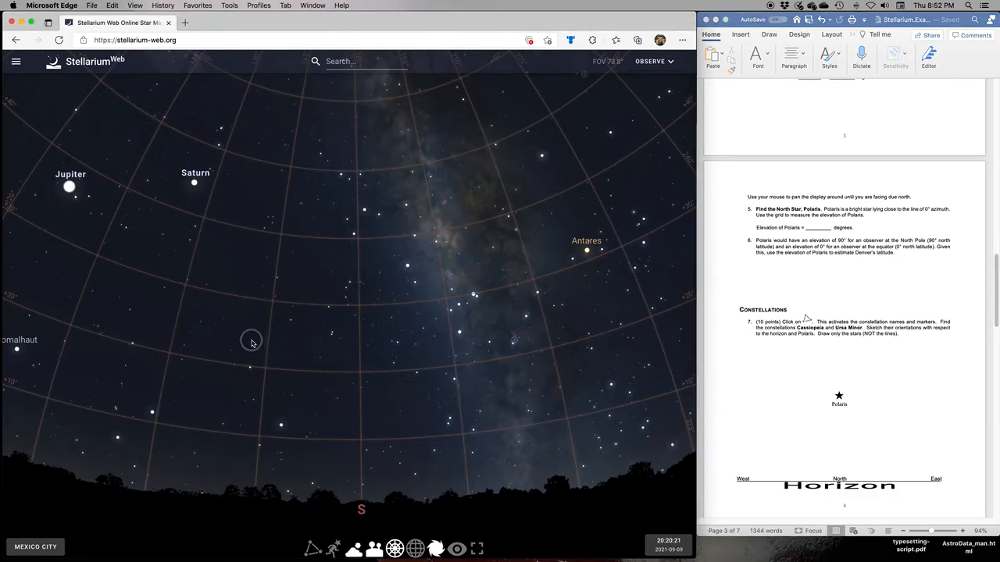
drag(251, 343, 340, 331)
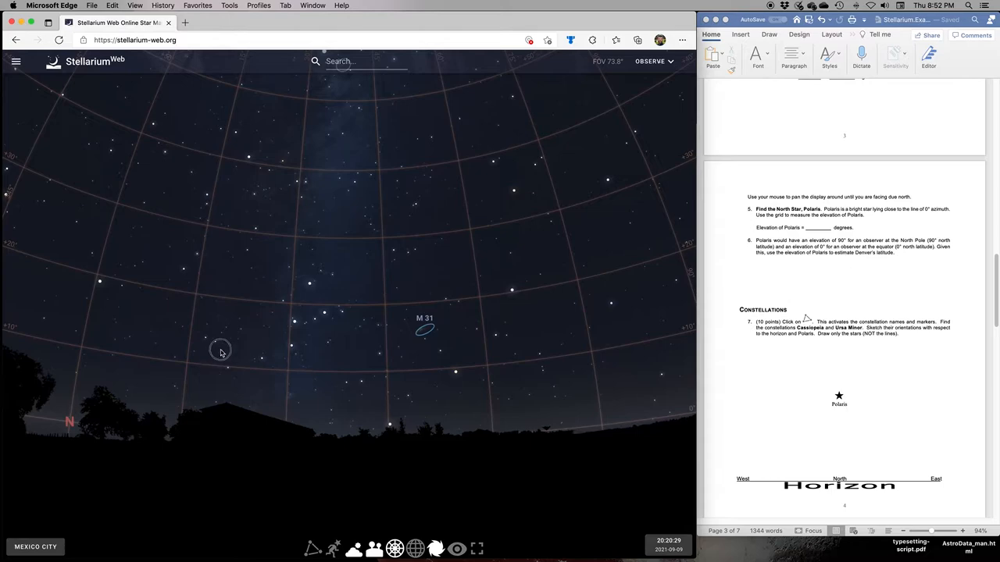
drag(221, 351, 478, 403)
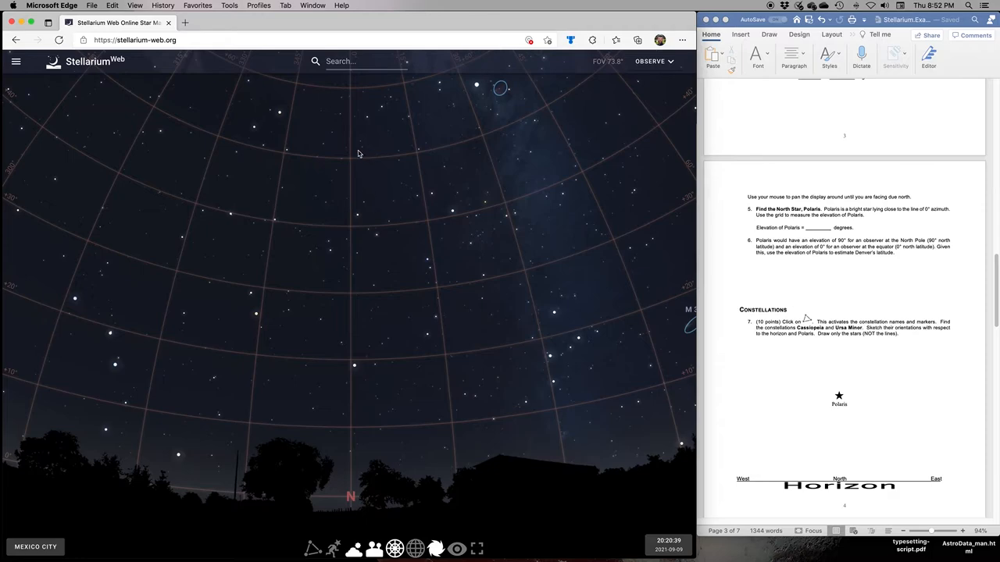
mouse_move(350, 493)
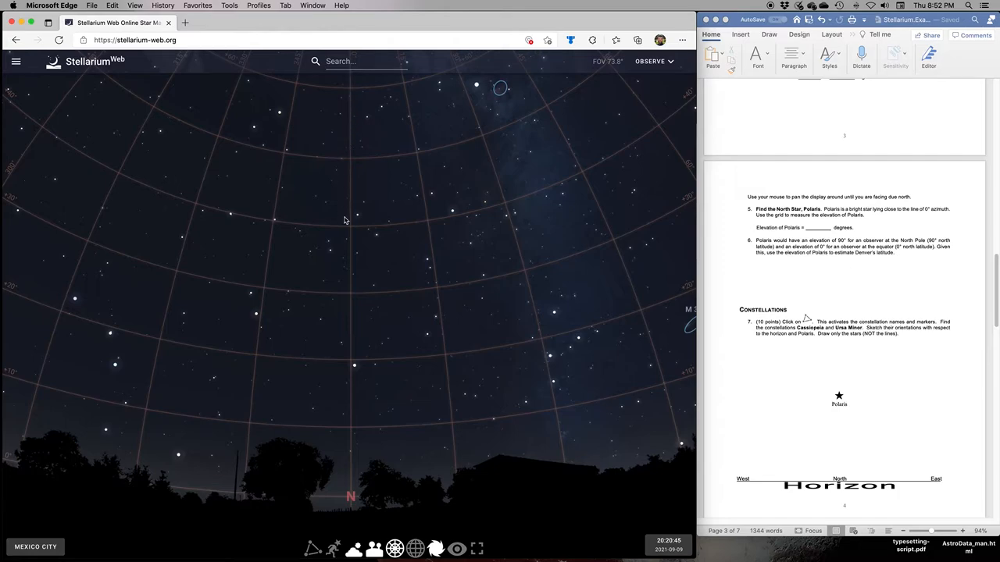
mouse_move(350, 365)
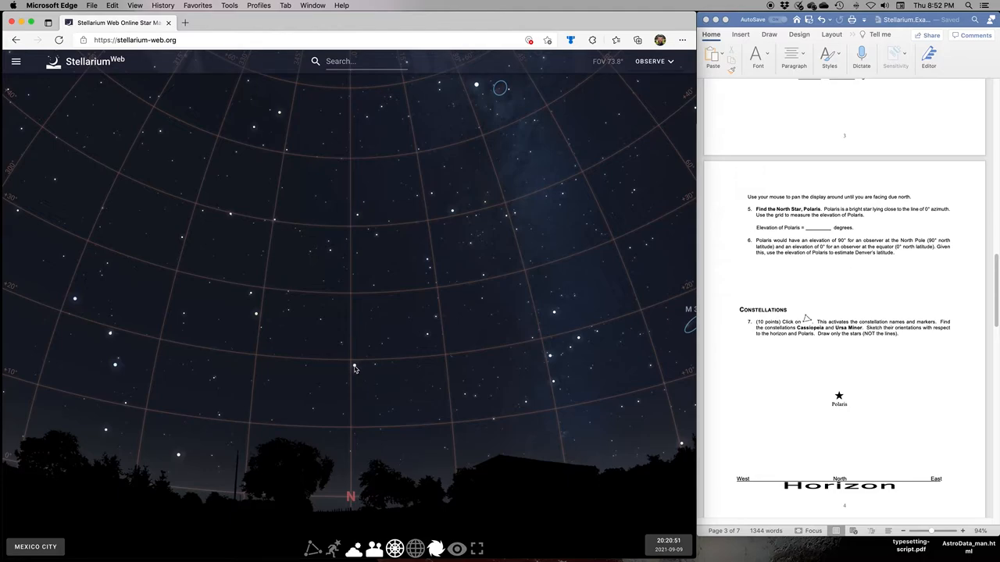
click(353, 367)
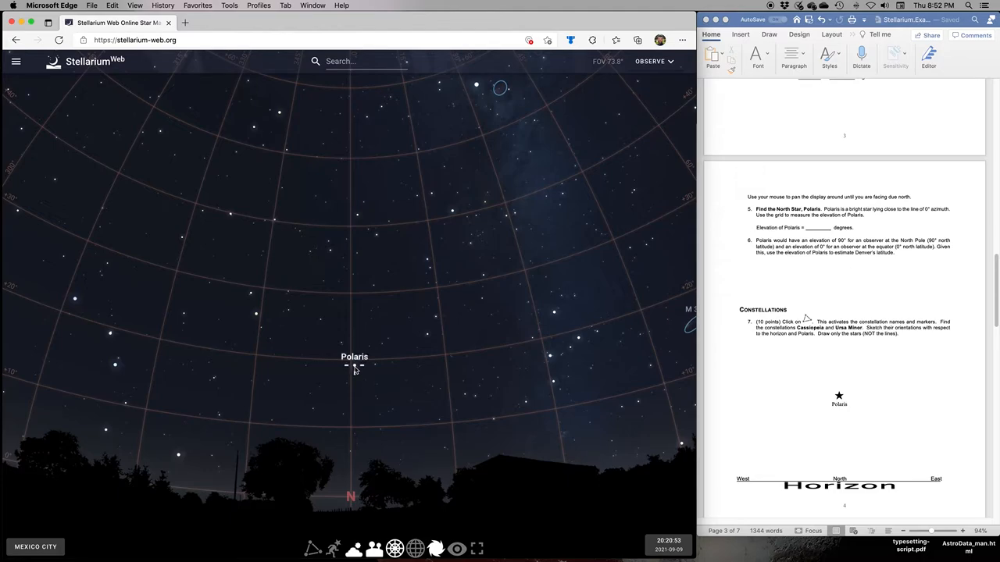
click(354, 367)
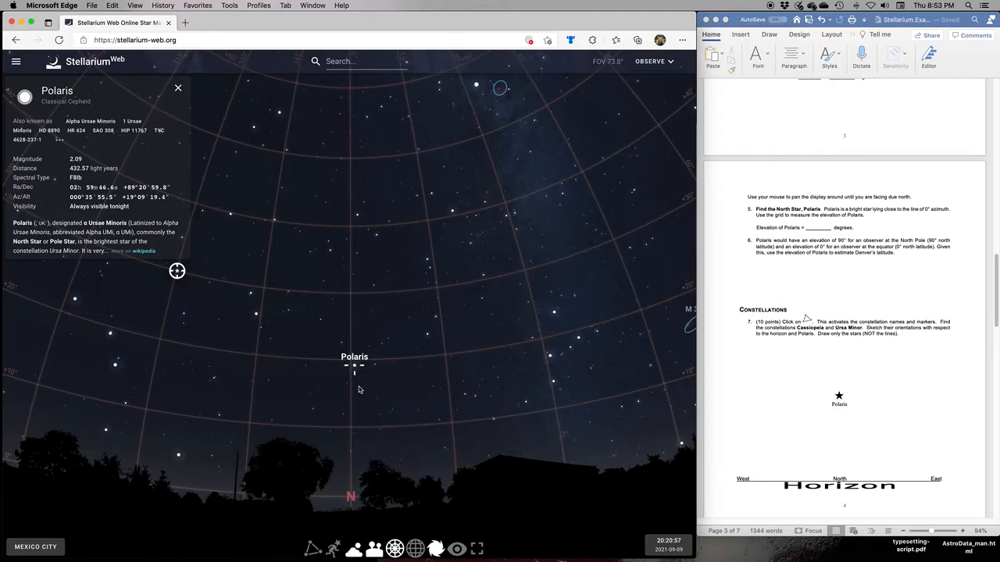
click(178, 87)
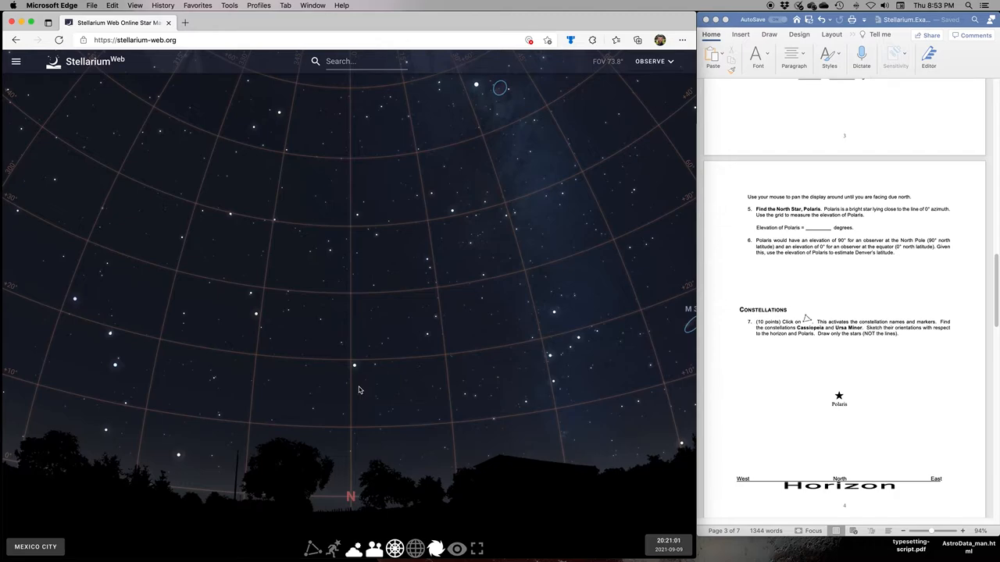
mouse_move(174, 494)
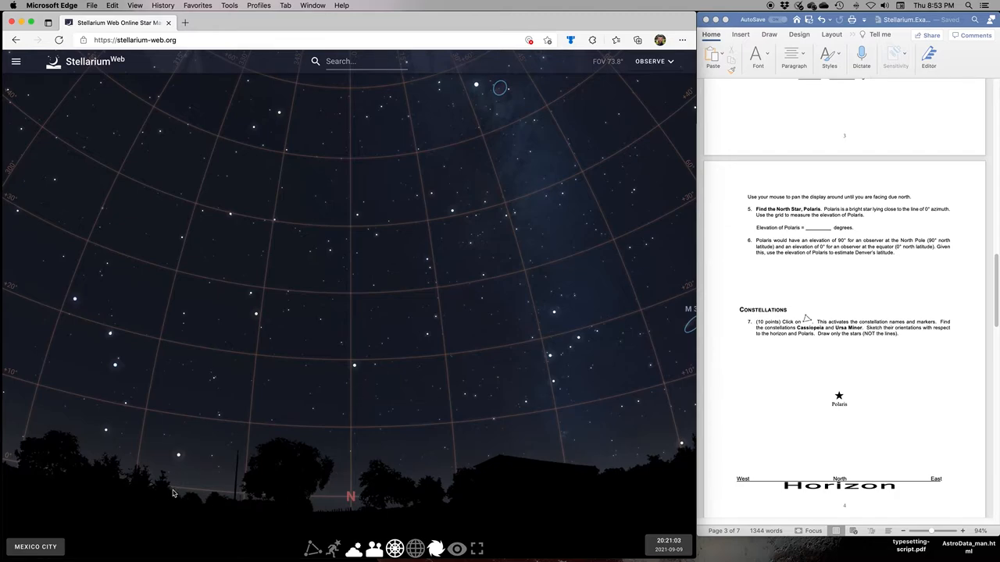
mouse_move(318, 501)
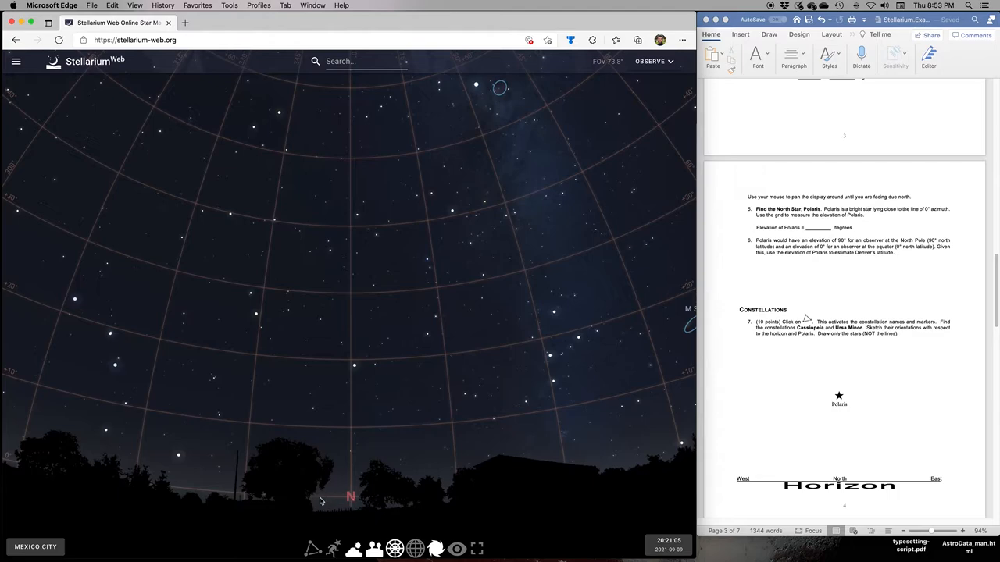
mouse_move(338, 456)
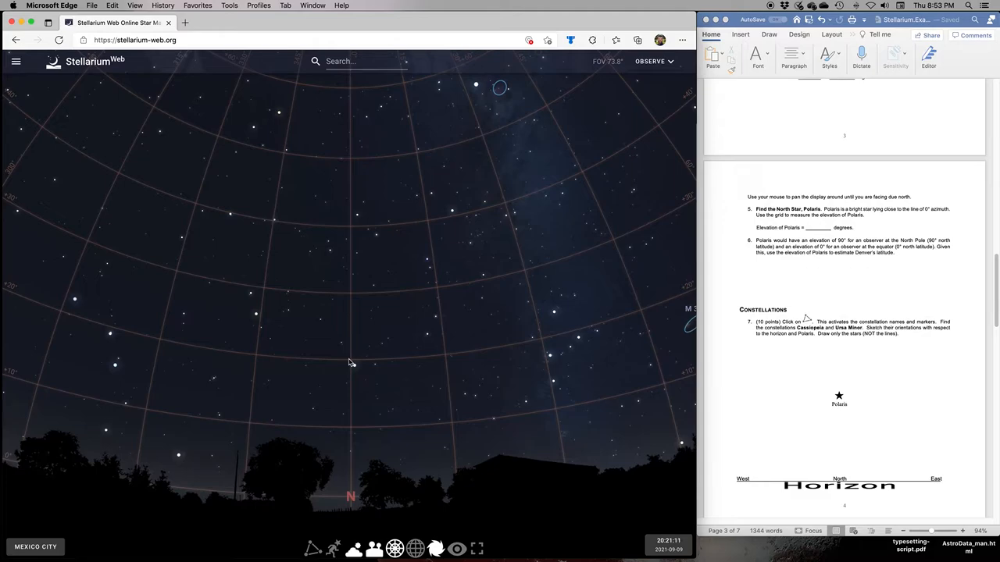
mouse_move(354, 368)
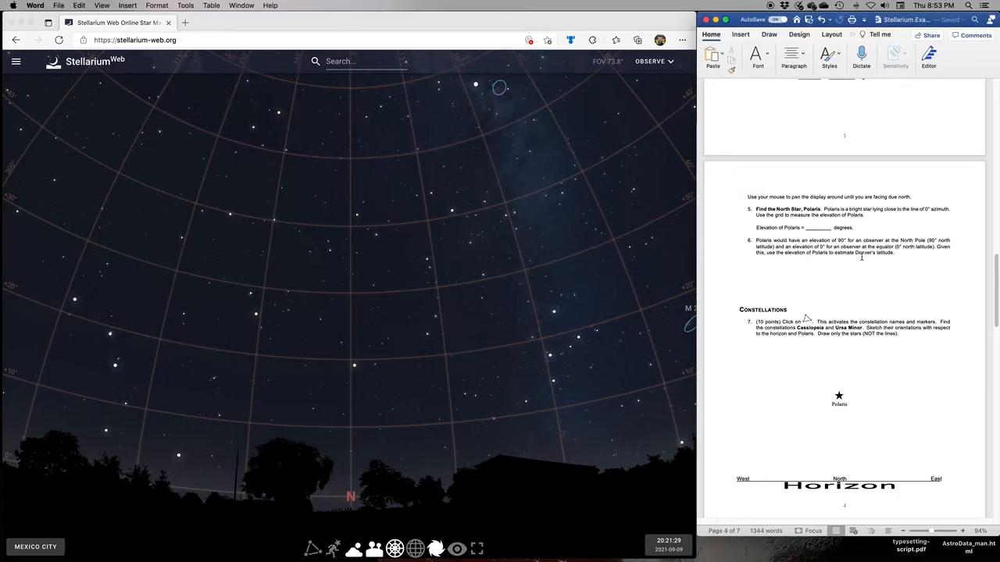
- Enter 18 degrees as the elevation of Polaris in question 5
text(18)
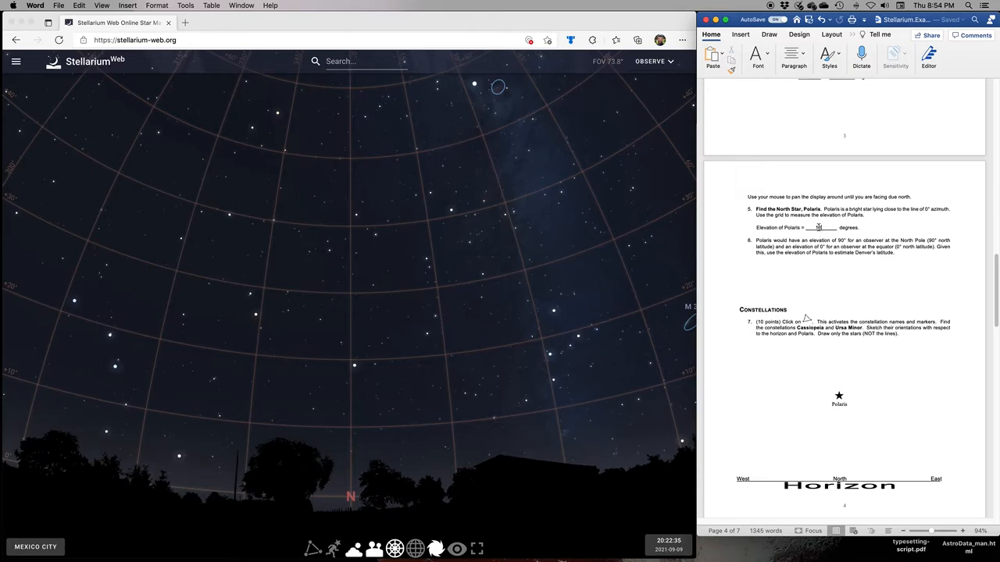
- Retype 18 and scroll the handout down to the Constellations question
text(18)
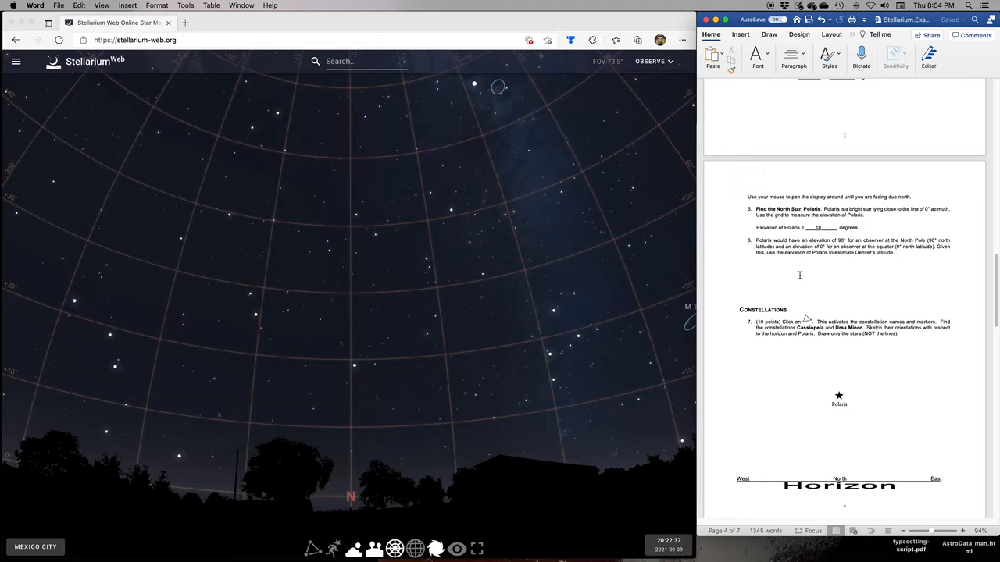
scroll(down, 3)
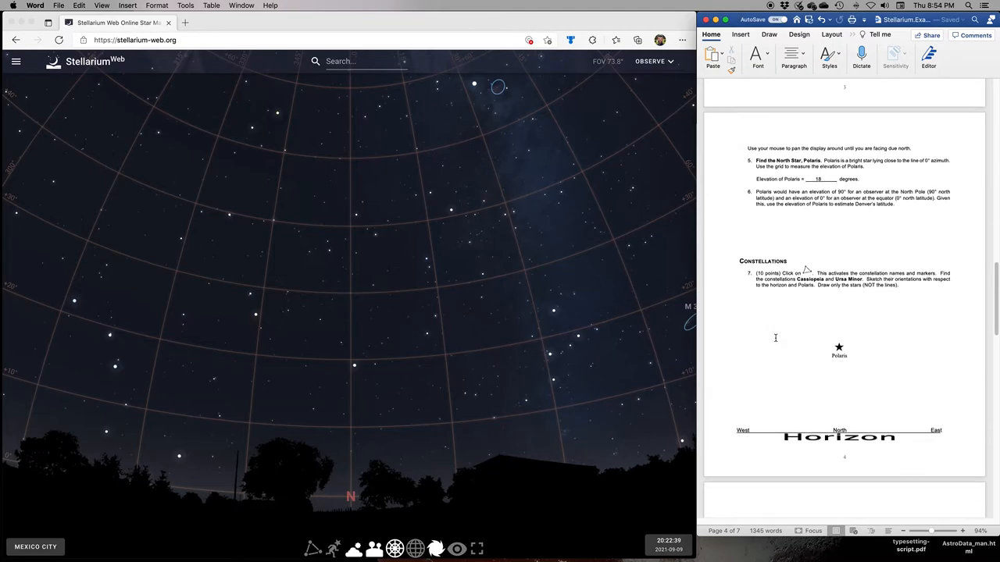
scroll(down, 3)
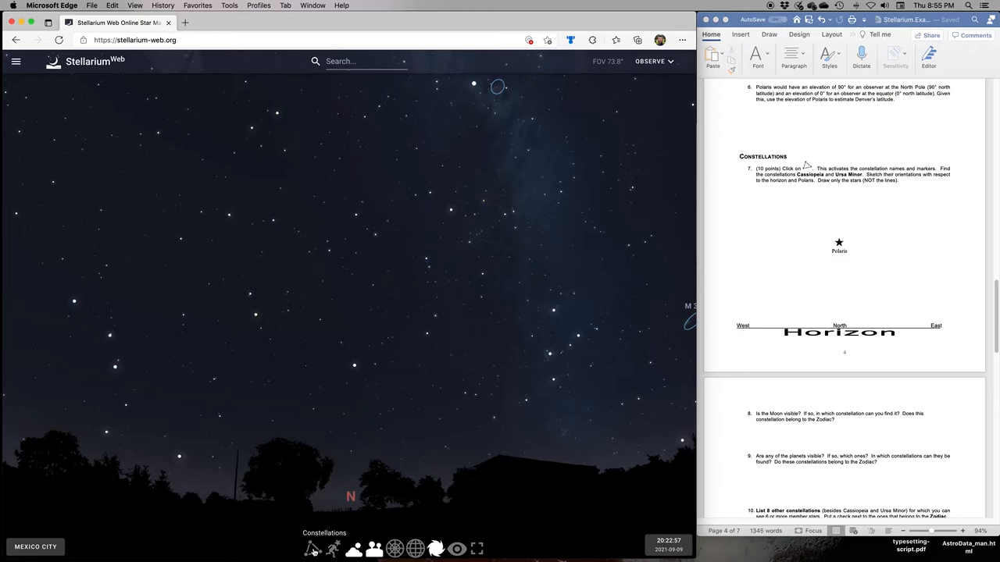
- Show constellation lines and names, then locate Ursa Minor and Cassiopeia
click(312, 548)
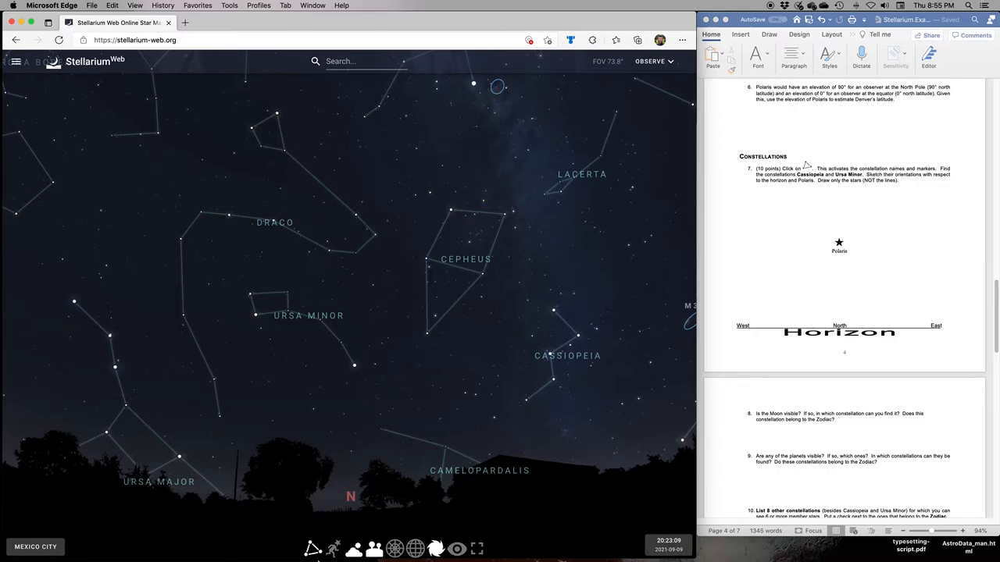
mouse_move(616, 398)
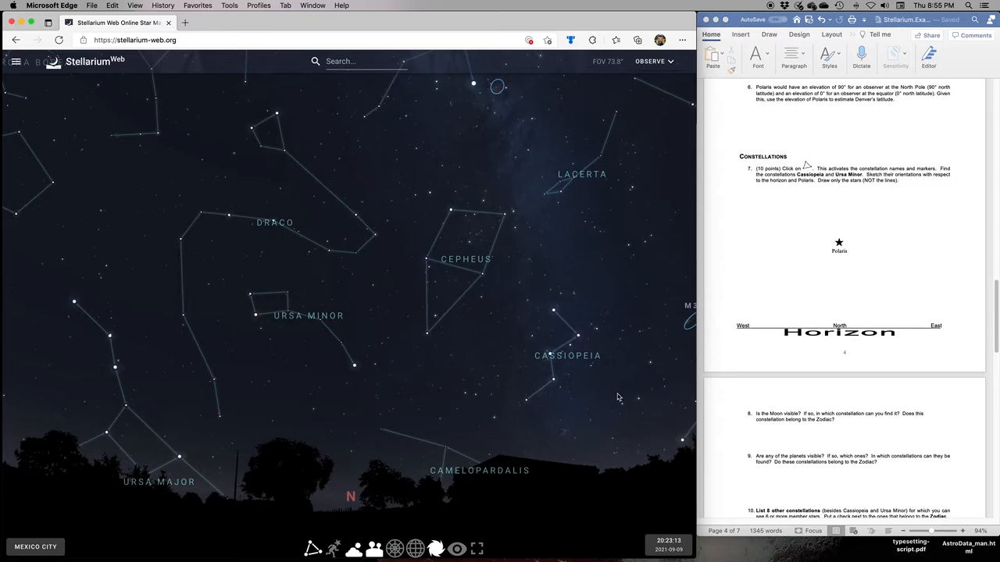
mouse_move(586, 397)
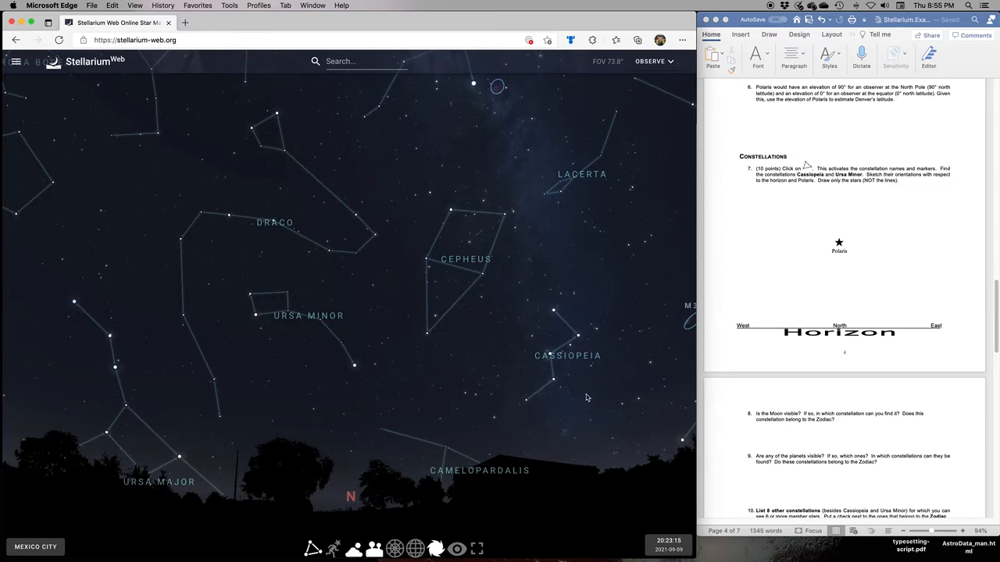
mouse_move(349, 343)
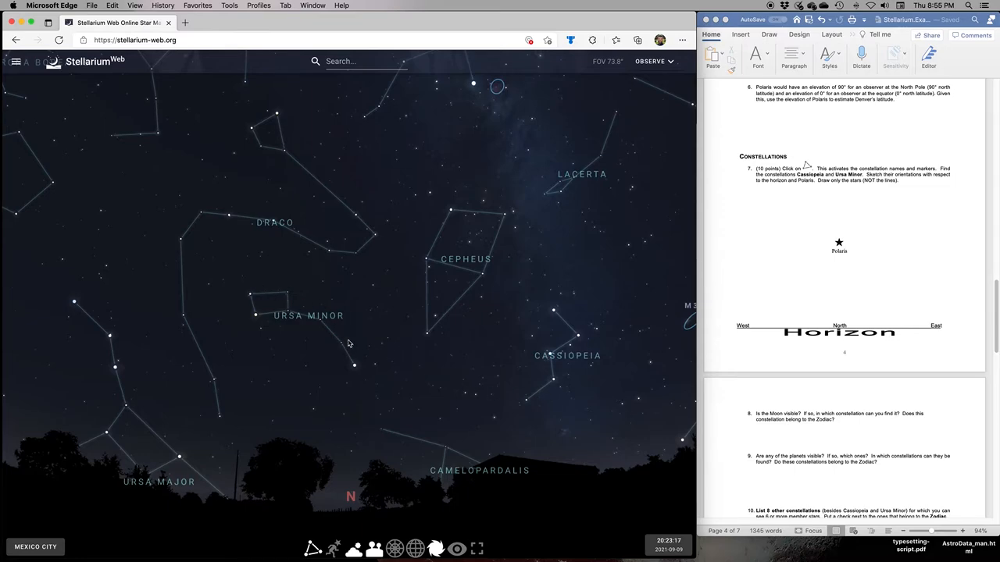
mouse_move(320, 315)
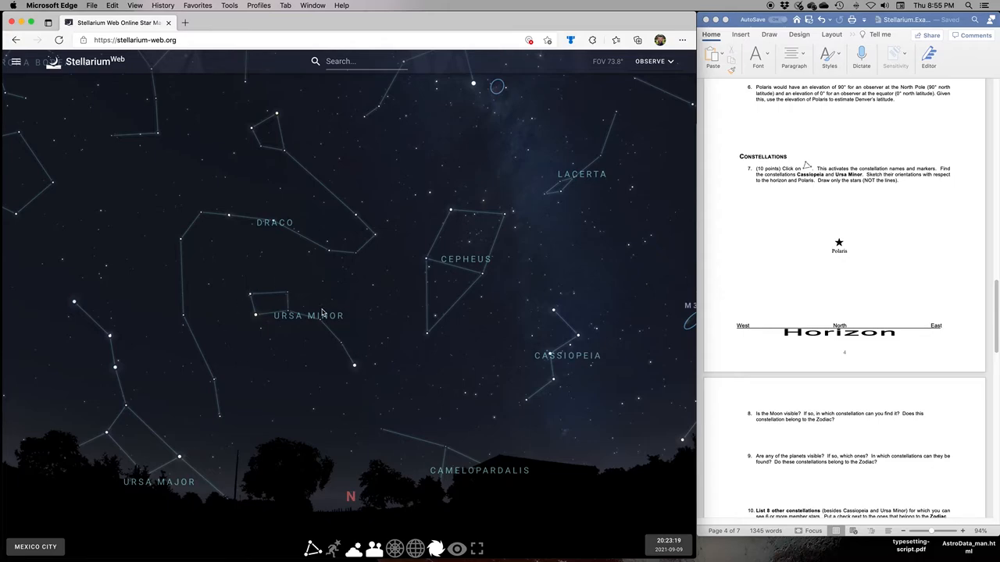
mouse_move(559, 402)
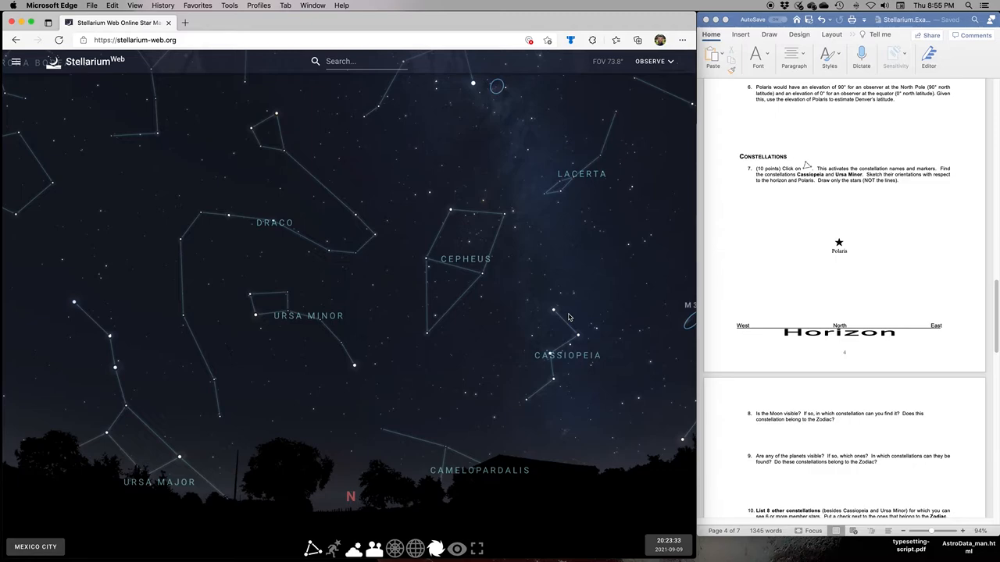
mouse_move(571, 278)
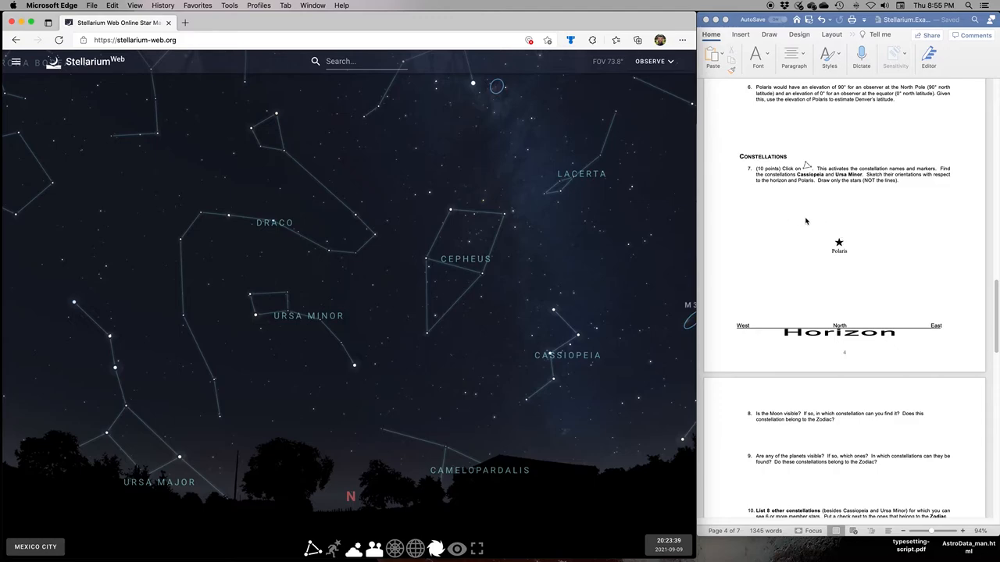
mouse_move(906, 236)
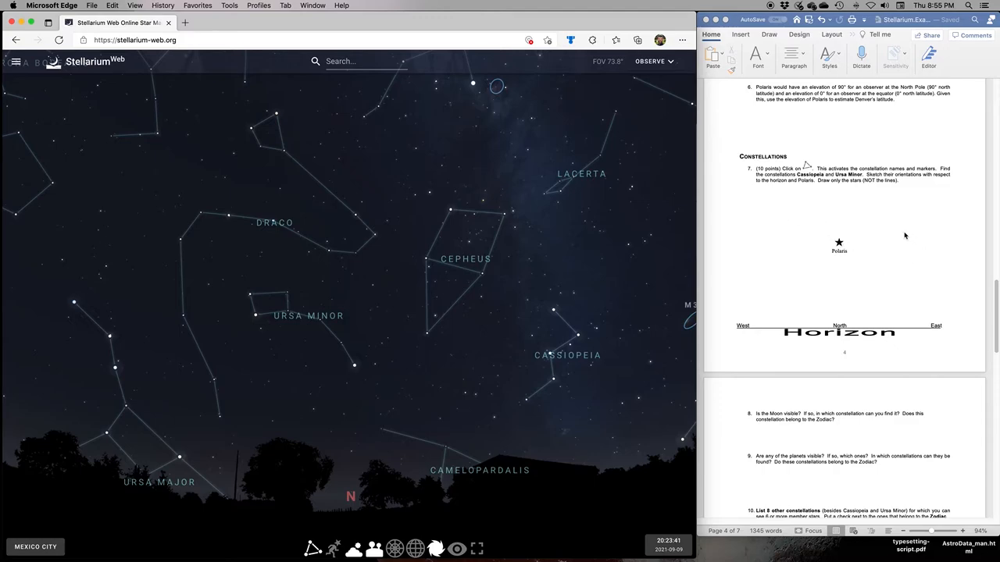
mouse_move(918, 258)
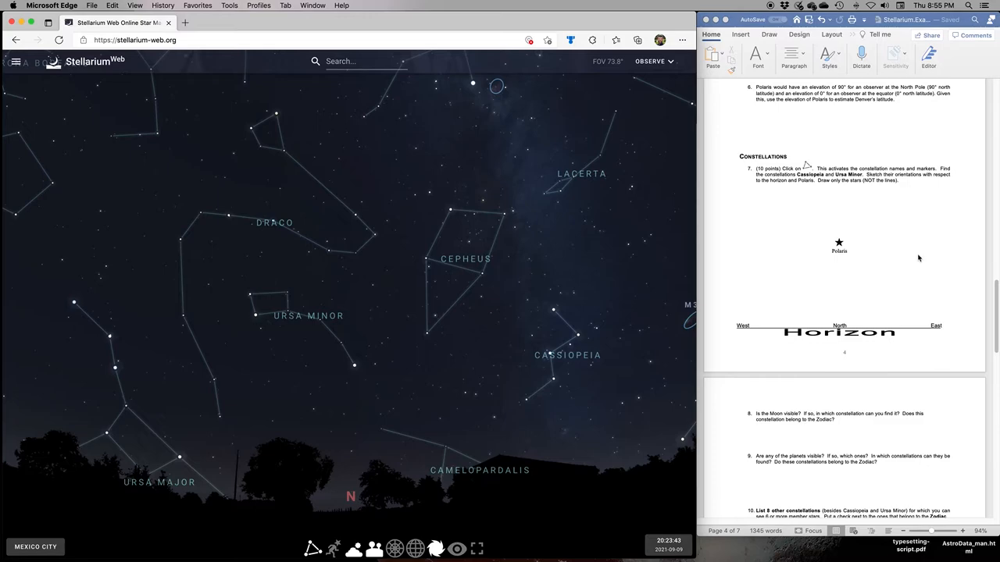
mouse_move(885, 278)
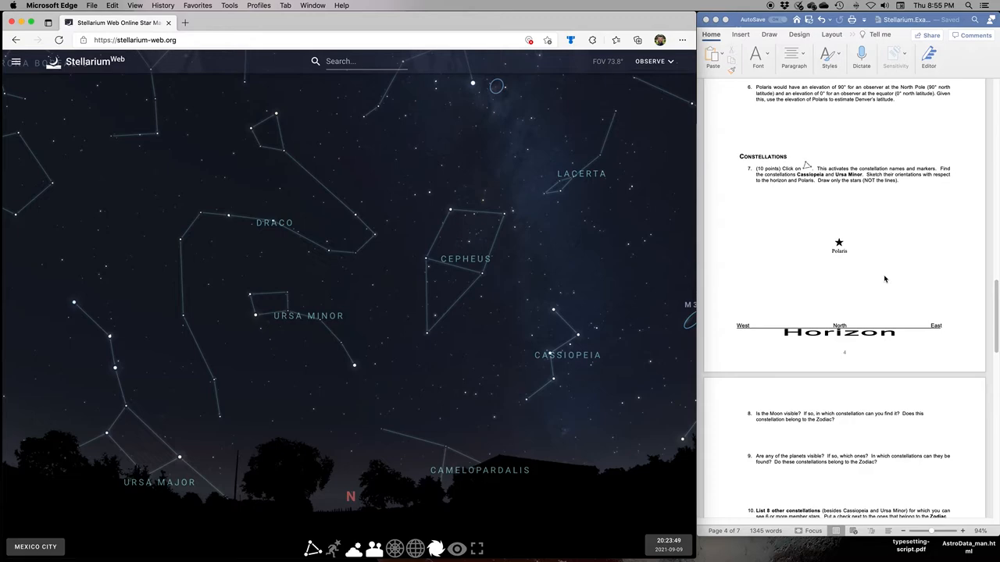
mouse_move(717, 283)
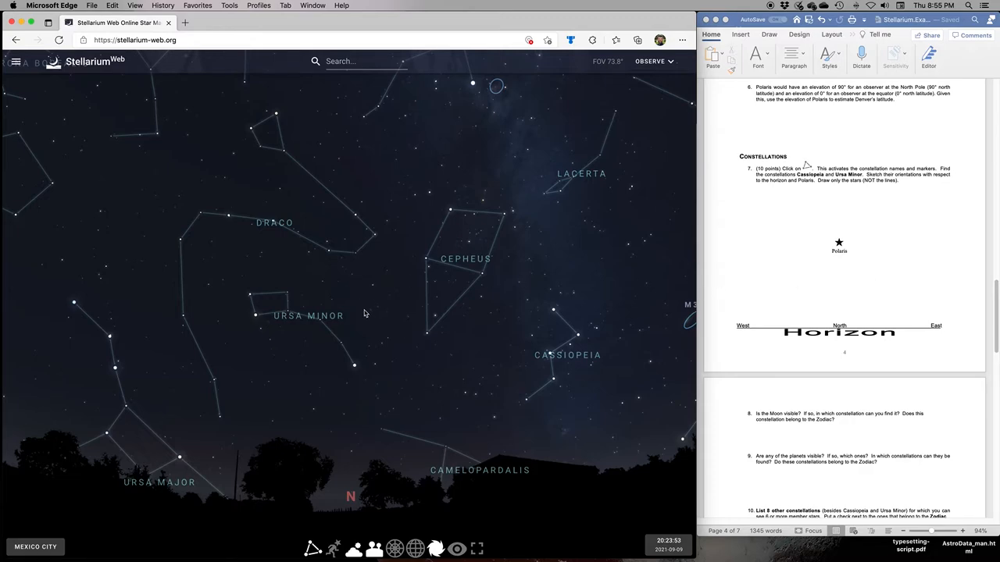
click(354, 366)
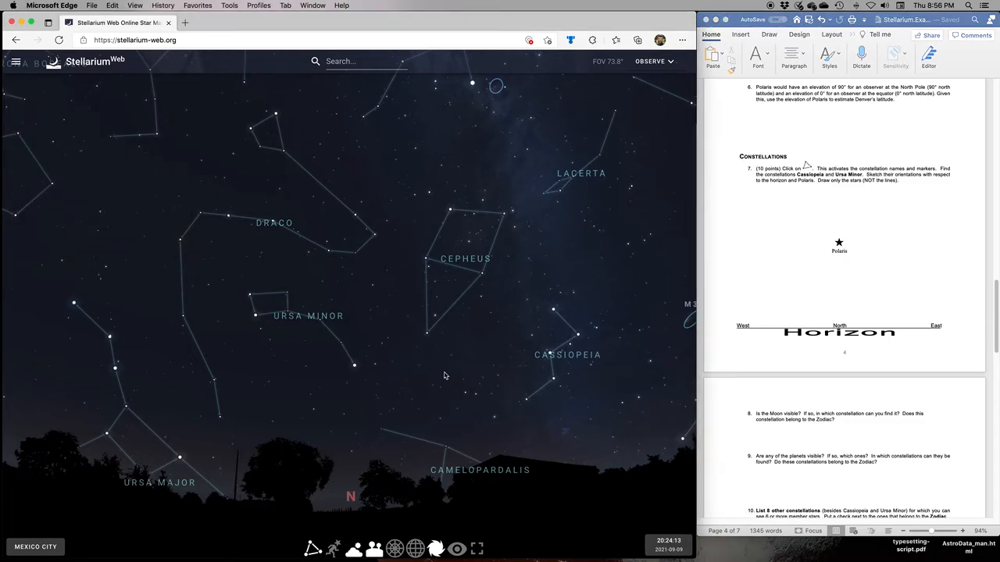
- Scroll the handout to questions 8 through 12 and the eight-constellation table
scroll(down, 3)
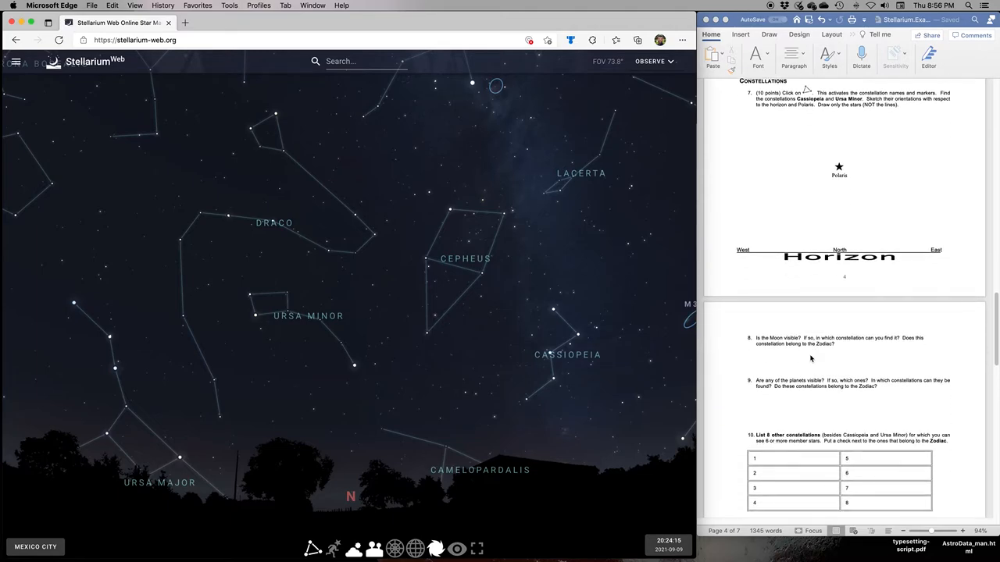
scroll(down, 3)
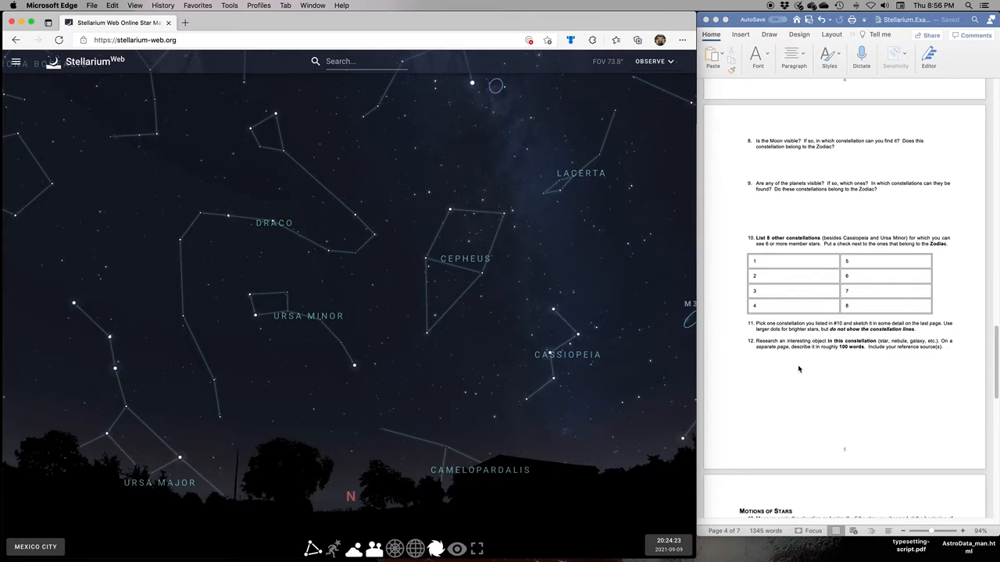
mouse_move(621, 336)
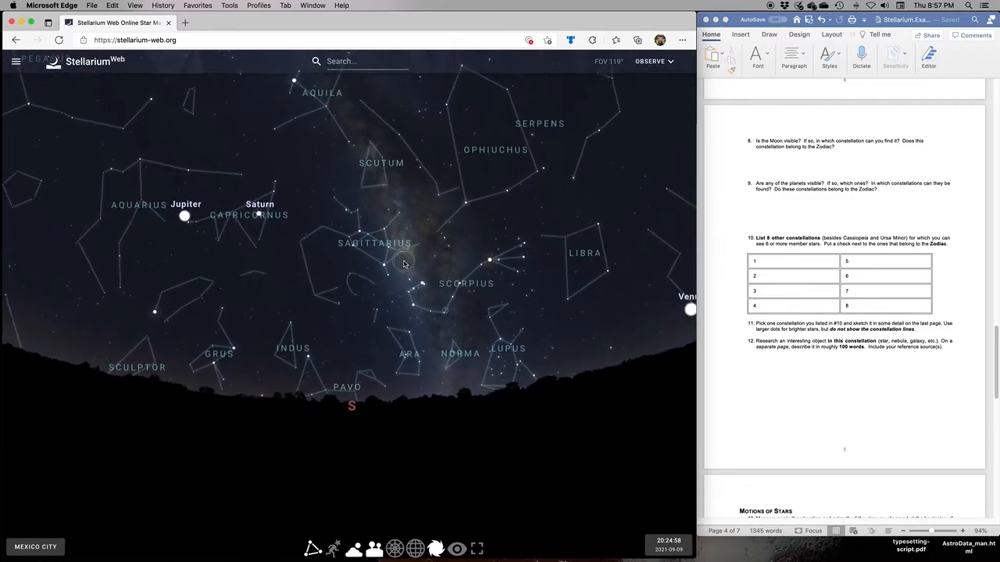
- Answer question 8: 'Yes. It's in Virgo. Yes, Virgo is part of the zodiac.'
drag(404, 263, 520, 264)
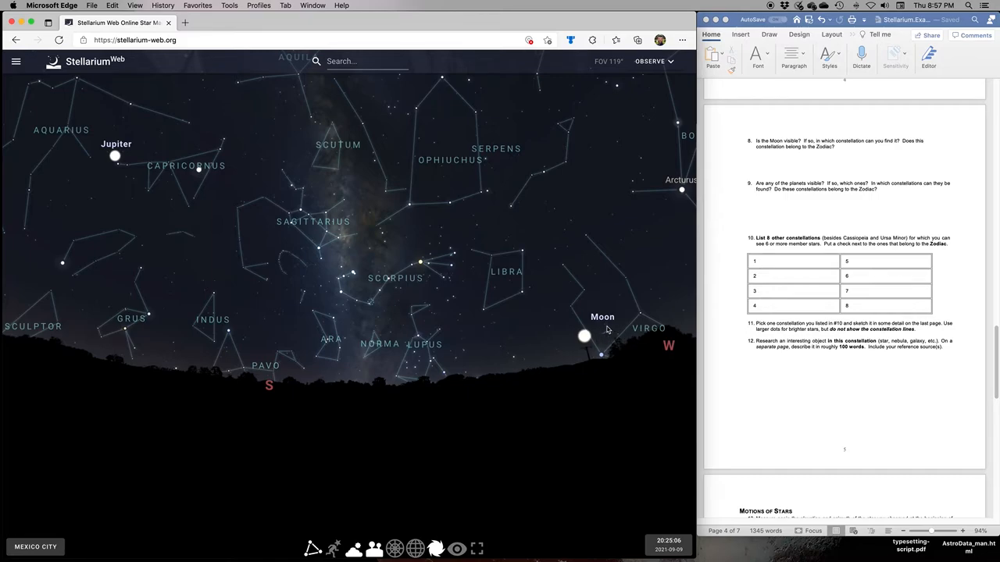
mouse_move(611, 336)
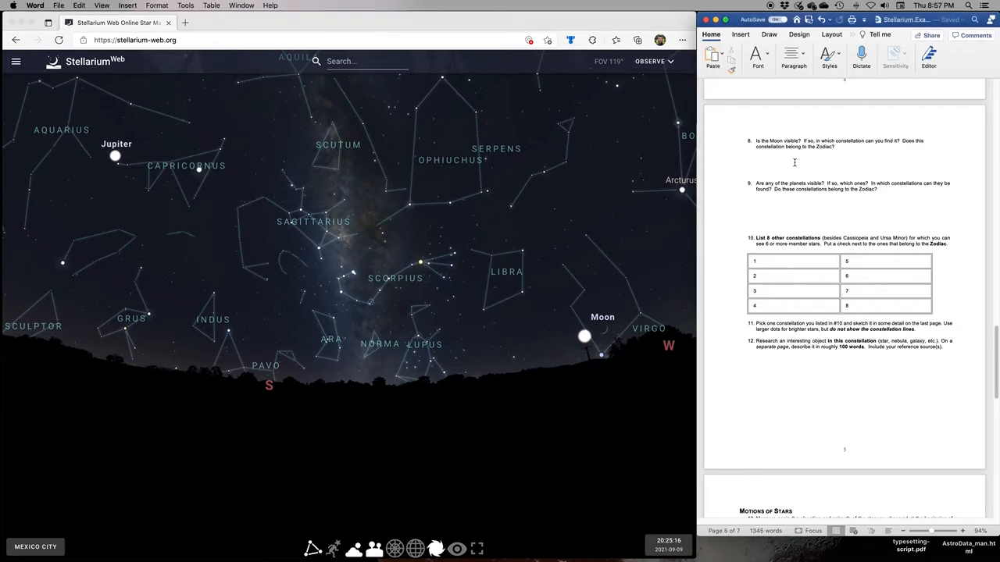
text(Yes. It's in Virgo.)
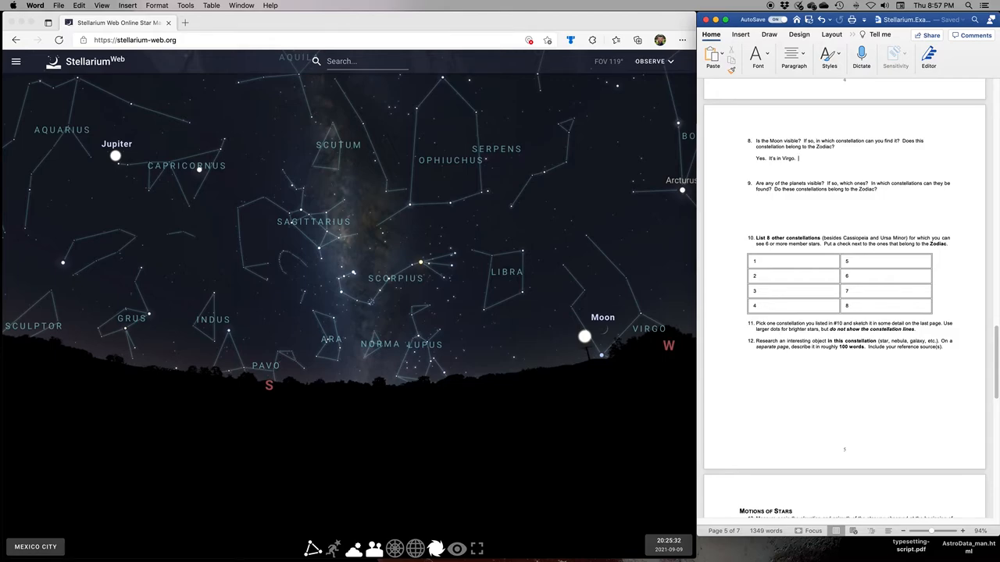
mouse_move(522, 280)
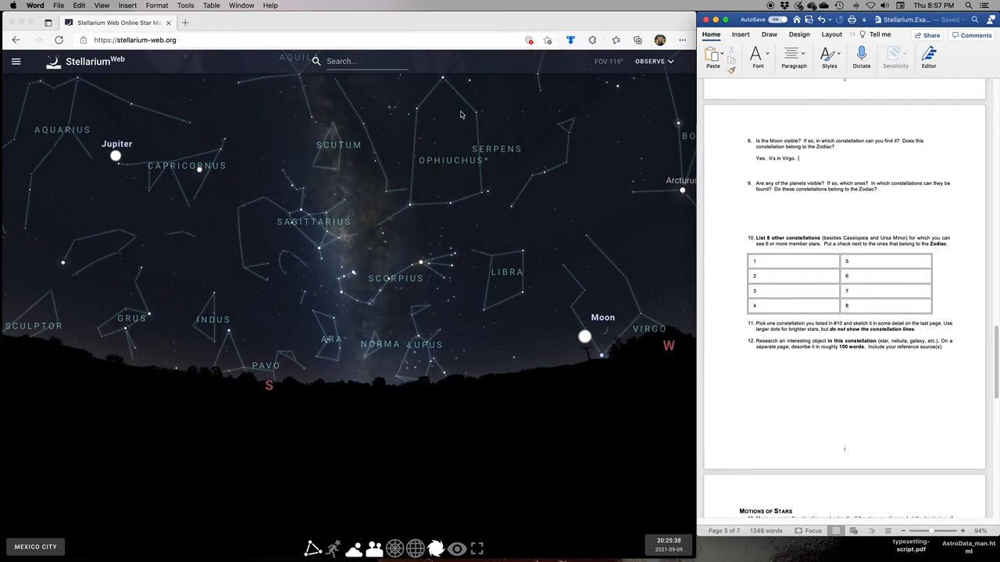
mouse_move(63, 160)
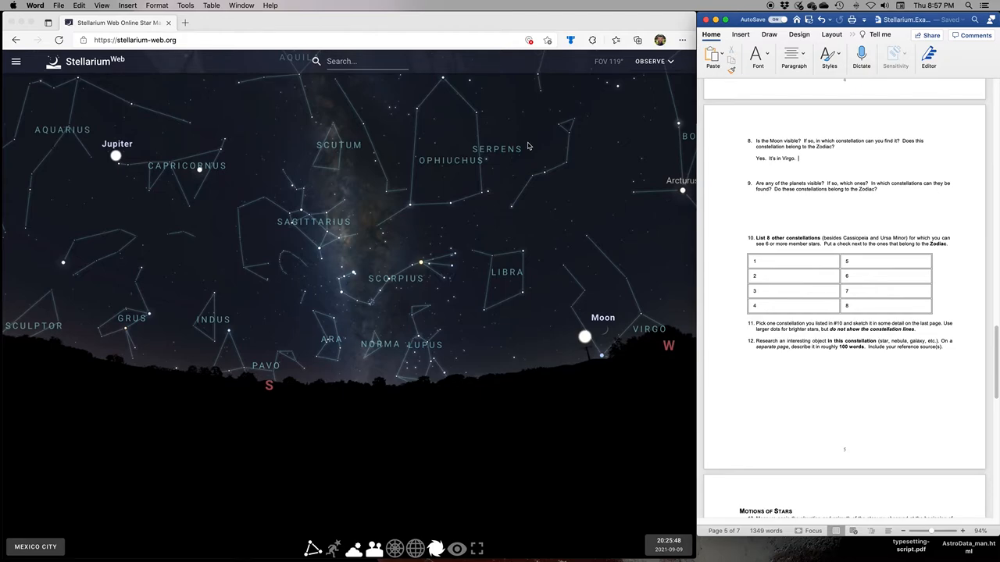
text(Yes, Virgo is part of the)
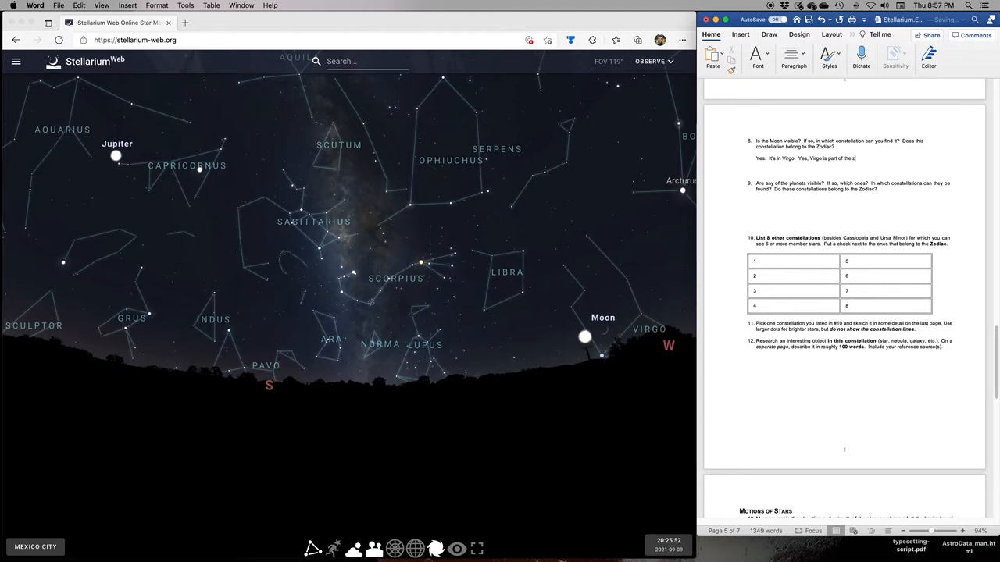
text(zodiac.)
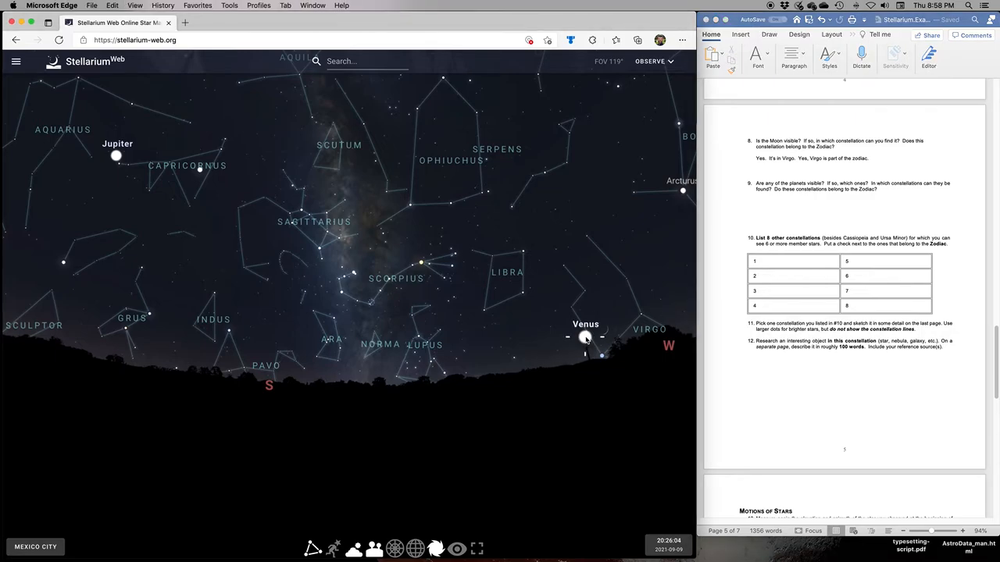
- Turn east and check Saturn's and Jupiter's details, then dismiss the panel
click(585, 336)
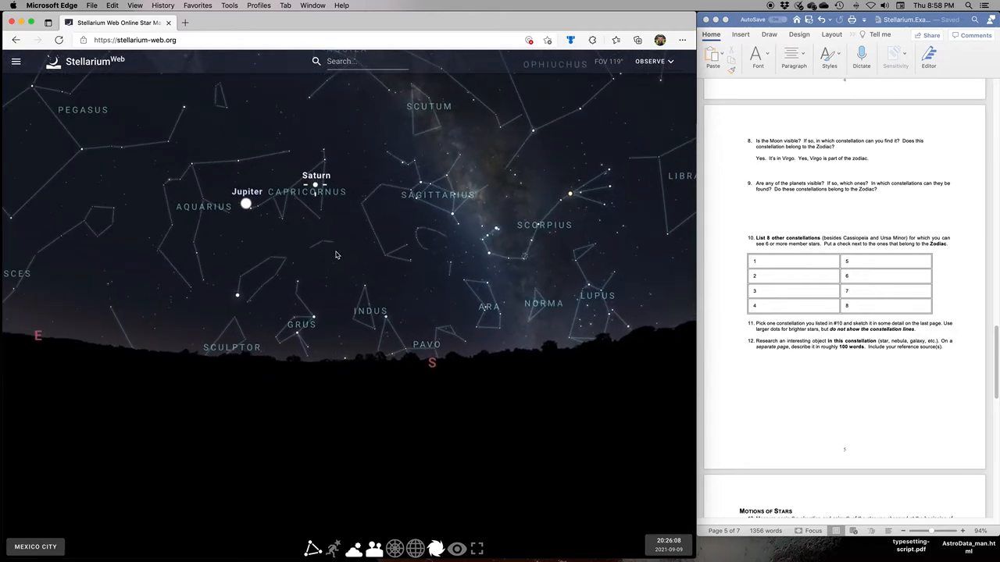
click(316, 186)
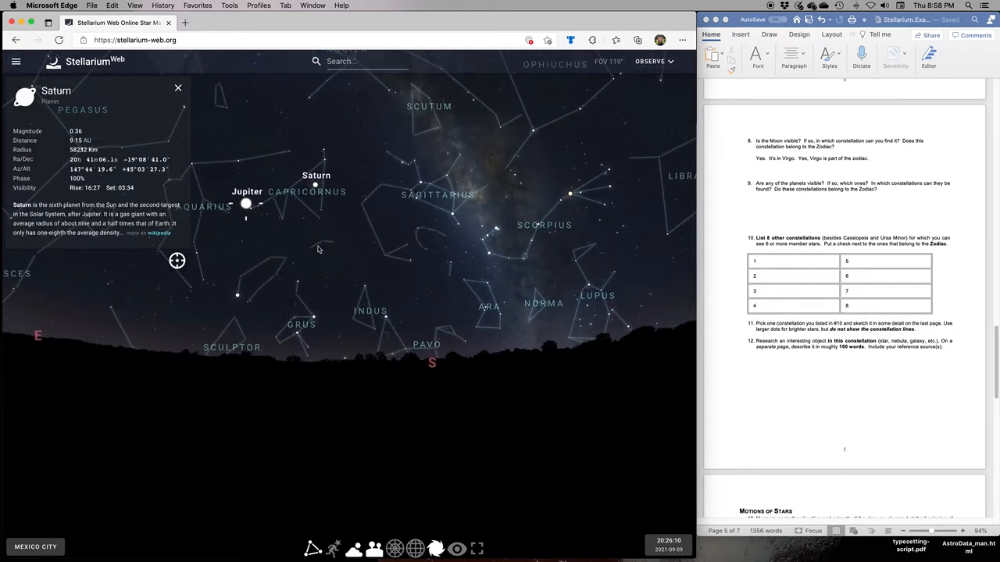
click(246, 204)
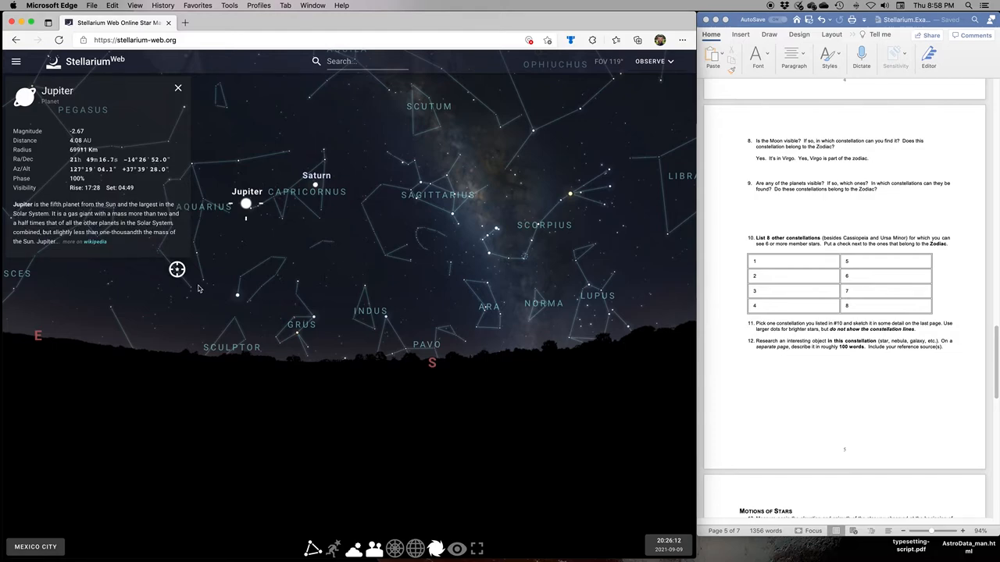
click(178, 87)
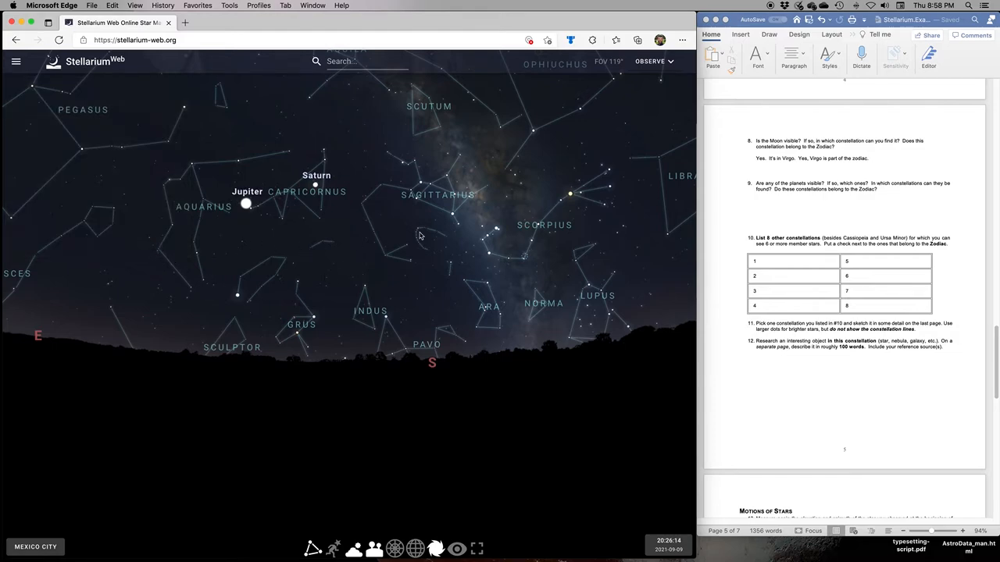
click(782, 201)
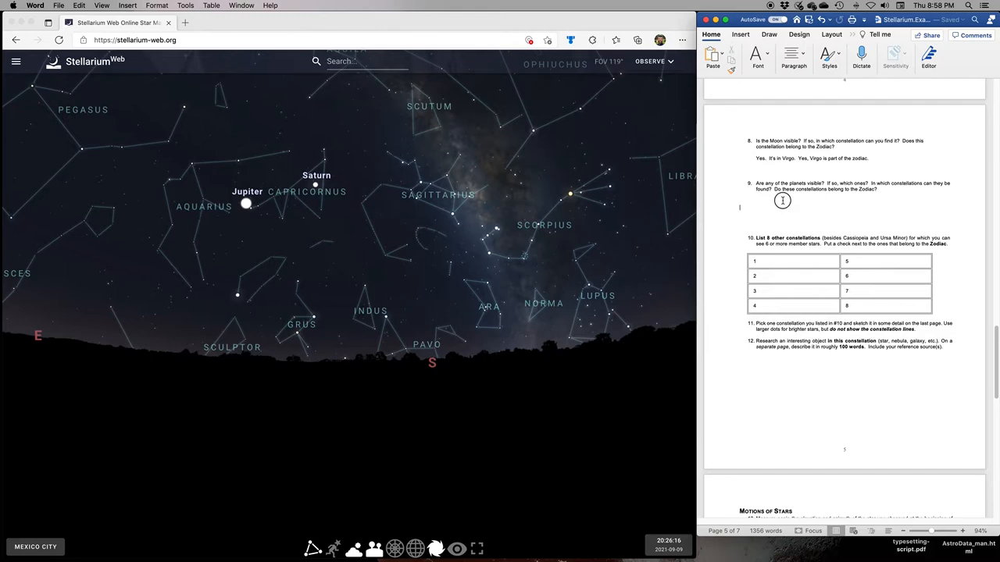
- Answer question 9: 'Yes. Venus is in Virgo. Virgo is part of the zodiac.'
text(Yes.)
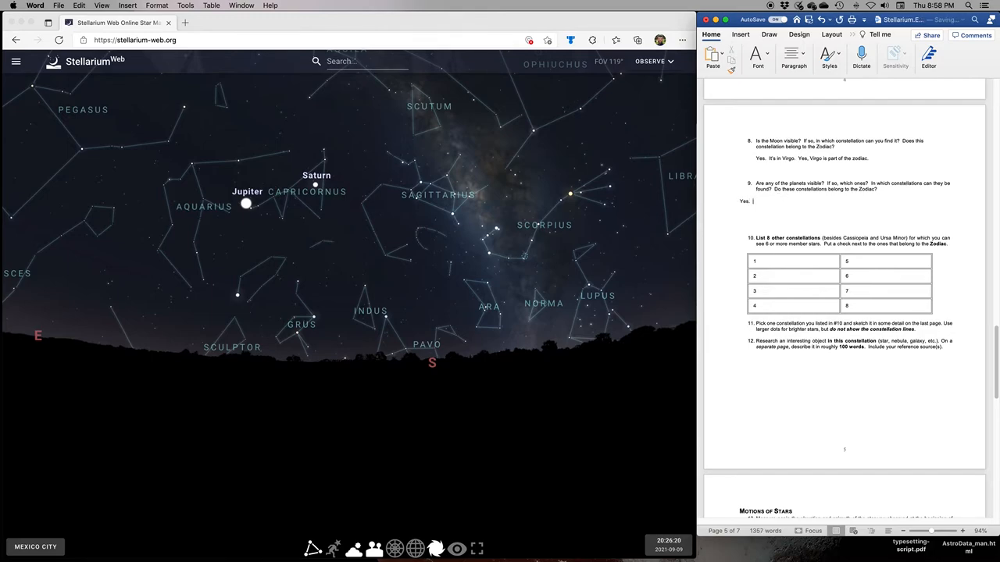
text(Venus is in)
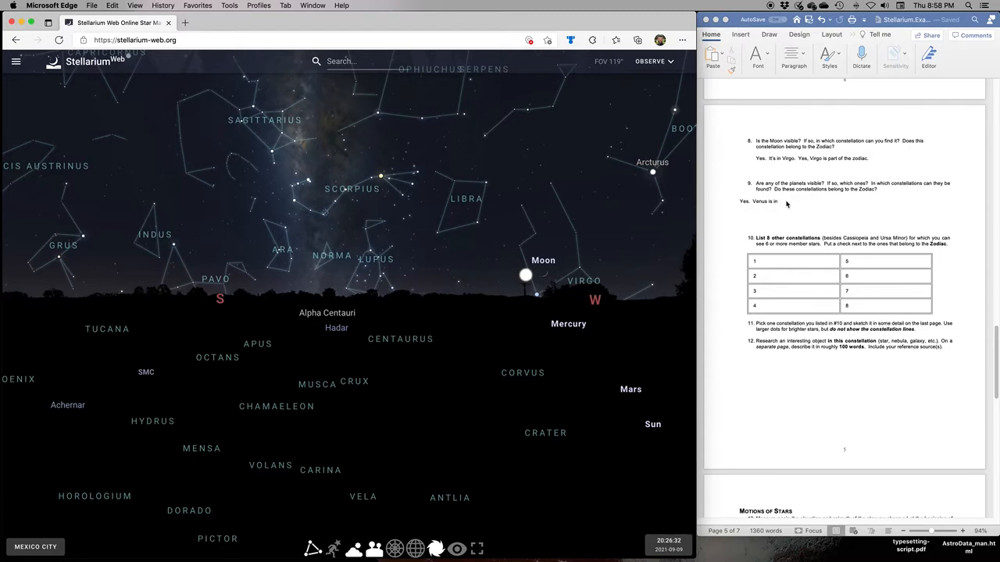
text(Virgo.)
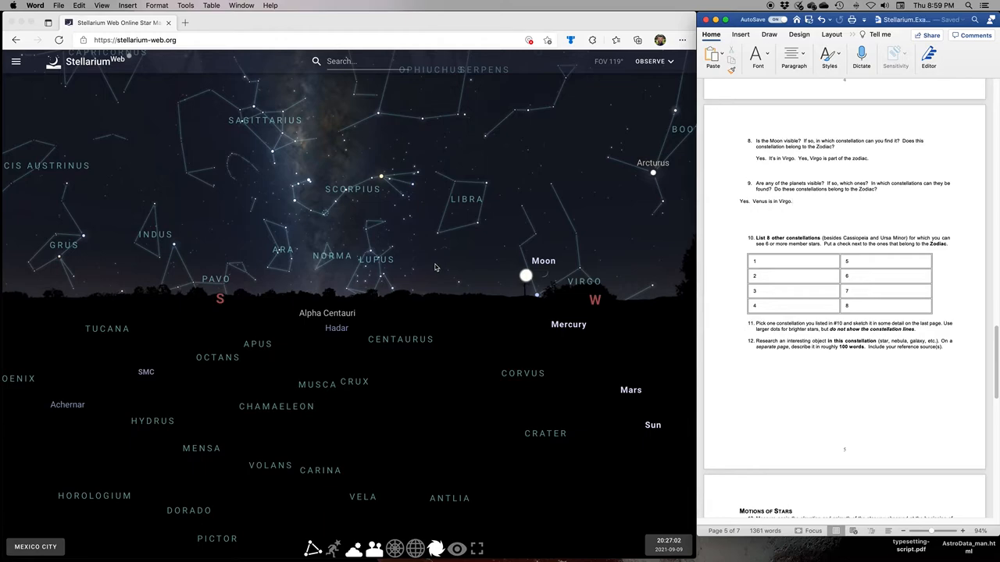
text(Virg)
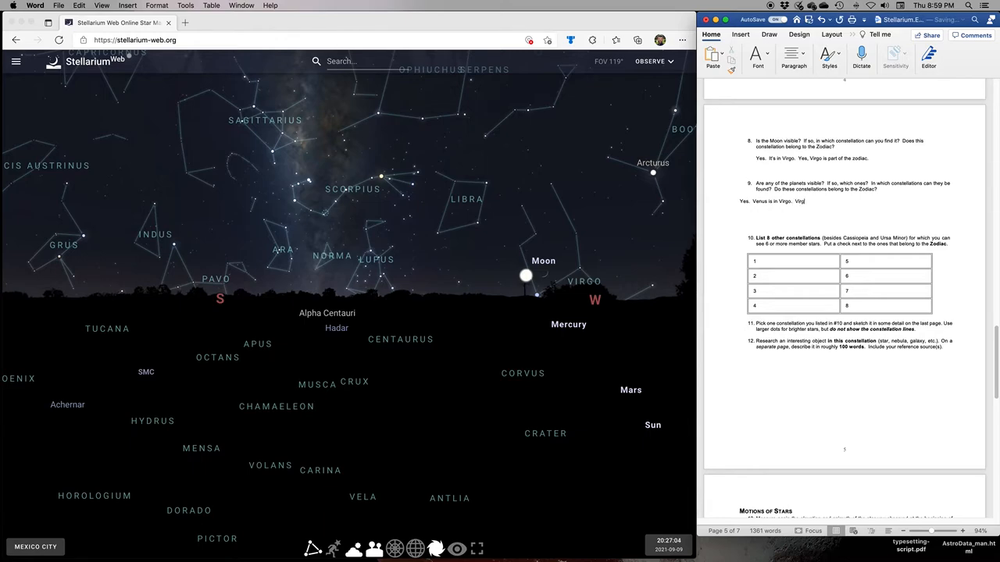
text(is part of te)
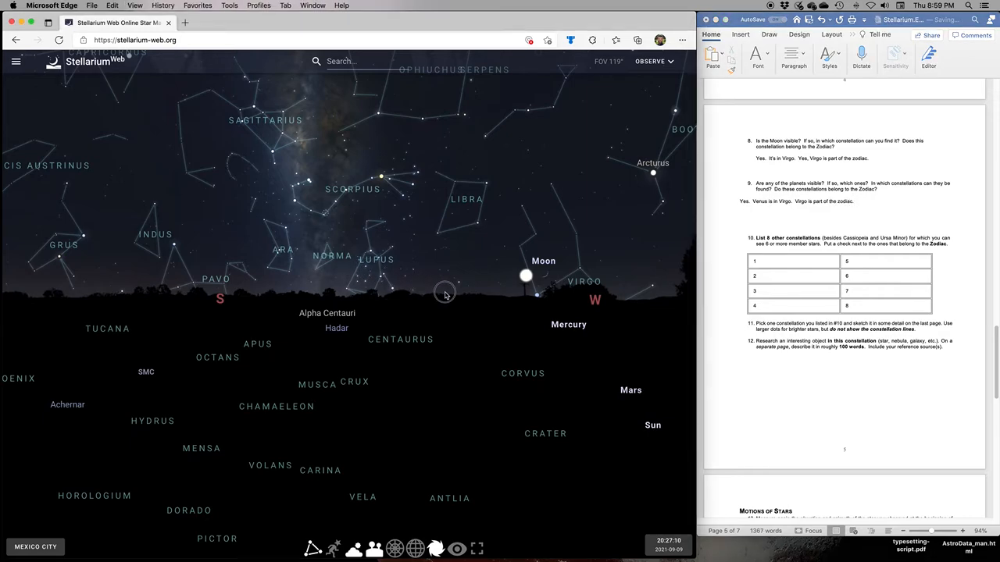
- Drag the sky to centre Sagittarius and Scorpius above the southern horizon
drag(445, 294, 316, 304)
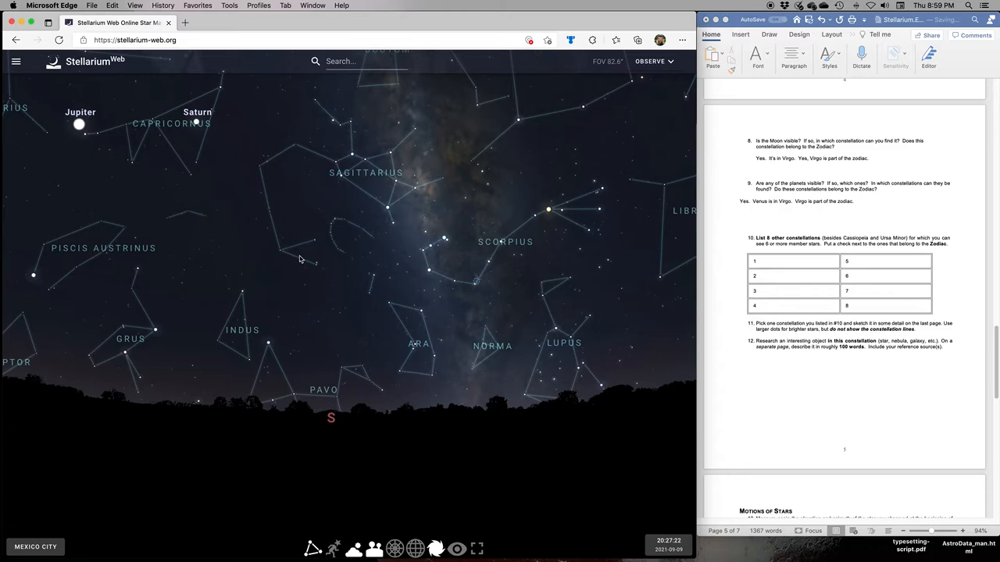
mouse_move(653, 251)
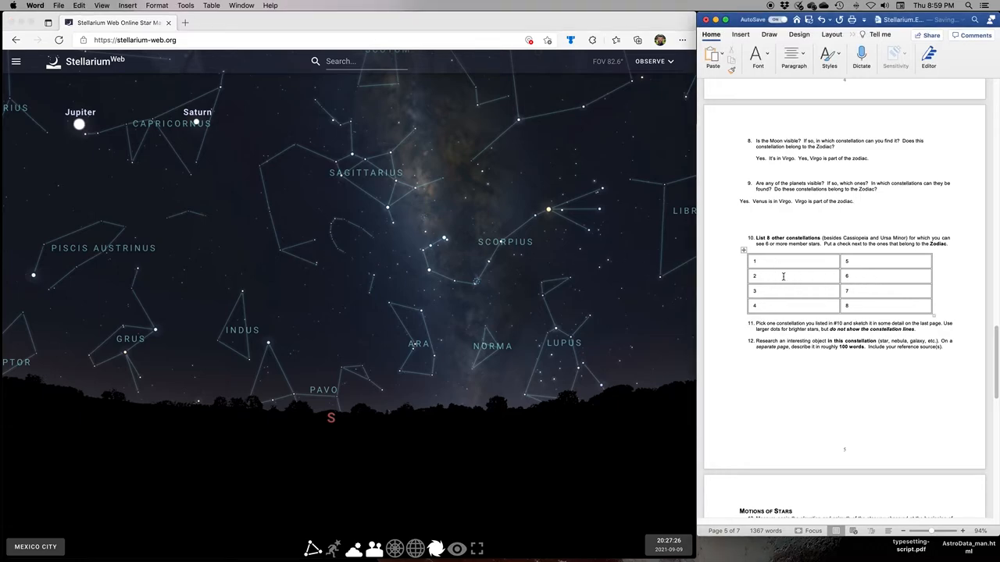
- Enter 'Scorpius X' as table entry 1 and begin 'Sagittarius' as entry 2
text(1)
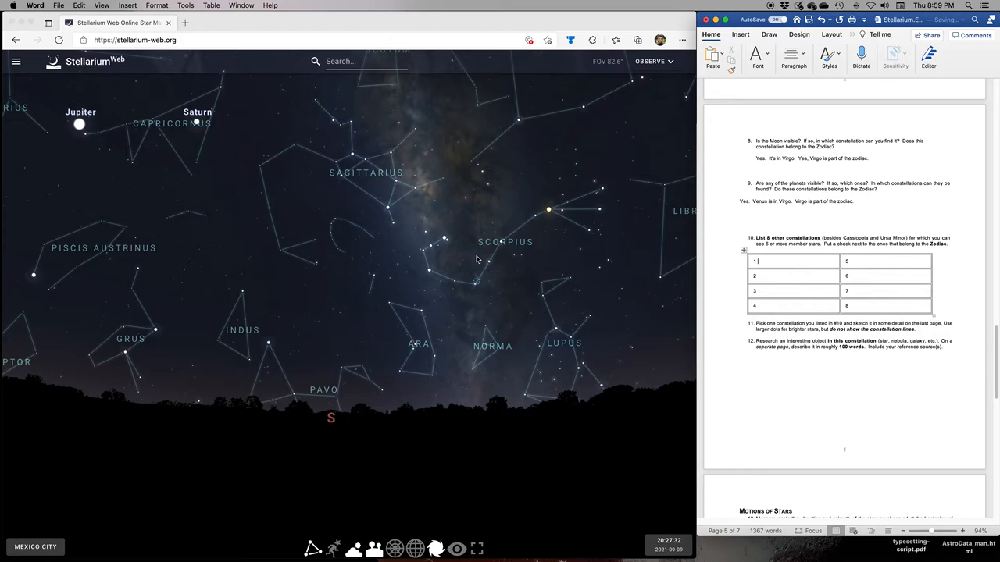
mouse_move(446, 241)
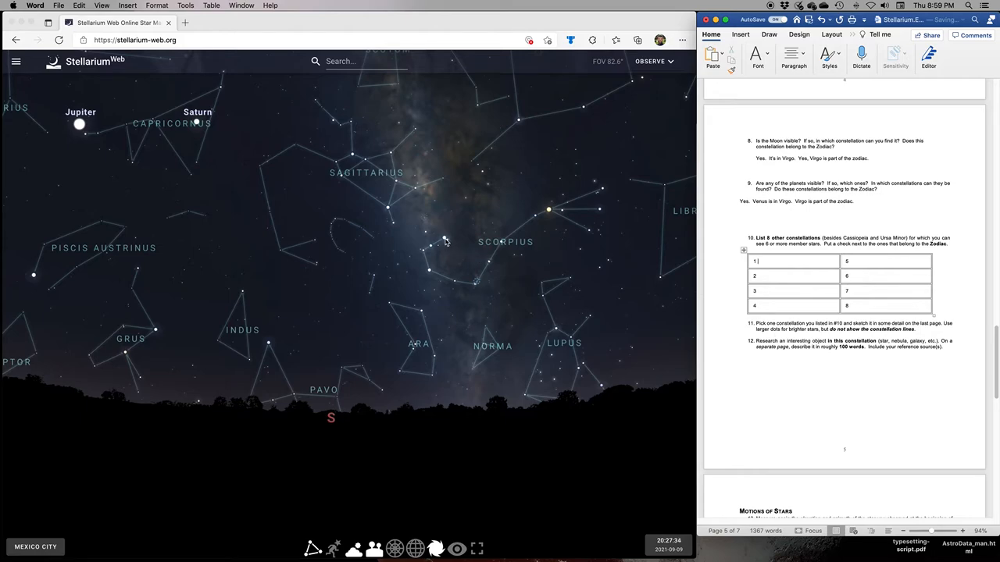
mouse_move(507, 301)
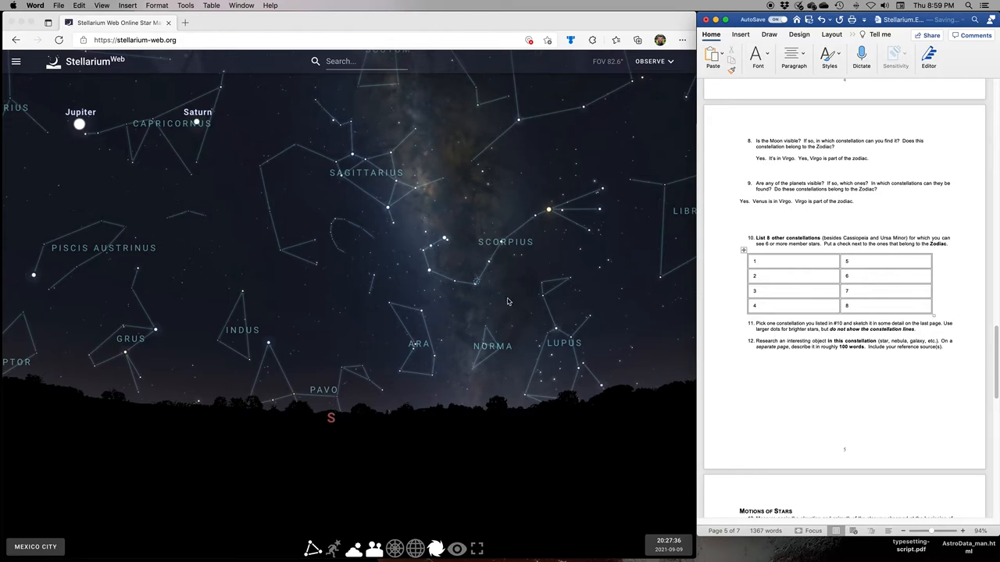
text(1)
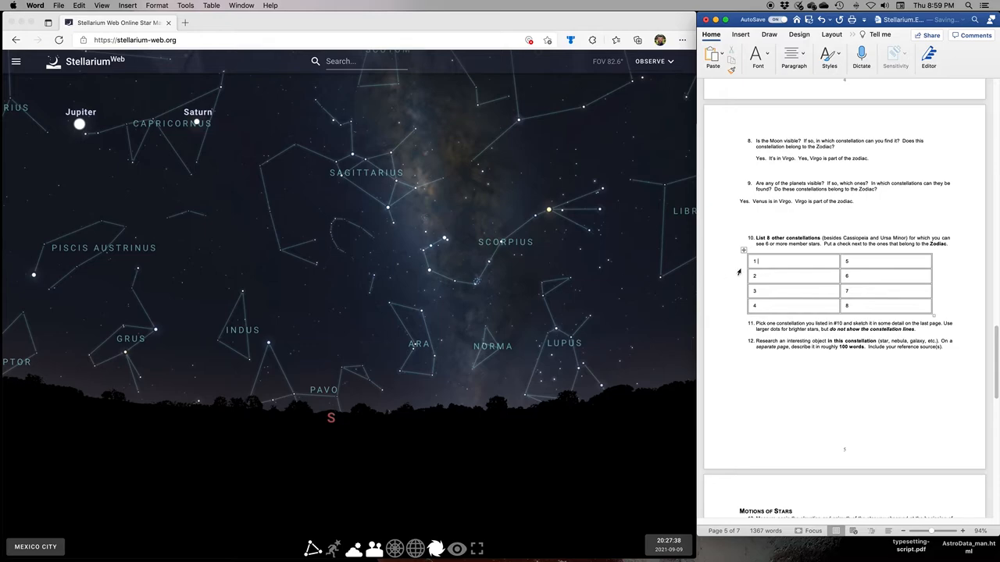
text(Scorpius)
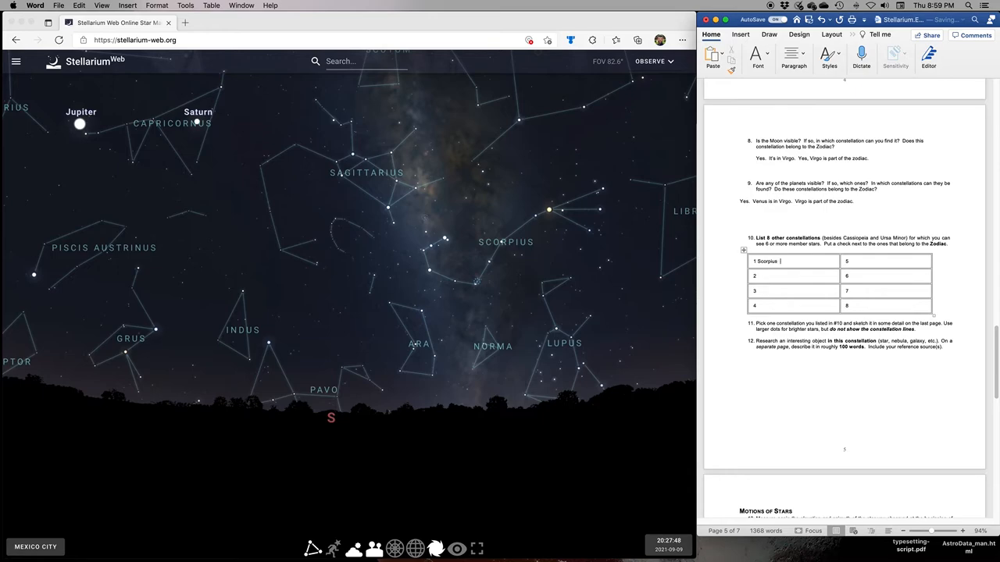
text(X)
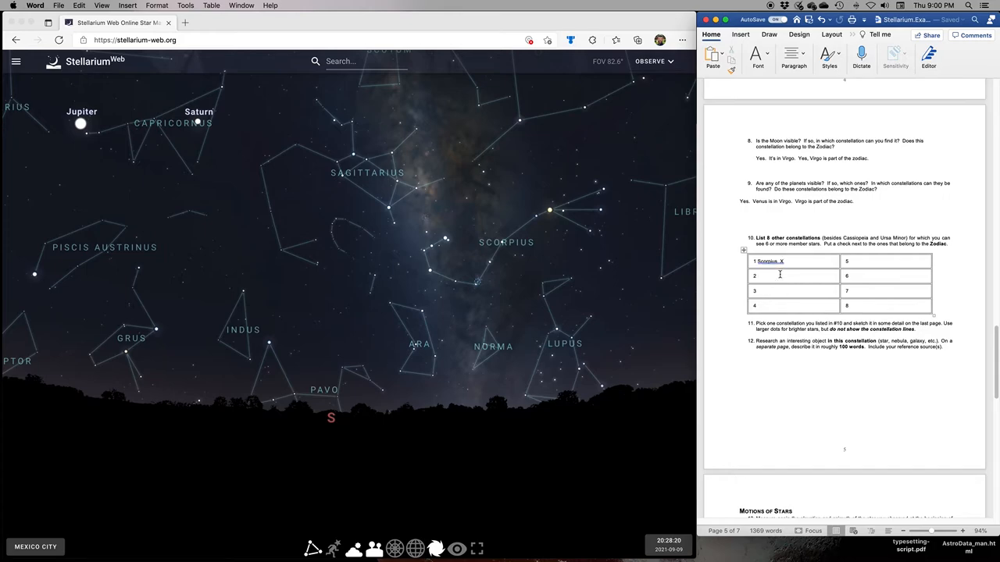
text(Sagi)
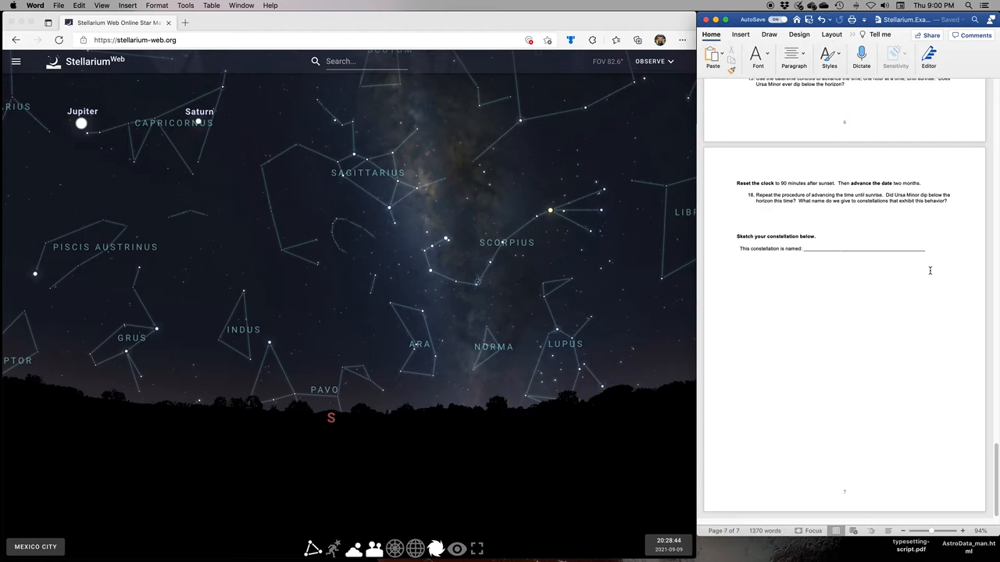
- Enter 'Sagittarius' as the constellation name on the final sketch page
text(Sagitt)
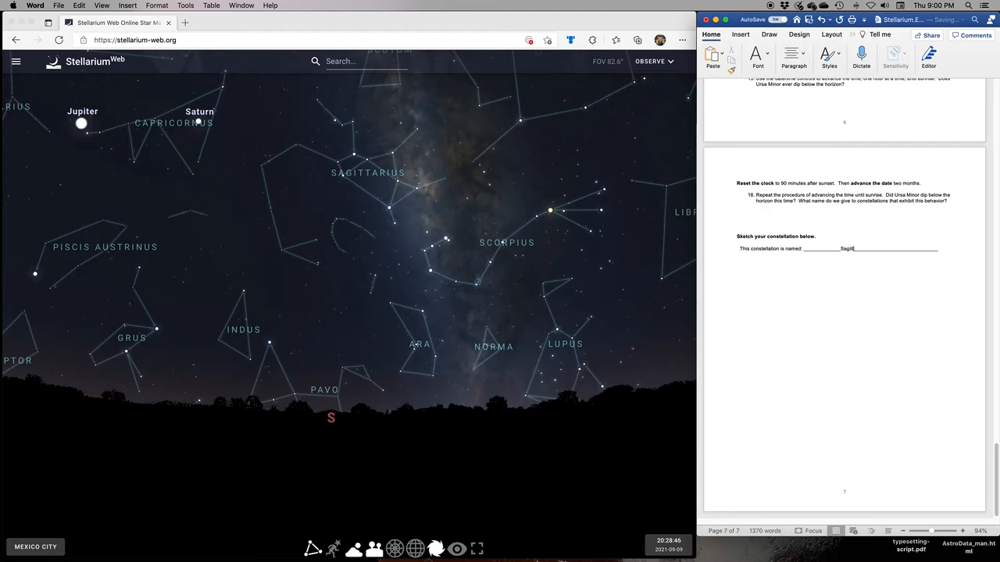
text(arius)
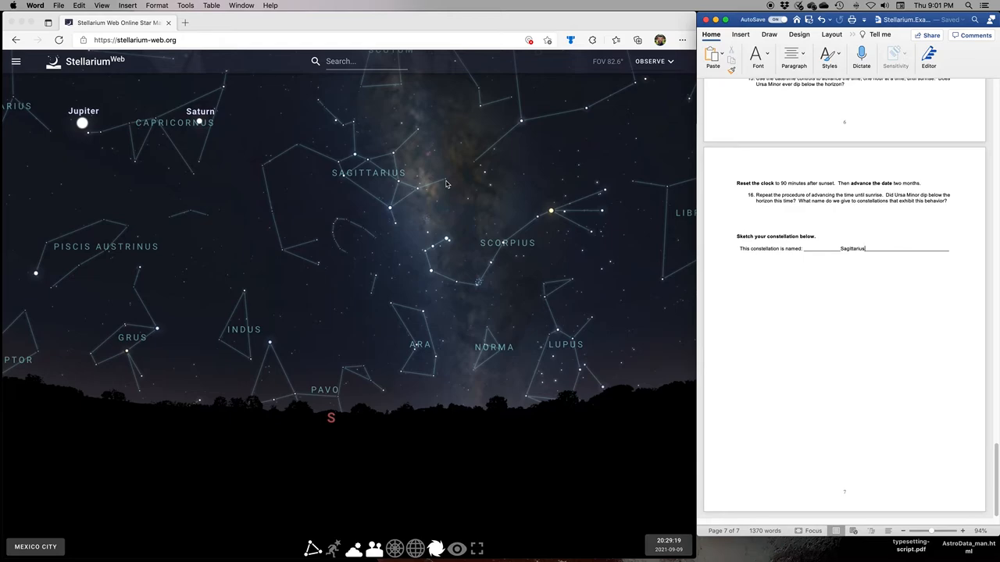
mouse_move(420, 197)
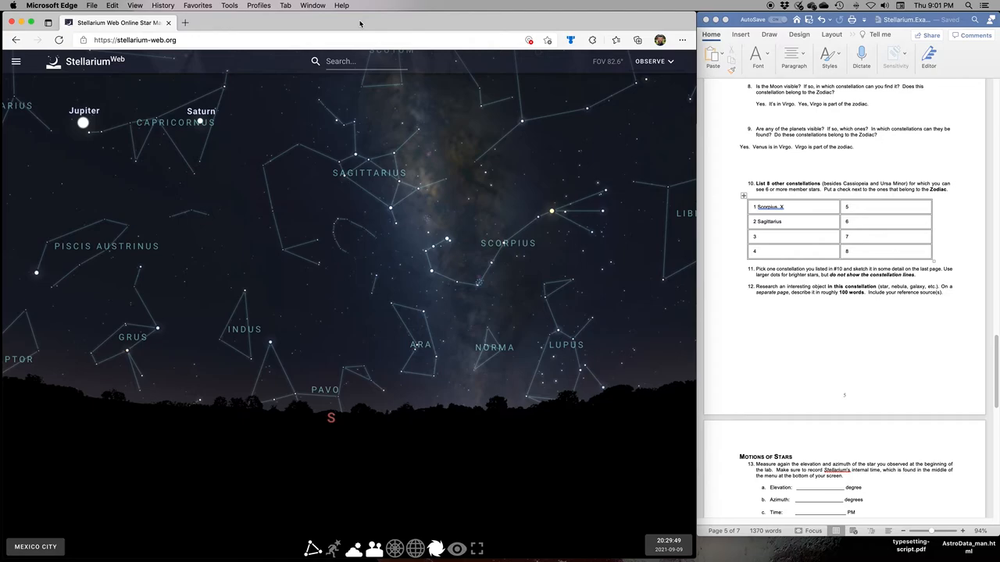
- Search Bing for 'famous in the constellation sagittarius' in a new tab and browse the results
click(185, 21)
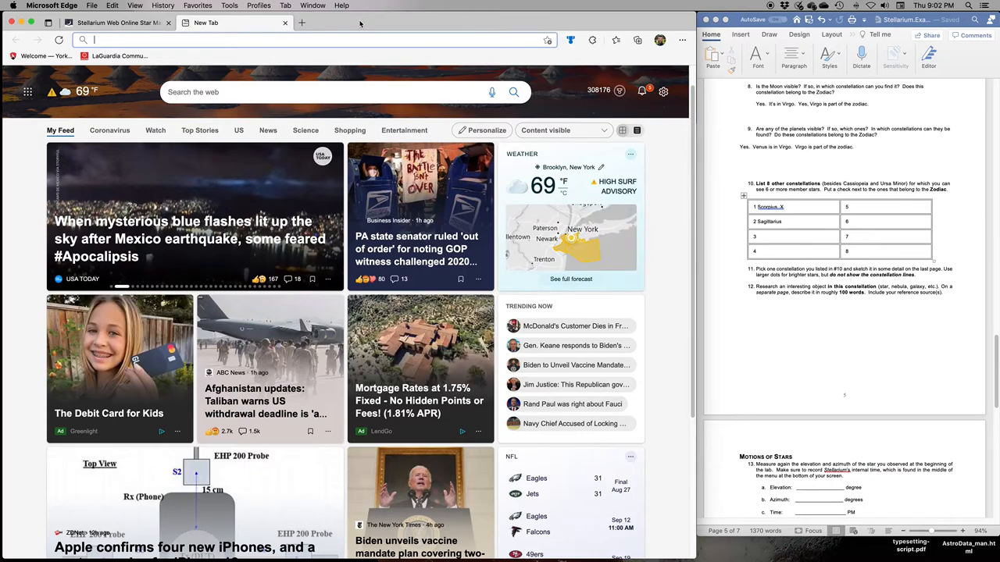
text(famous in the constellatio)
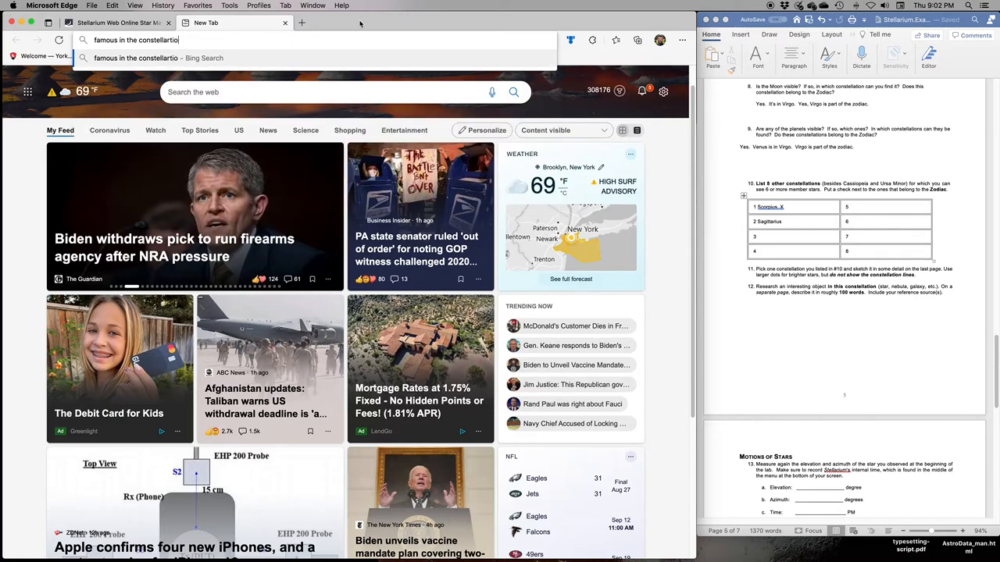
text(s)
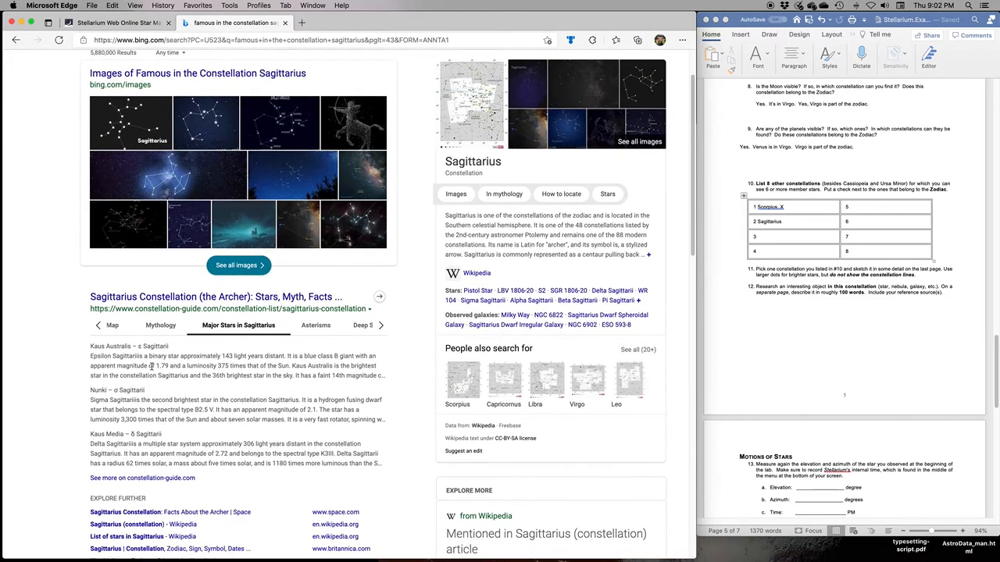
scroll(down, 3)
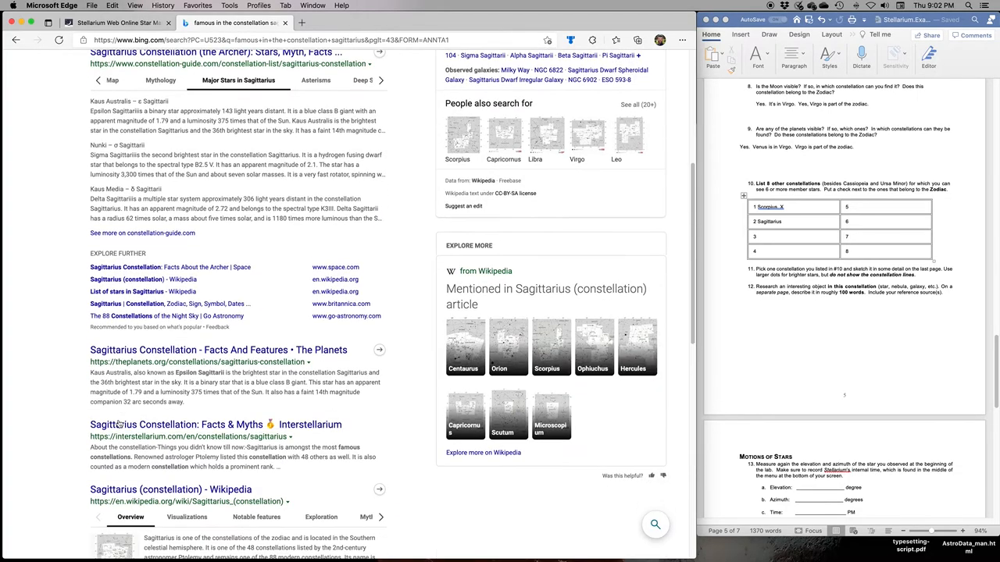
scroll(down, 3)
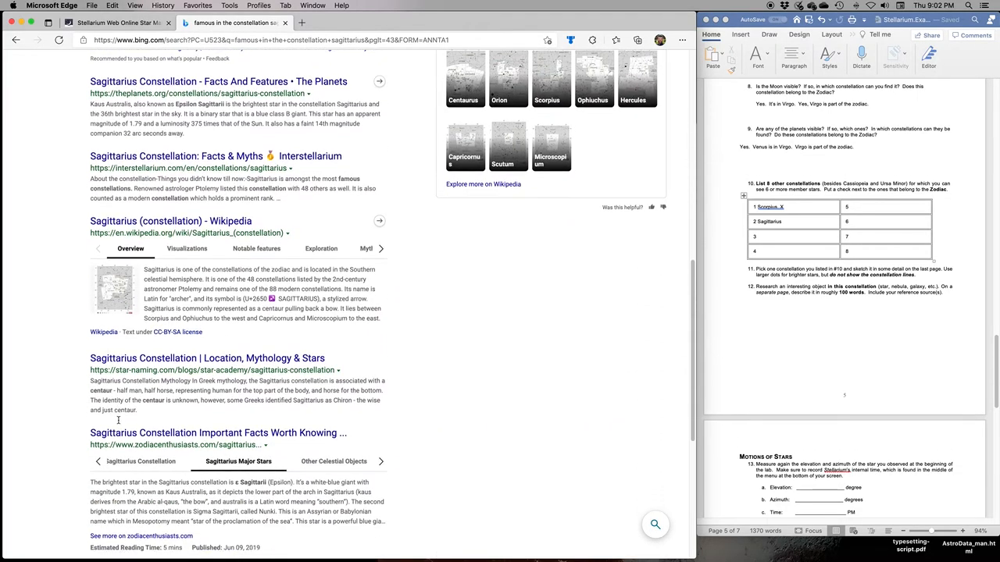
scroll(down, 3)
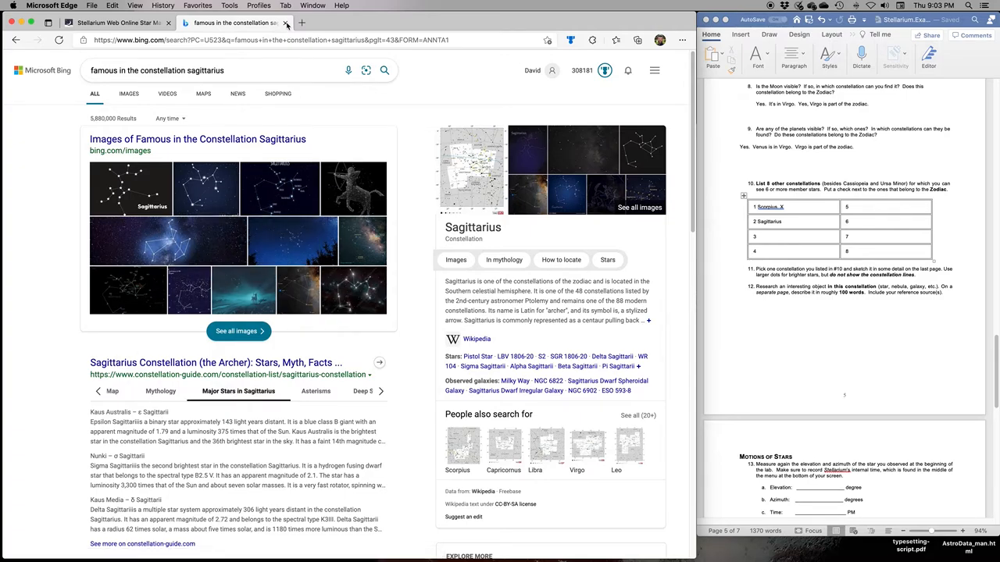
- Close the Sagittarius search results tab and return to the star map
click(117, 22)
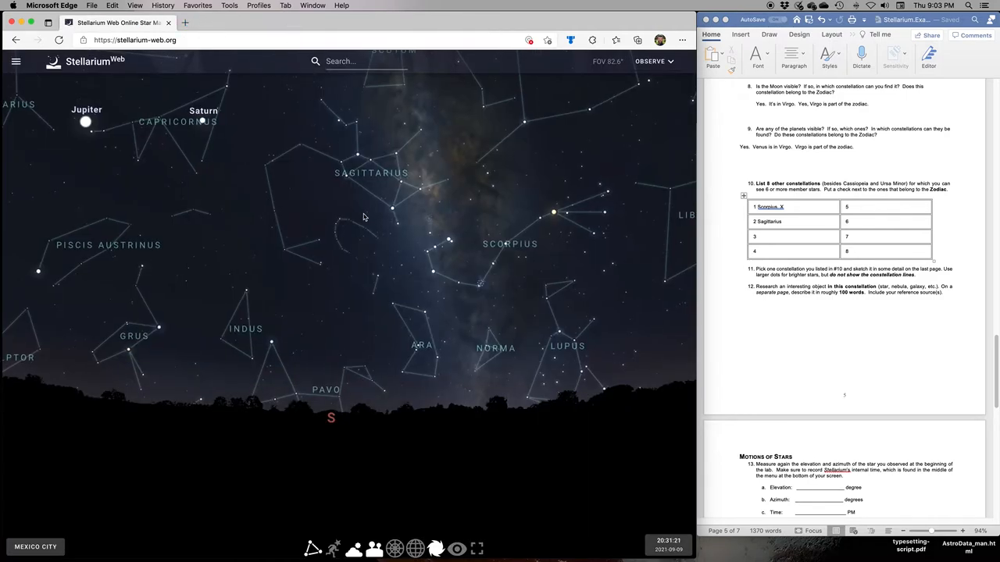
scroll(down, 3)
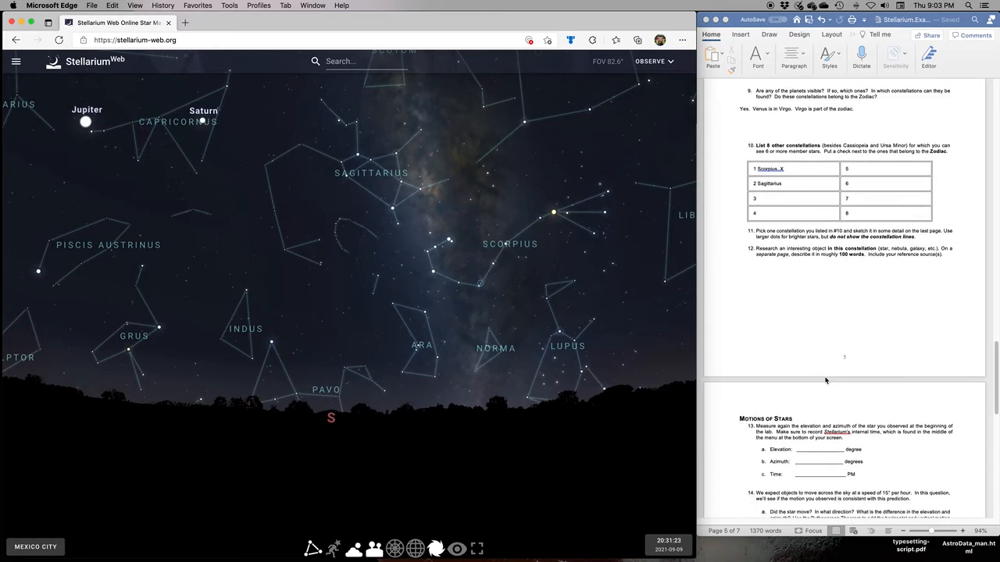
scroll(down, 3)
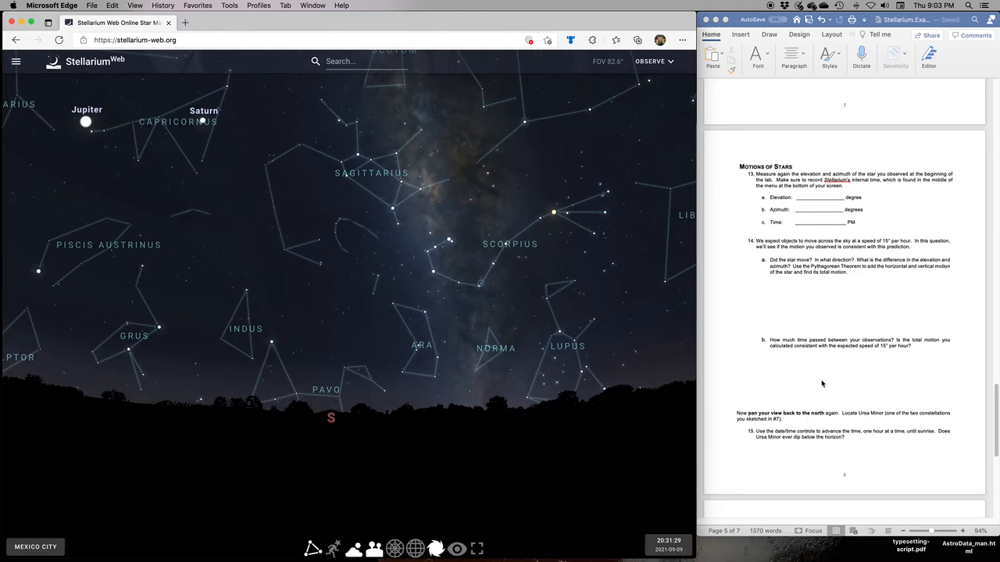
mouse_move(637, 360)
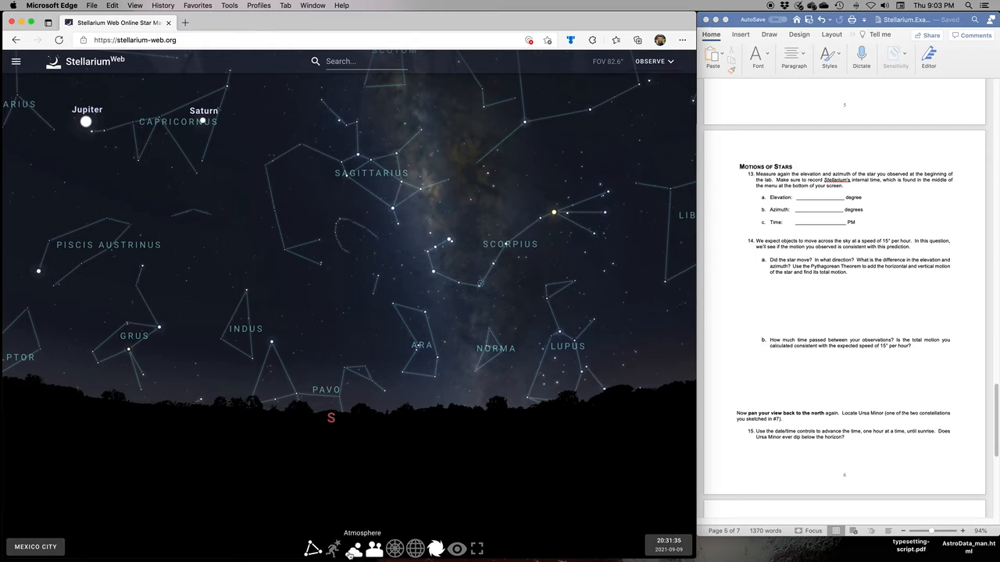
- Hide constellation lines, turn on the azimuthal grid, and select the star Peacock
click(312, 548)
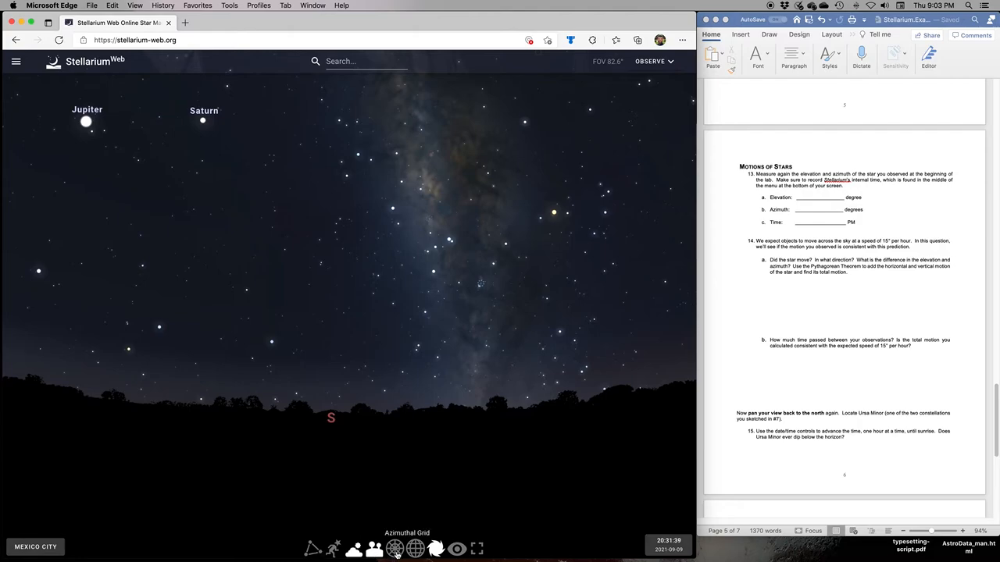
click(395, 548)
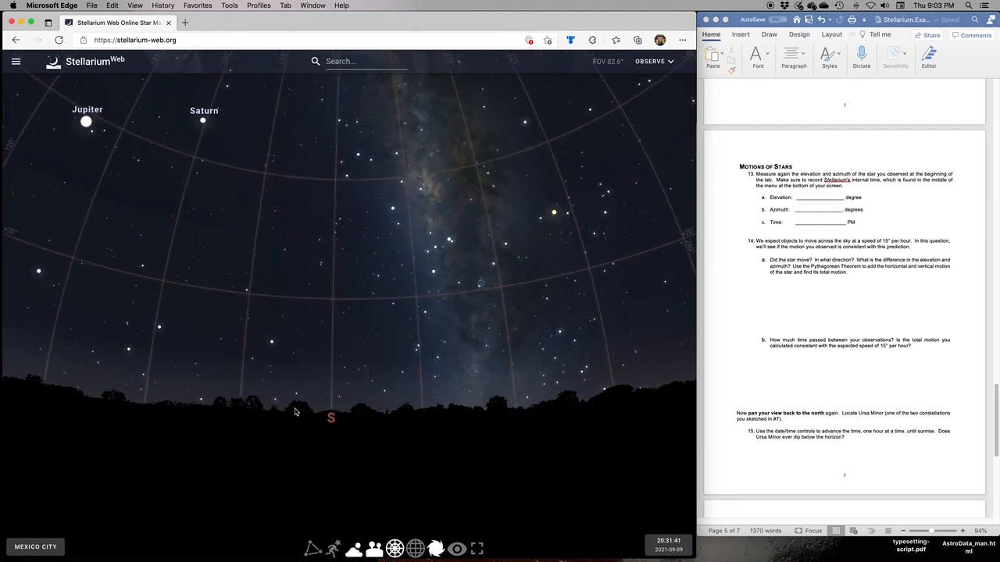
click(271, 346)
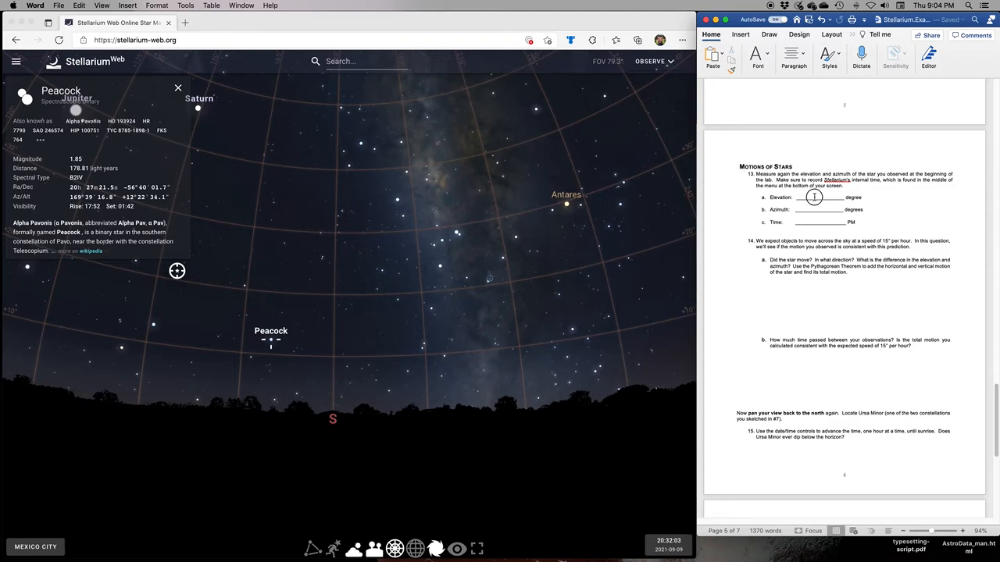
- Record Peacock's current elevation of 12 in the worksheet
text(12)
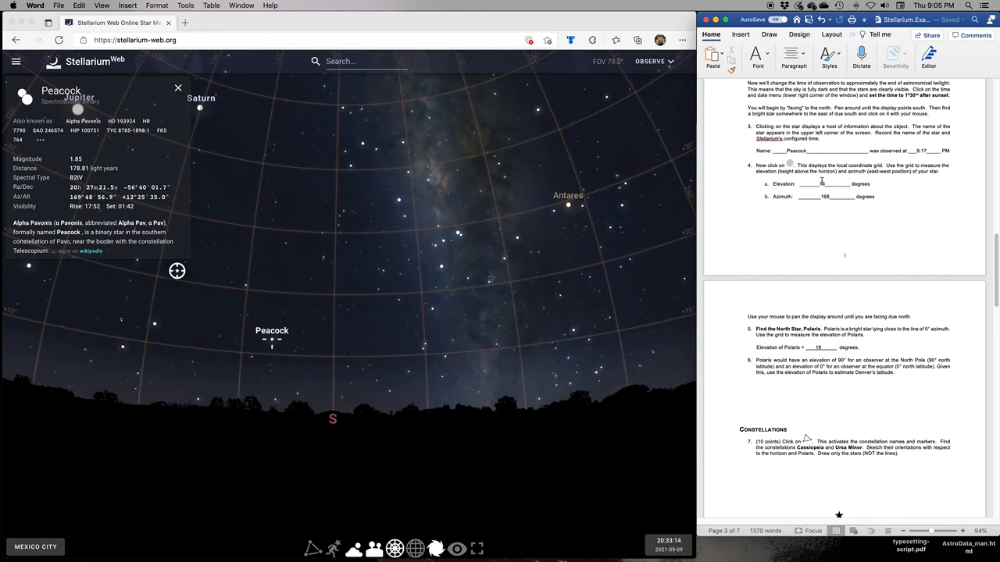
- Correct the first Peacock elevation to 13 and begin the question 14a answer
text(13)
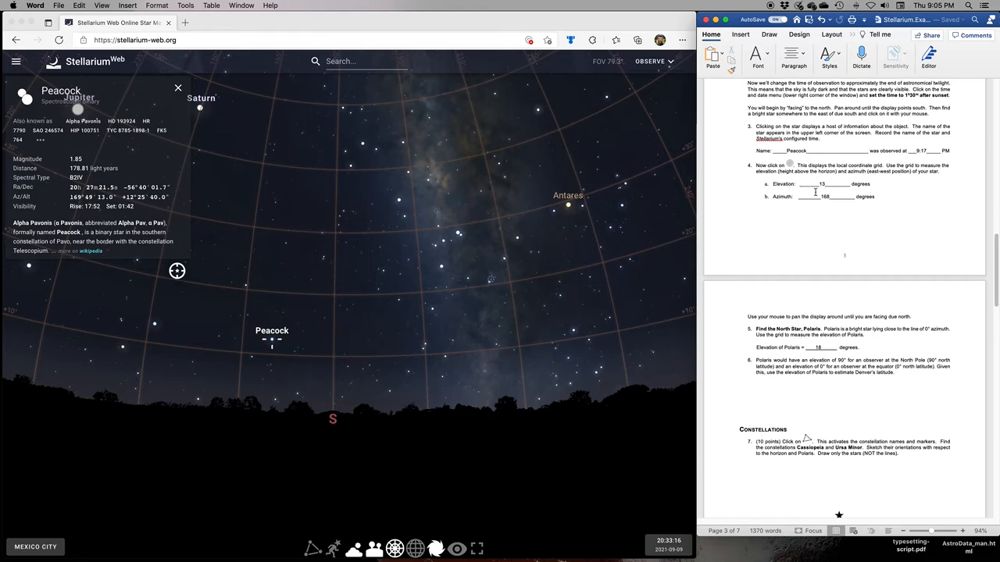
scroll(down, 3)
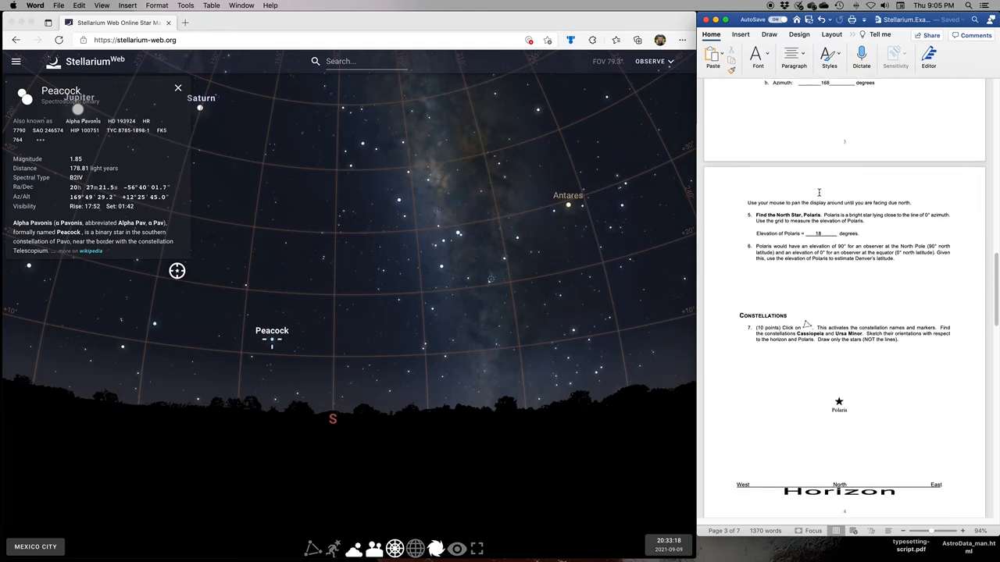
scroll(down, 3)
text(The star moved down)
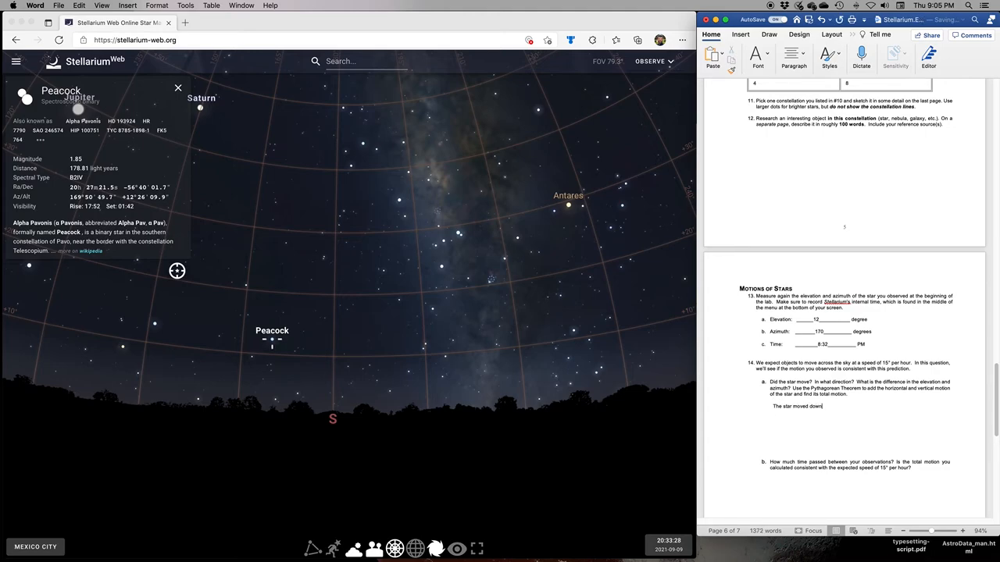
text(and right (west).)
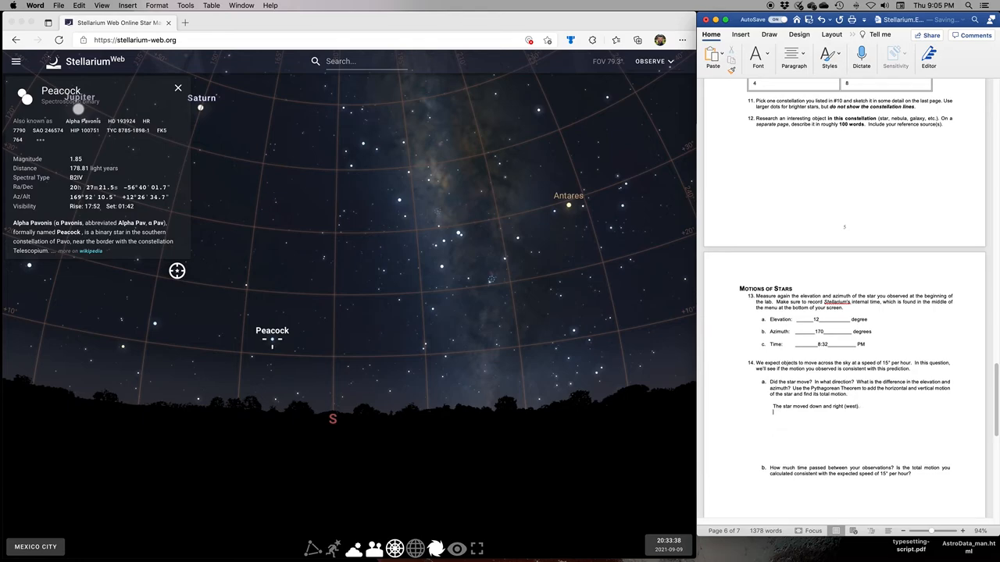
- Add the 14a elevation change line and the 170 − 168 azimuth change
text(Change in elevation =)
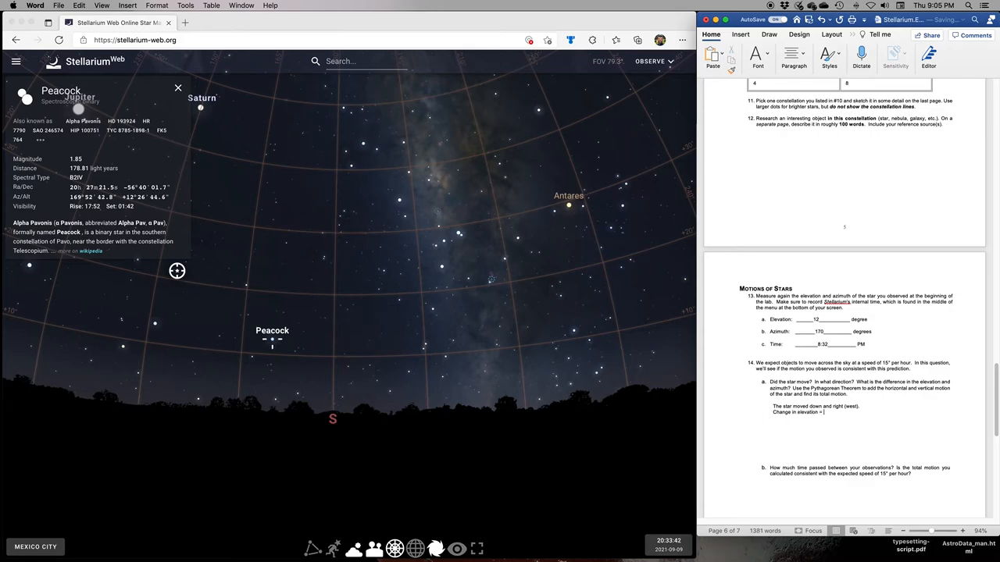
text(170 – 168 = 2)
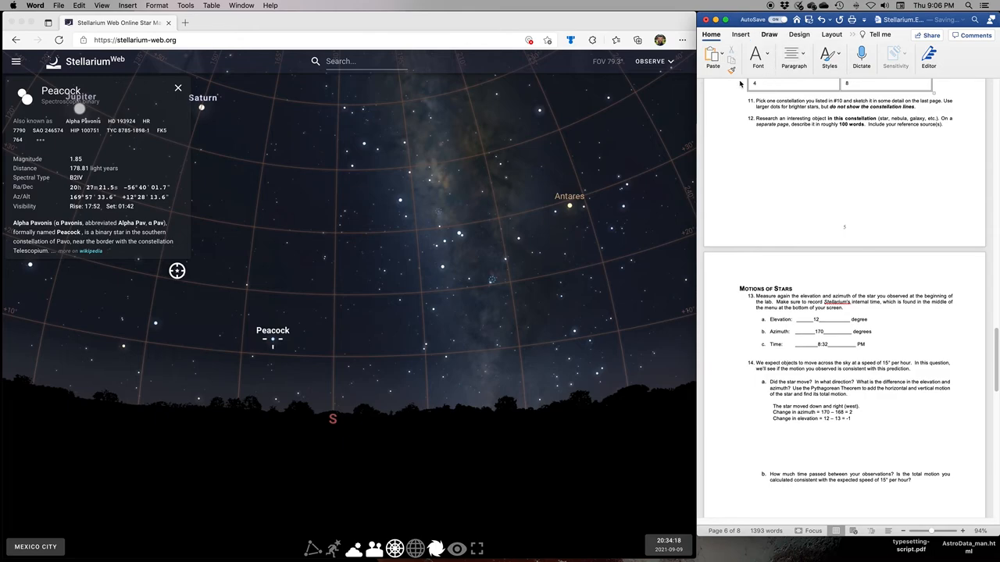
- Ink a right triangle with sides labelled a and b below the 14a answer
click(769, 34)
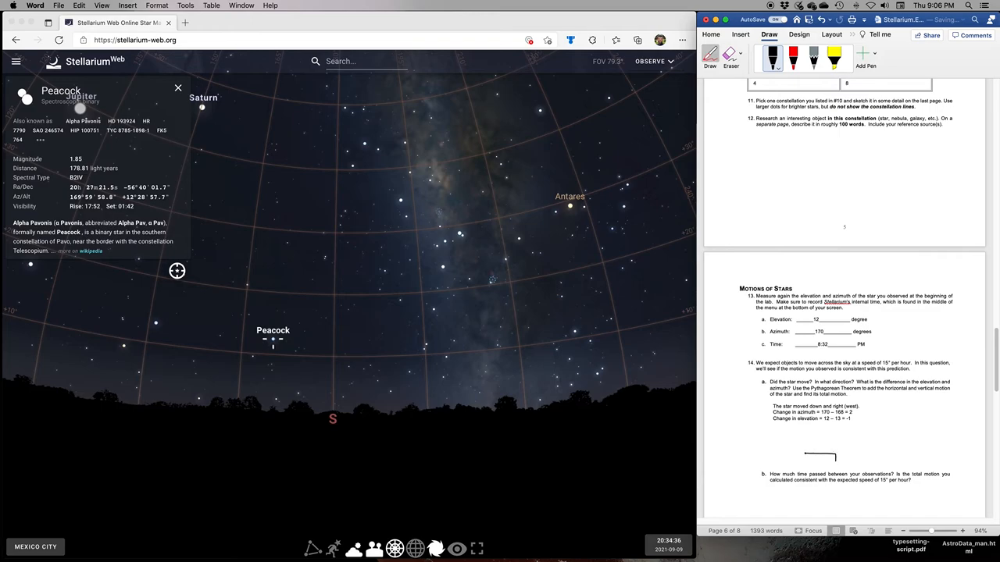
drag(805, 455, 840, 459)
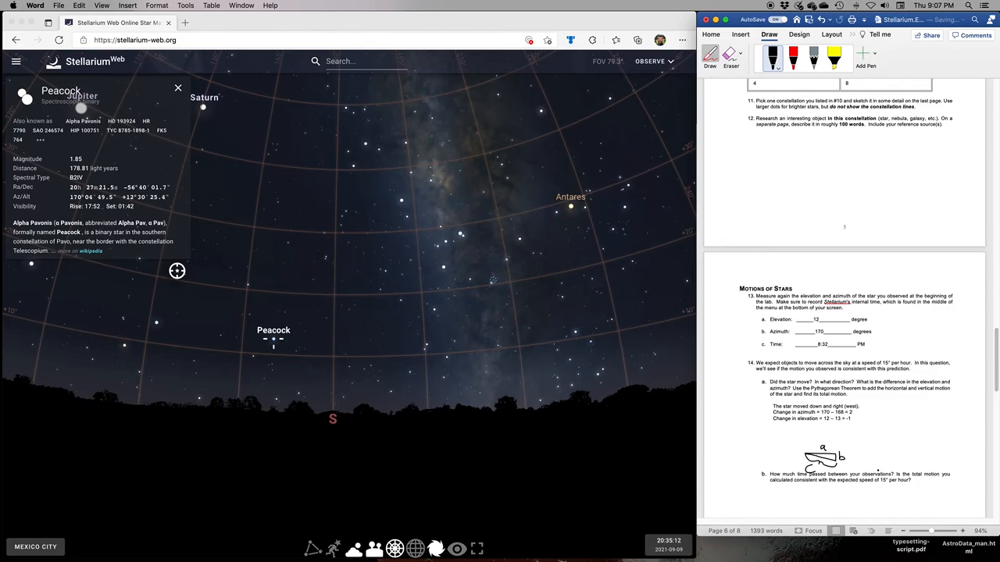
scroll(down, 3)
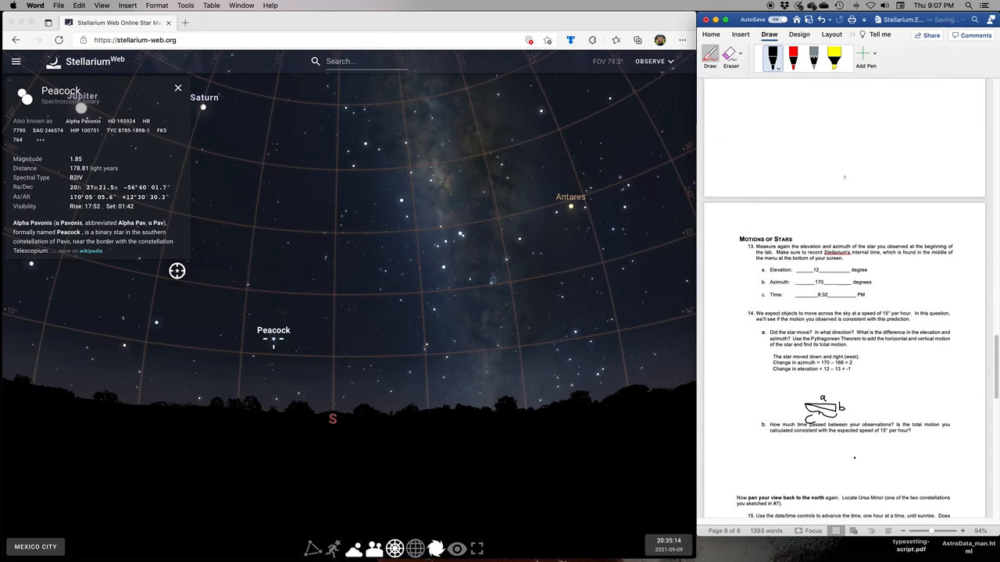
scroll(down, 3)
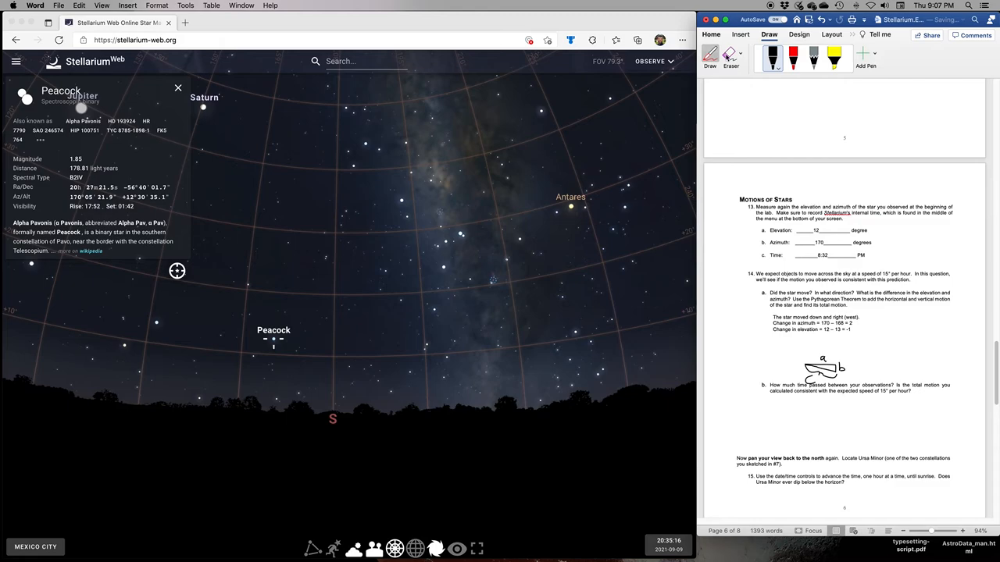
- Select the pen, open and dismiss its options, and return to the Home tab
click(793, 57)
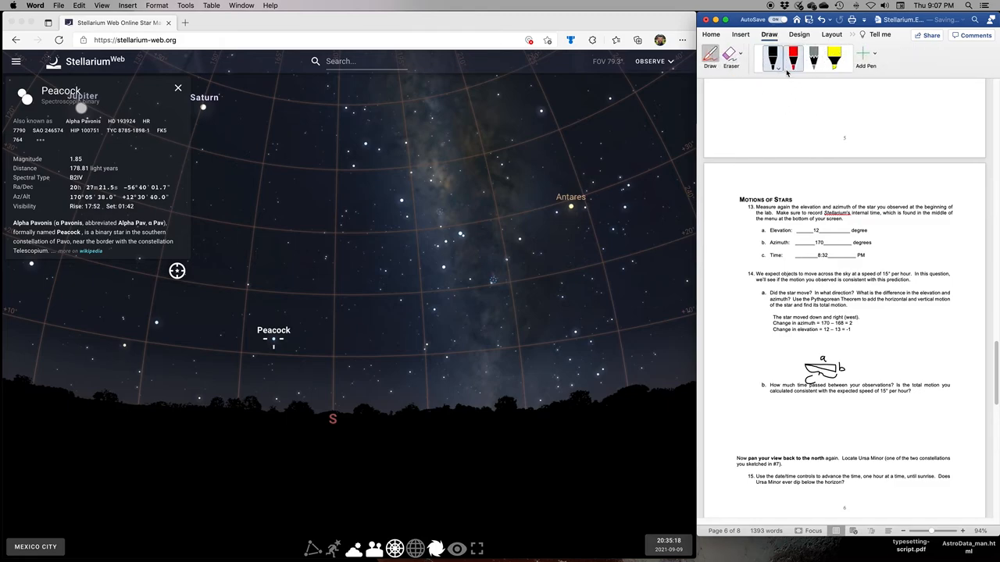
click(772, 56)
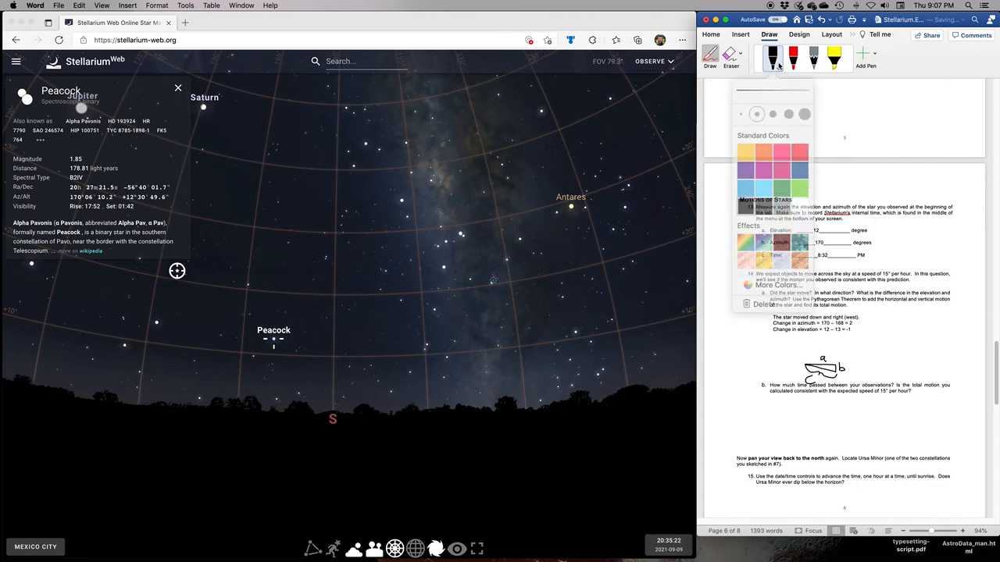
click(712, 56)
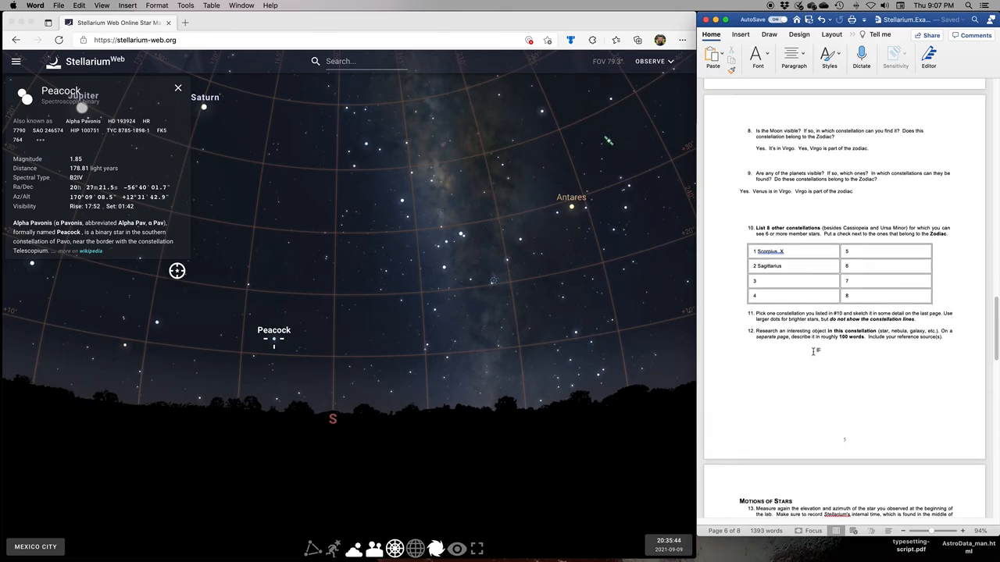
scroll(down, 3)
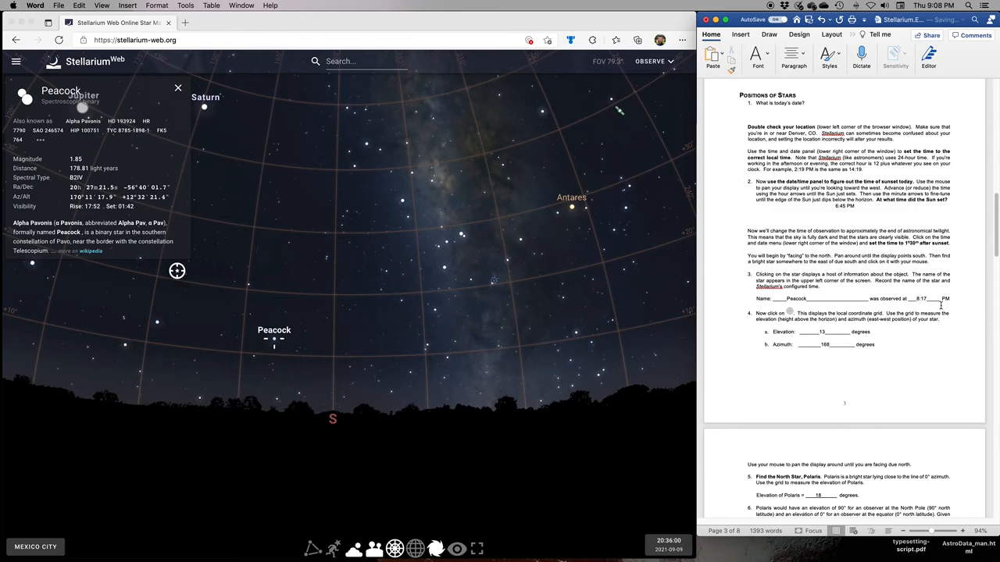
scroll(down, 3)
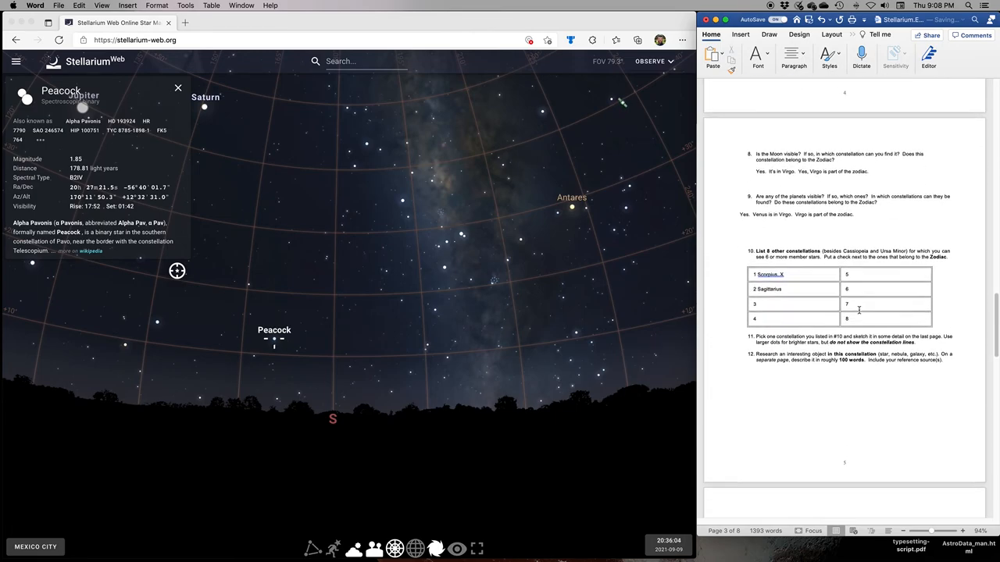
scroll(down, 3)
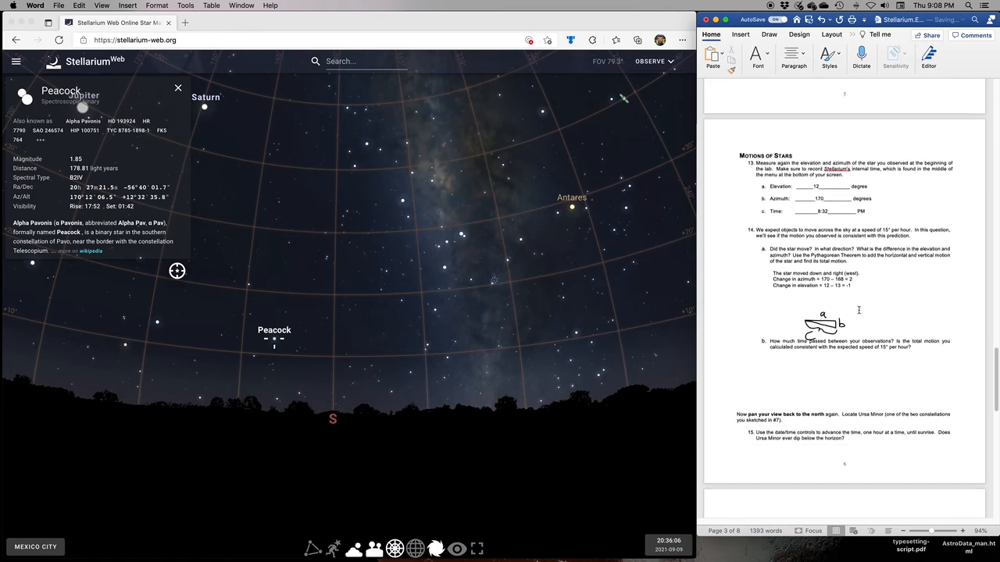
- Write in 14b that the star took 15 minutes to move 3 degrees
text(15)
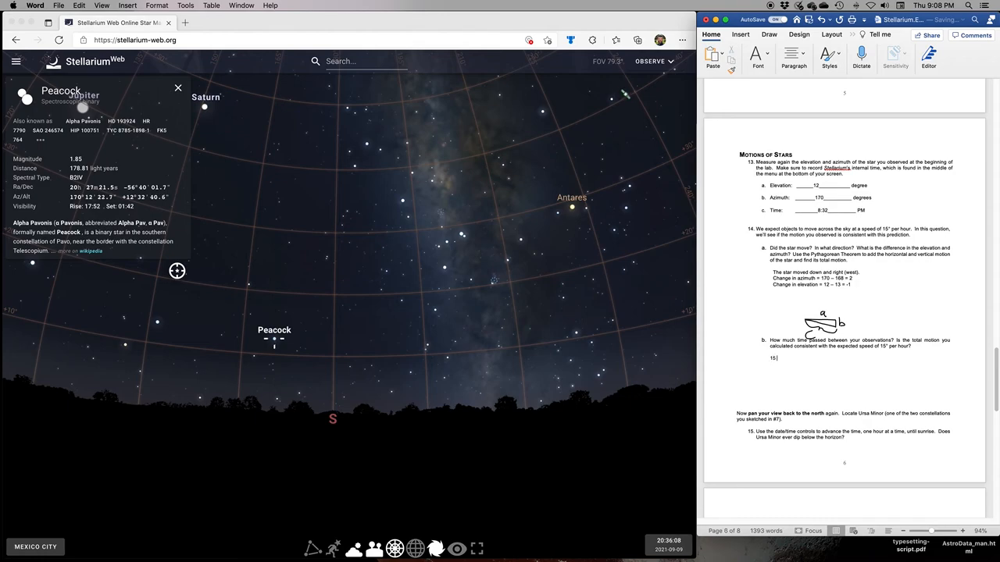
text(It took 15 minutes for the star to move 3)
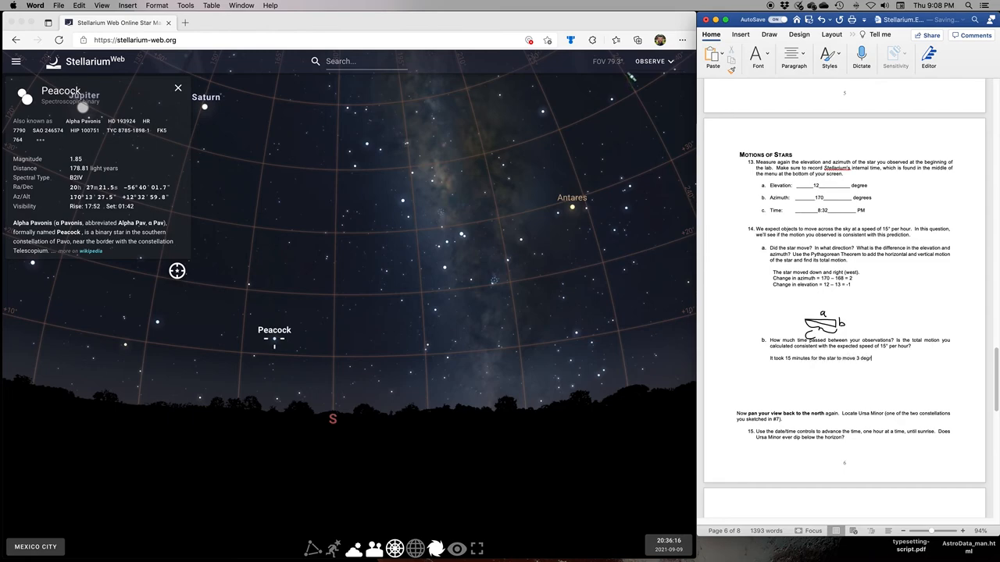
text(degrees.  The star would)
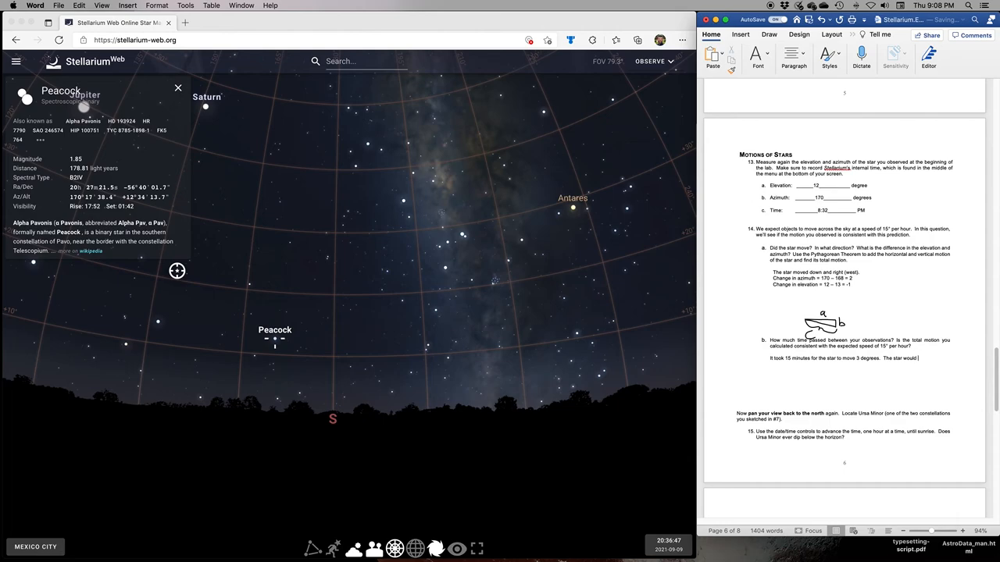
- State that 12 degrees per hour is slightly less than expected but probably consistent
text(12)
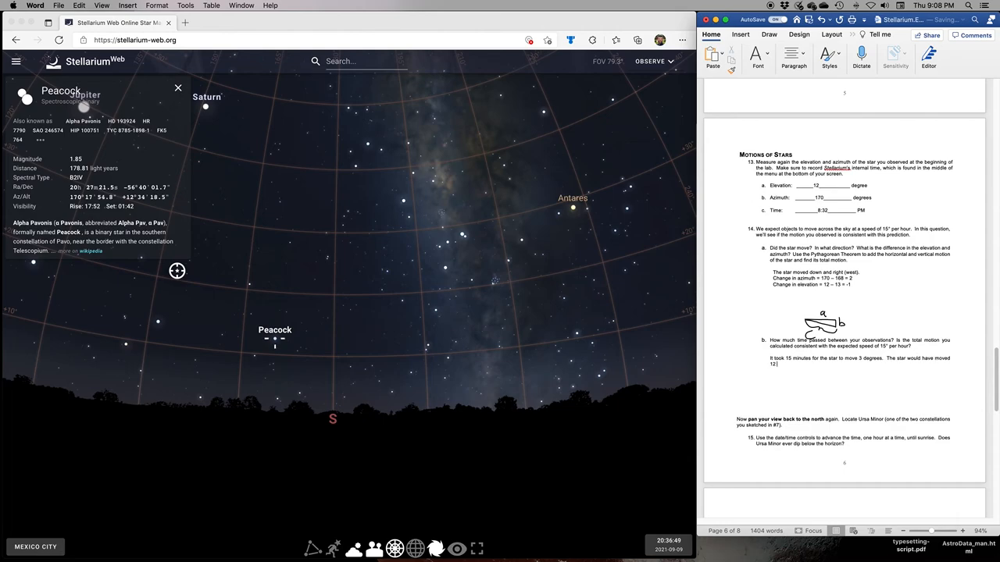
text(degrees in one hour.)
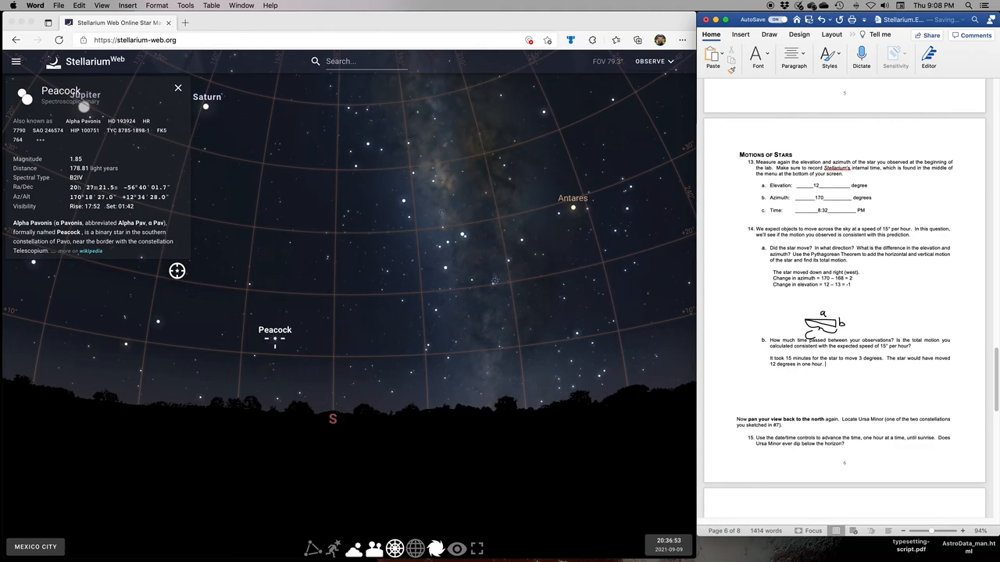
text(This is a little)
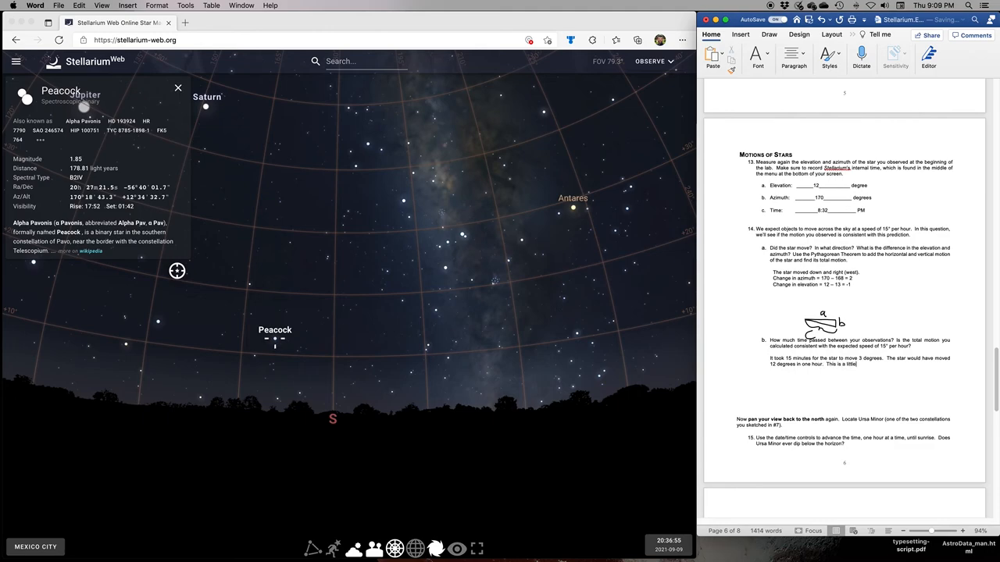
text(less than expected)
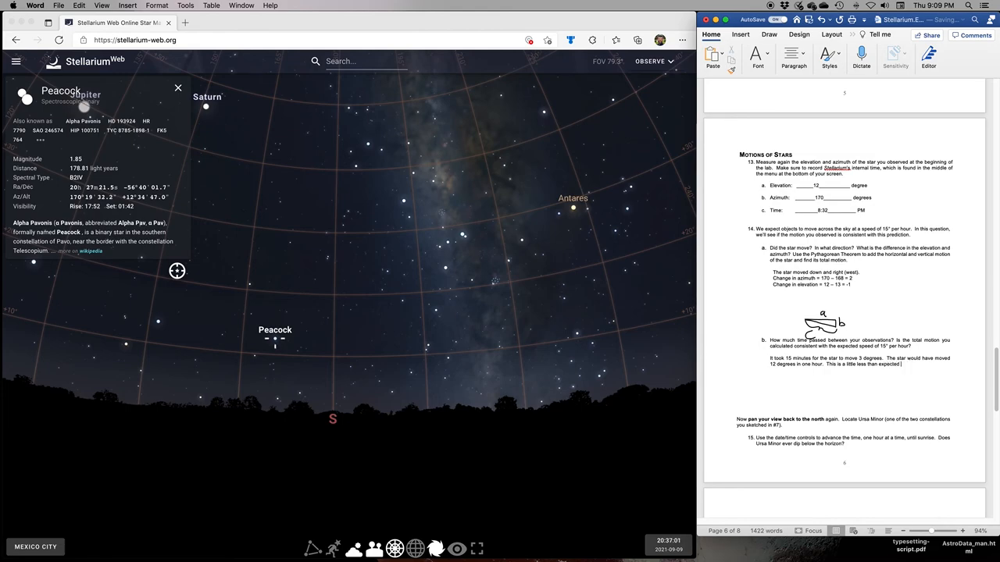
text(but probably consistent,)
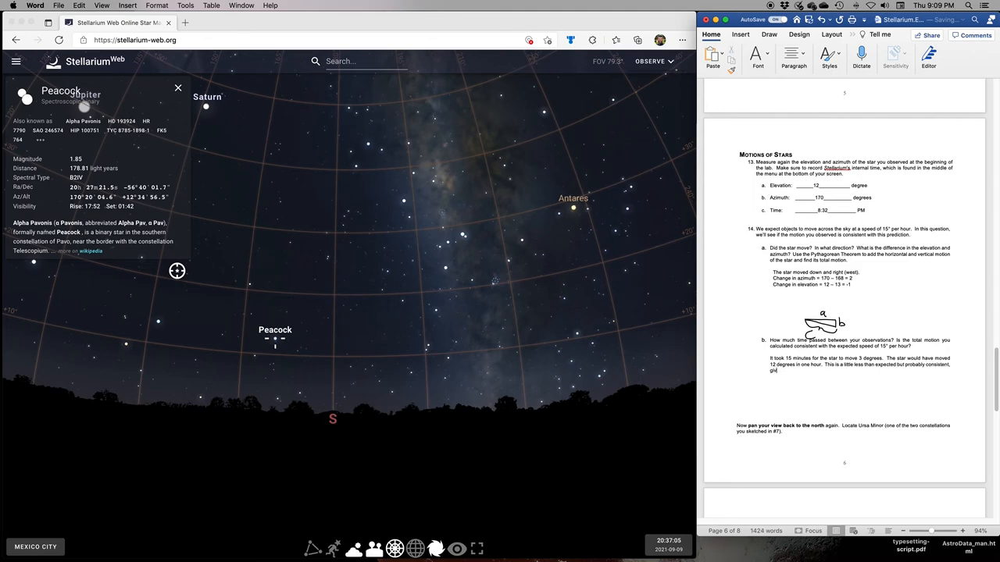
text(given the limitations of my measurements.)
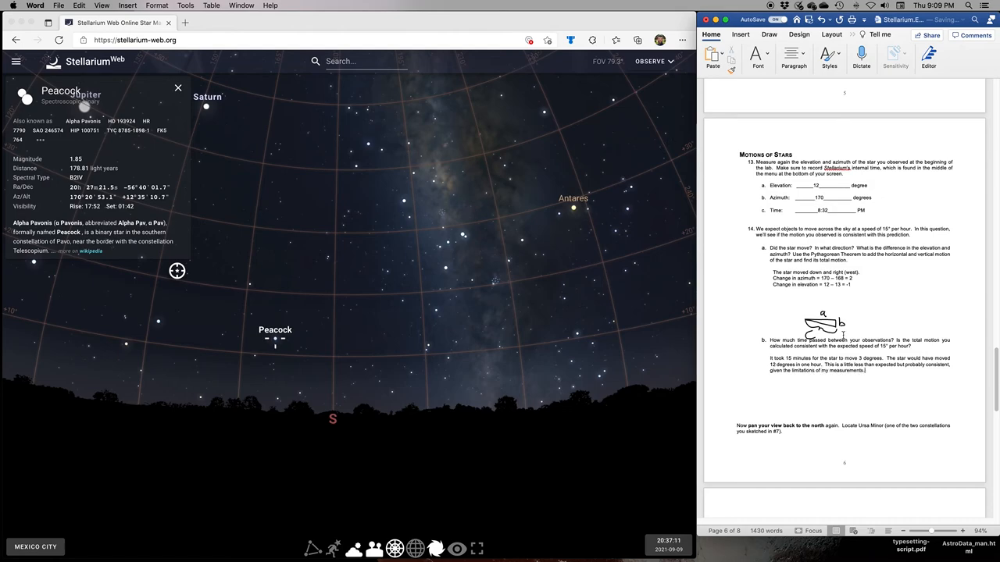
scroll(down, 3)
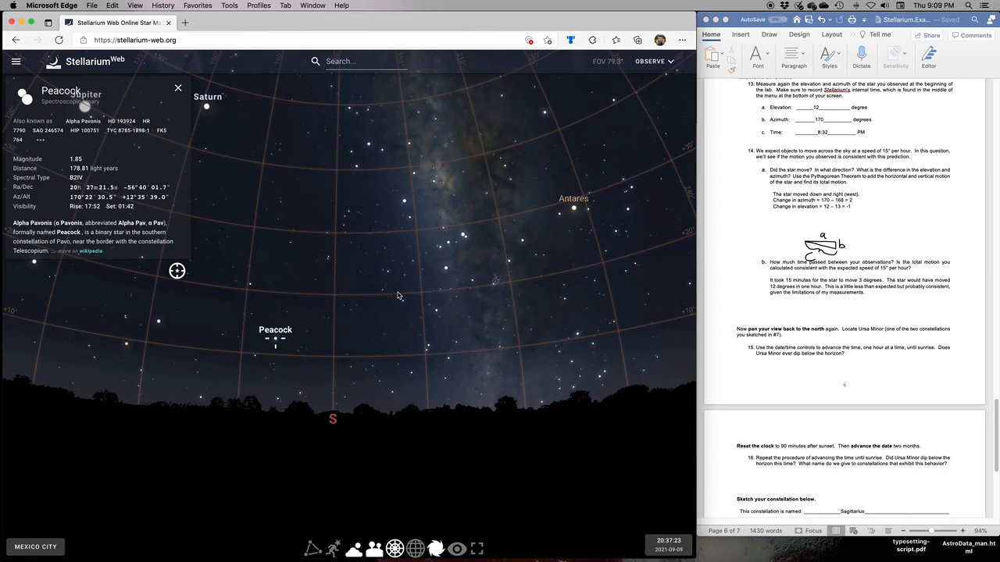
- Close Peacock's details, show constellation lines, and advance the clock hourly to 04:38
click(177, 87)
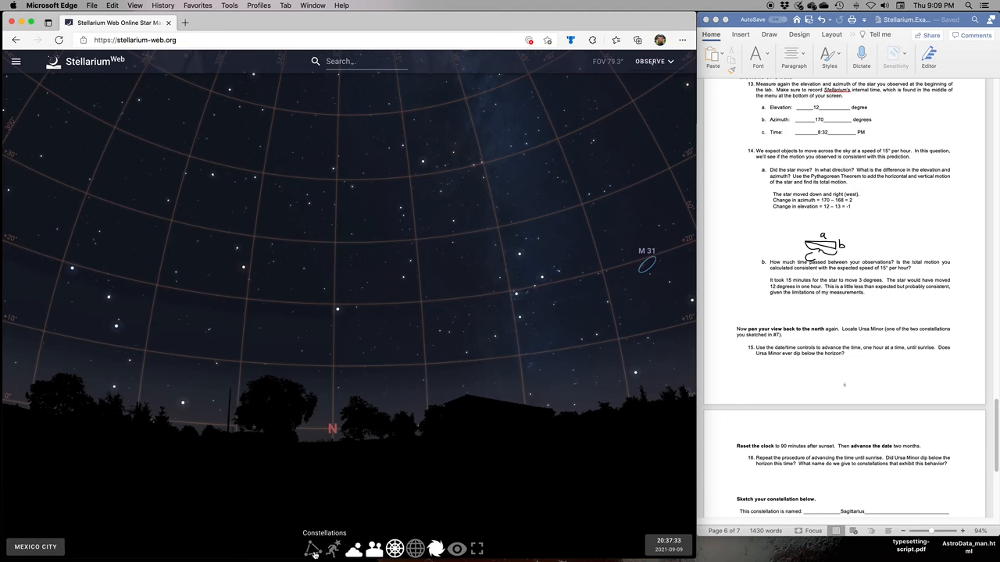
click(313, 549)
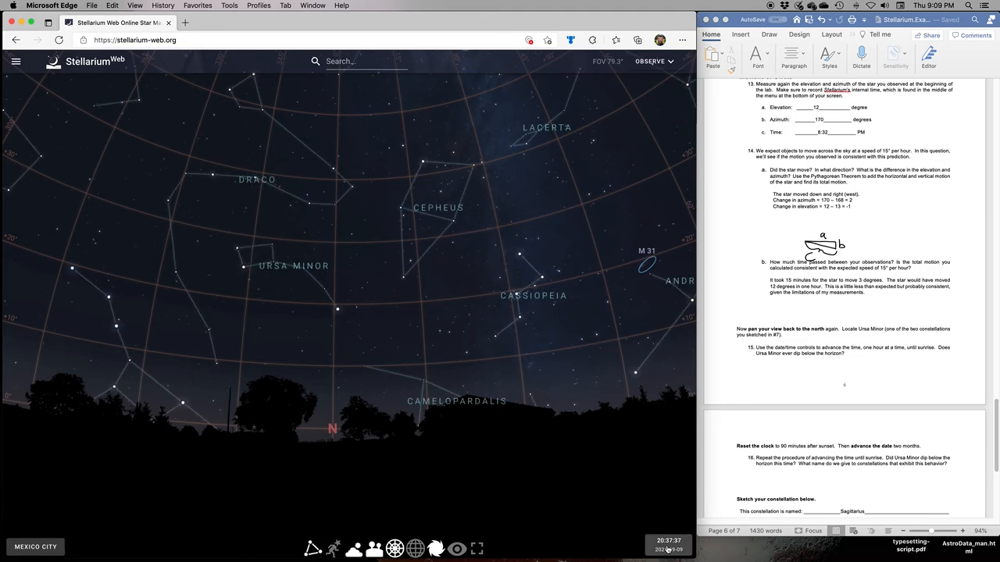
click(668, 545)
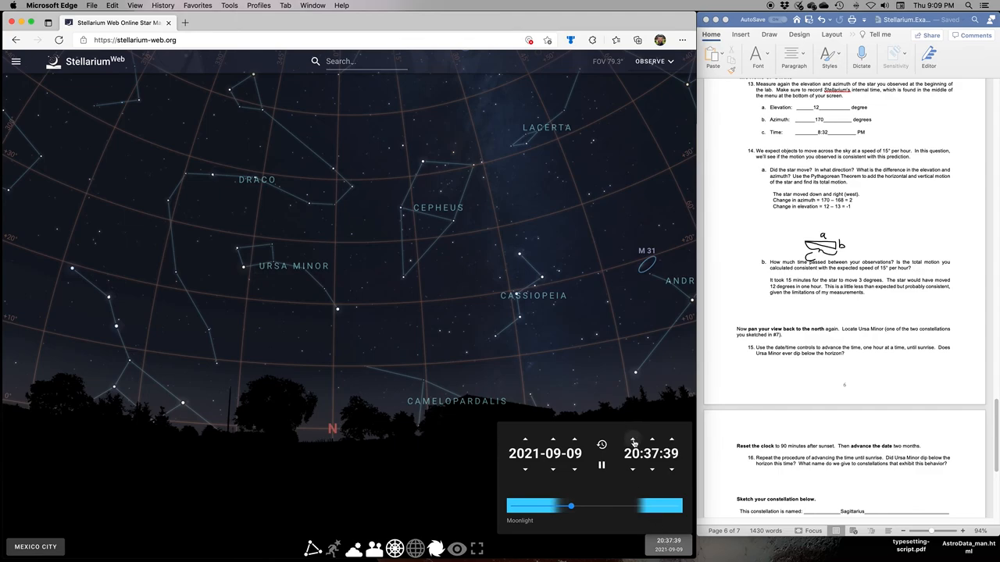
click(632, 438)
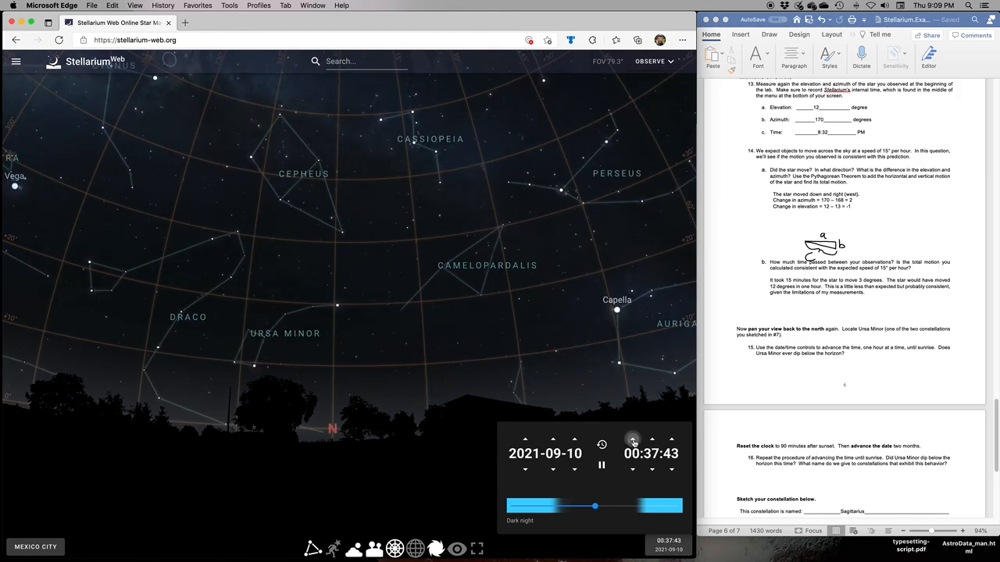
click(632, 438)
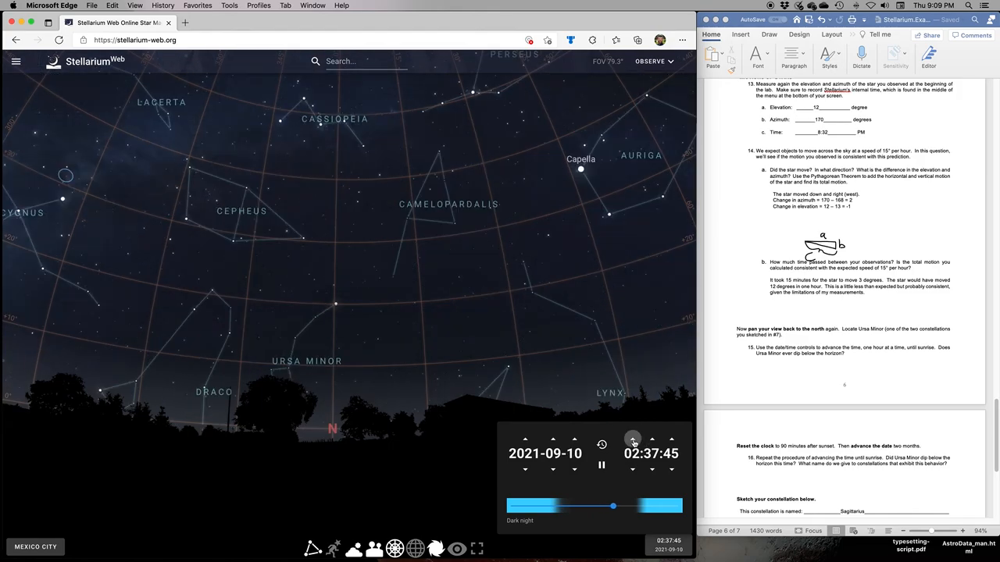
click(632, 438)
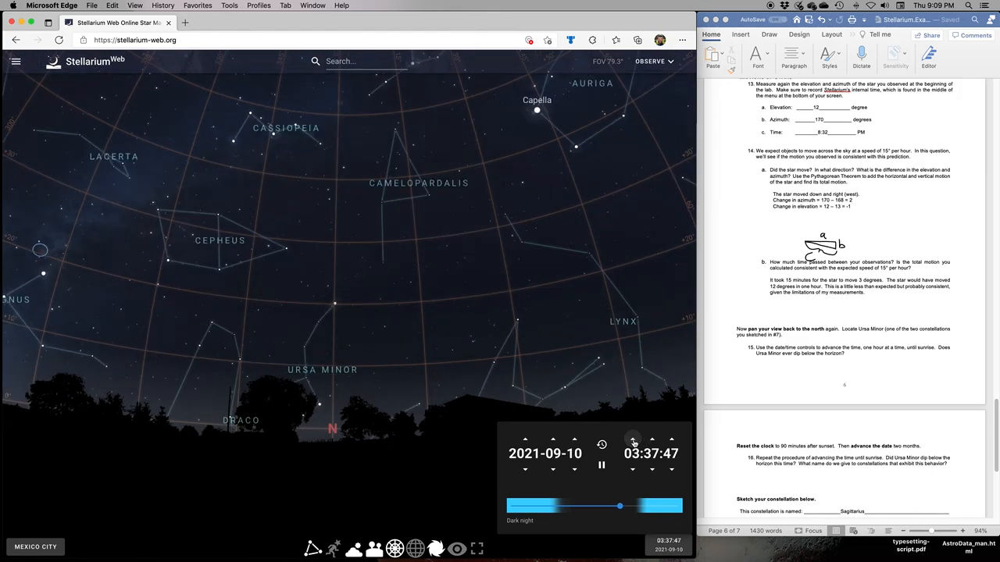
click(633, 439)
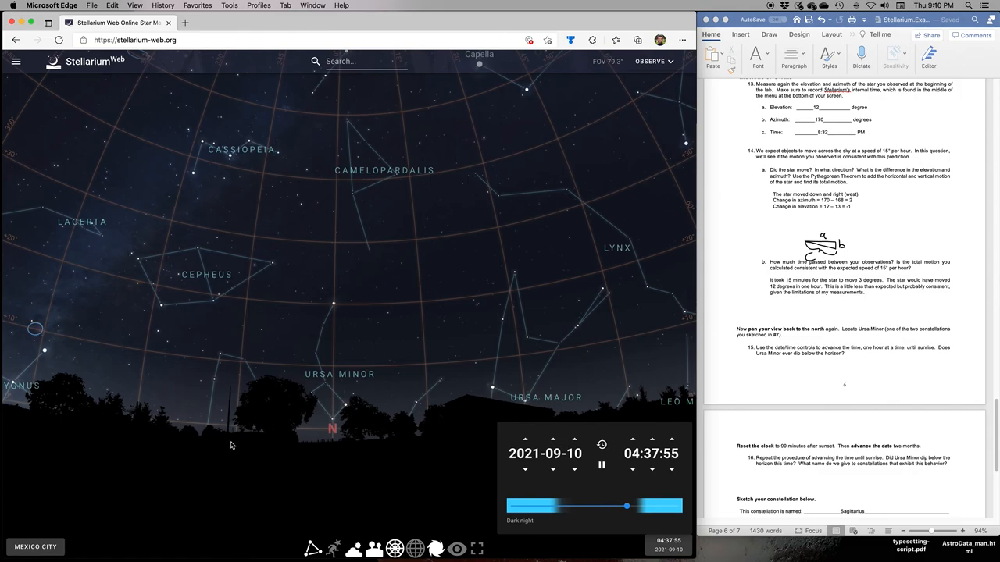
mouse_move(658, 422)
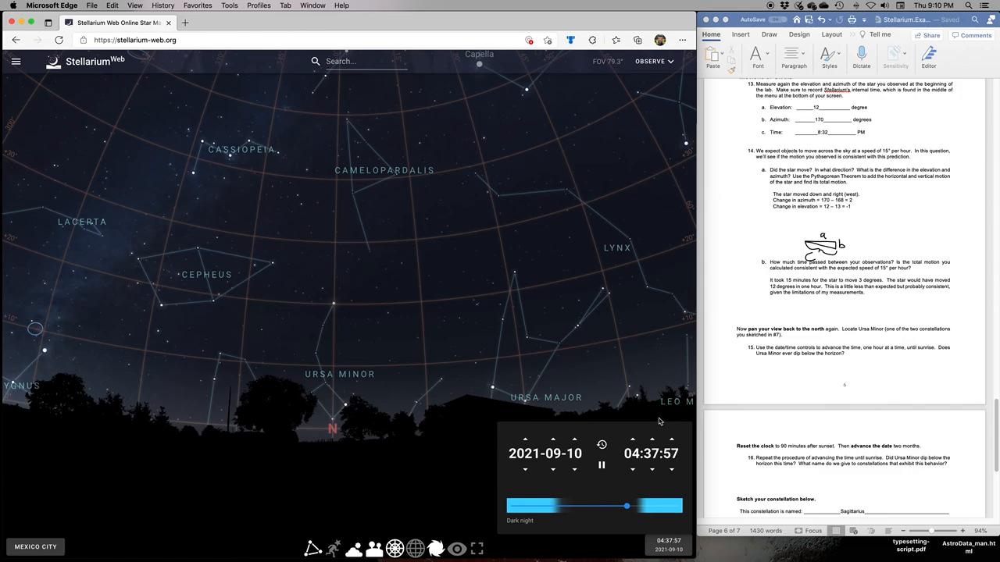
click(633, 441)
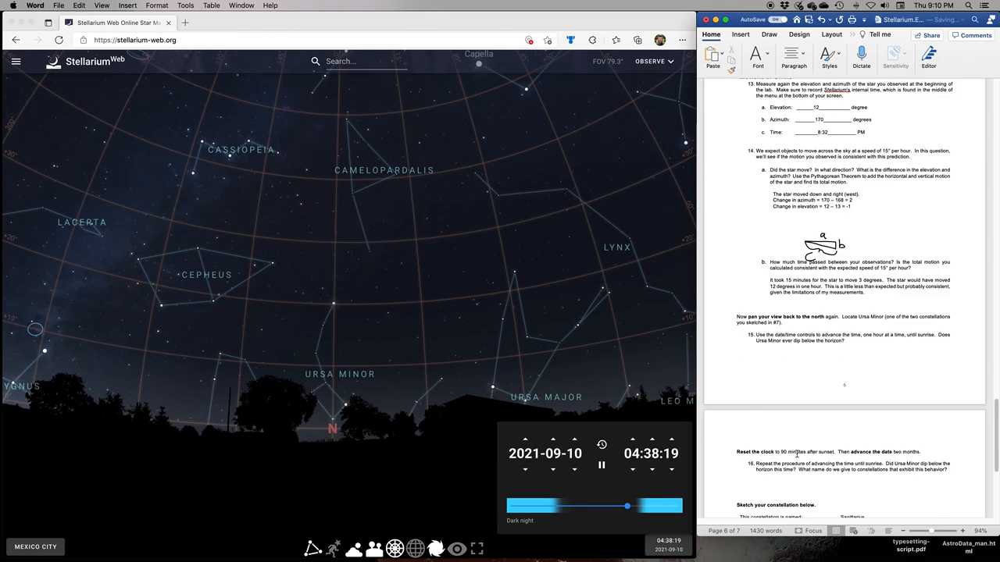
text(No)
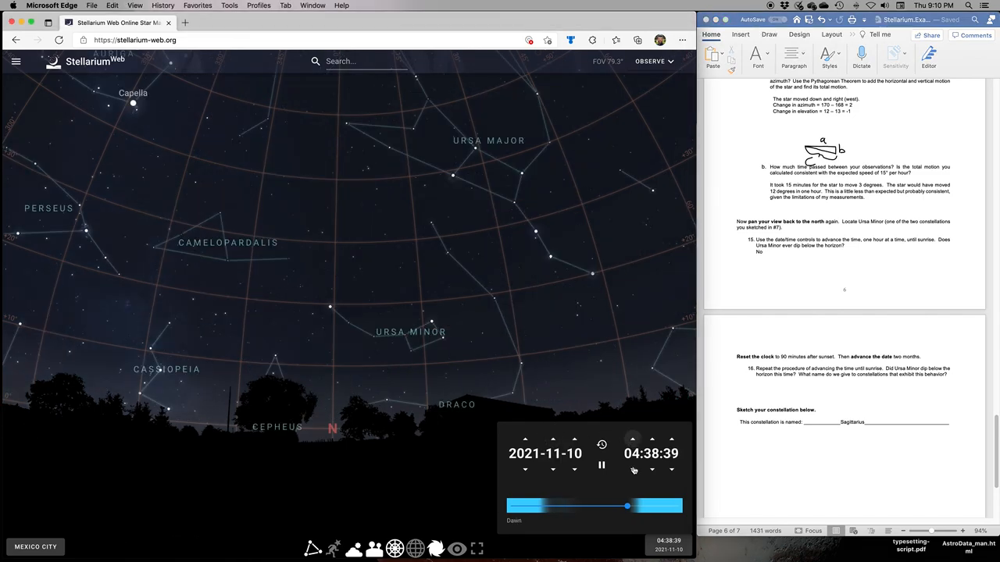
- Step the Stellarium clock hourly from evening to 05:39 dawn, then answer question 16 'NO'
click(633, 470)
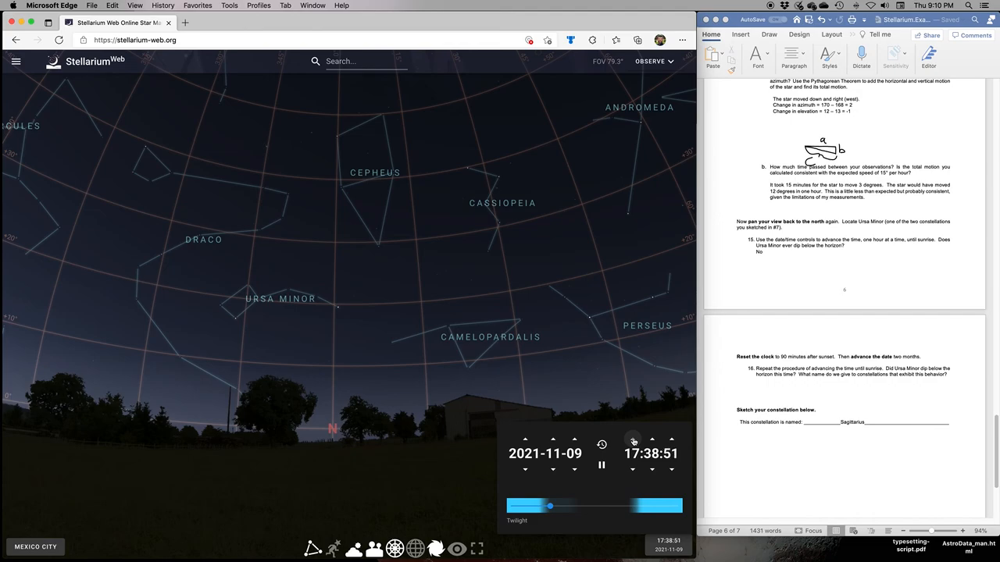
click(632, 440)
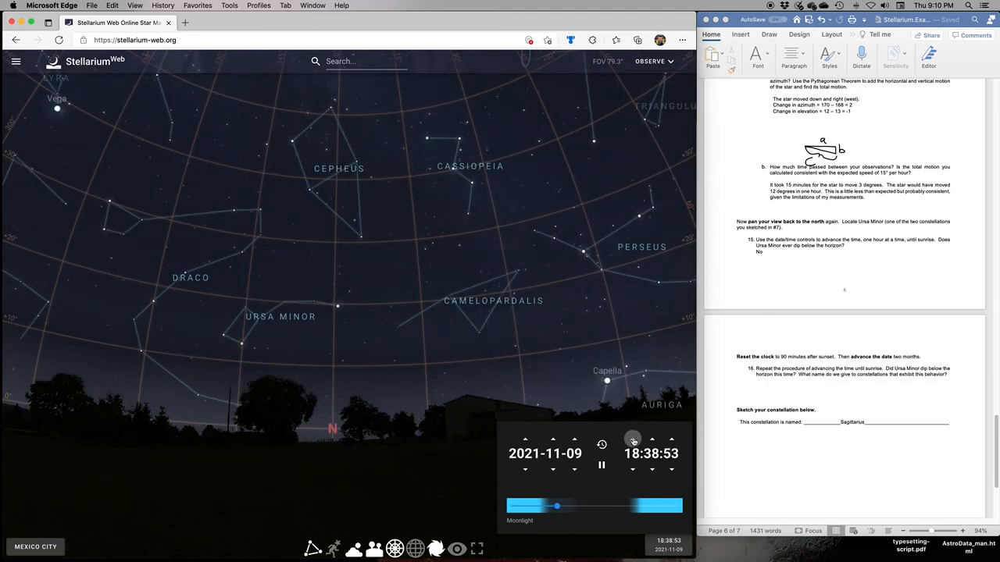
click(633, 439)
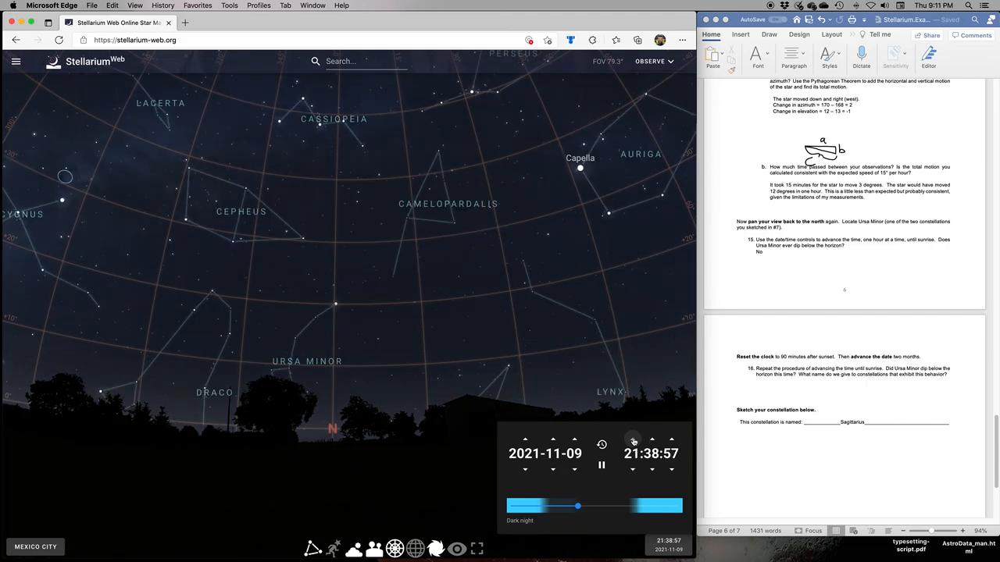
click(651, 440)
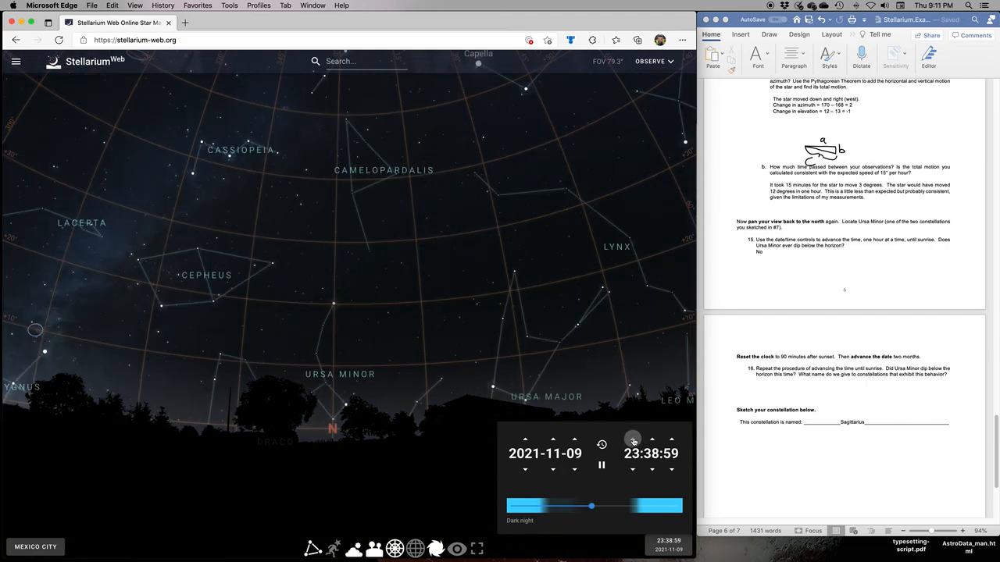
click(633, 439)
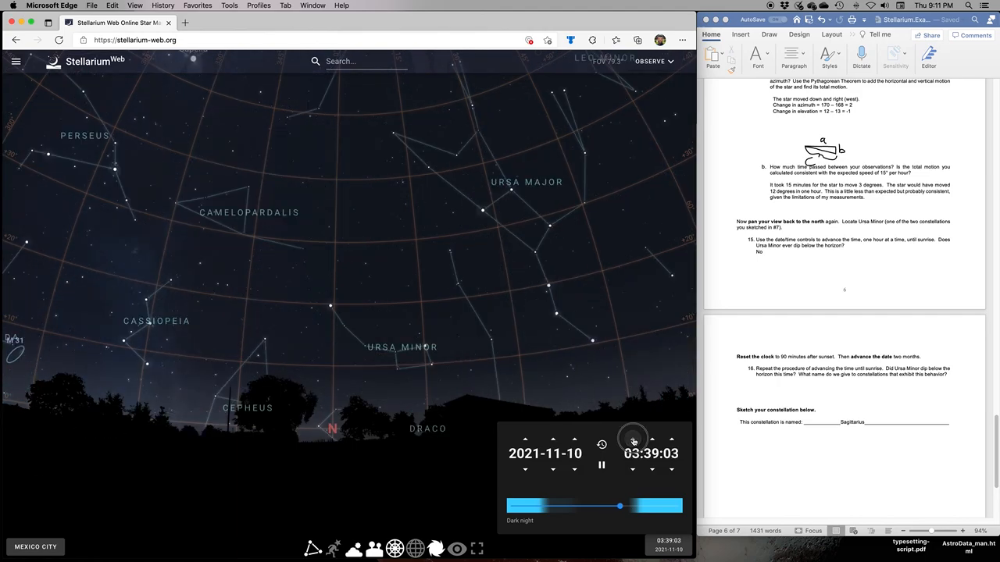
click(633, 439)
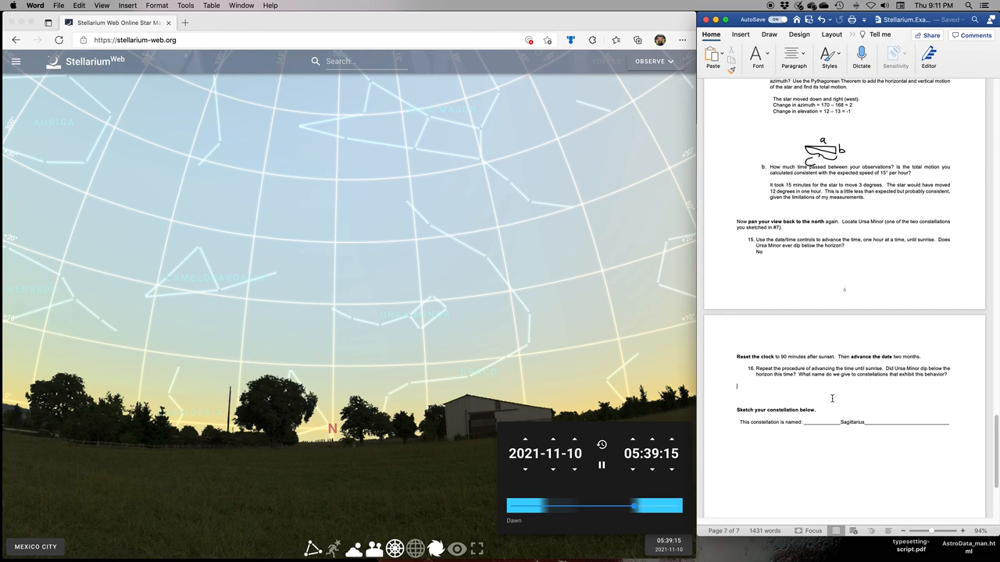
text(NO)
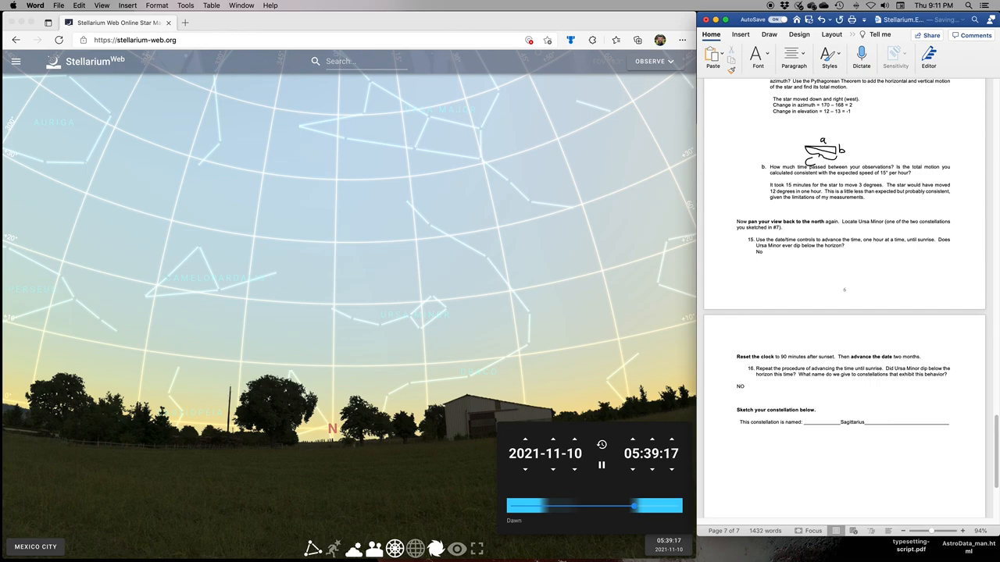